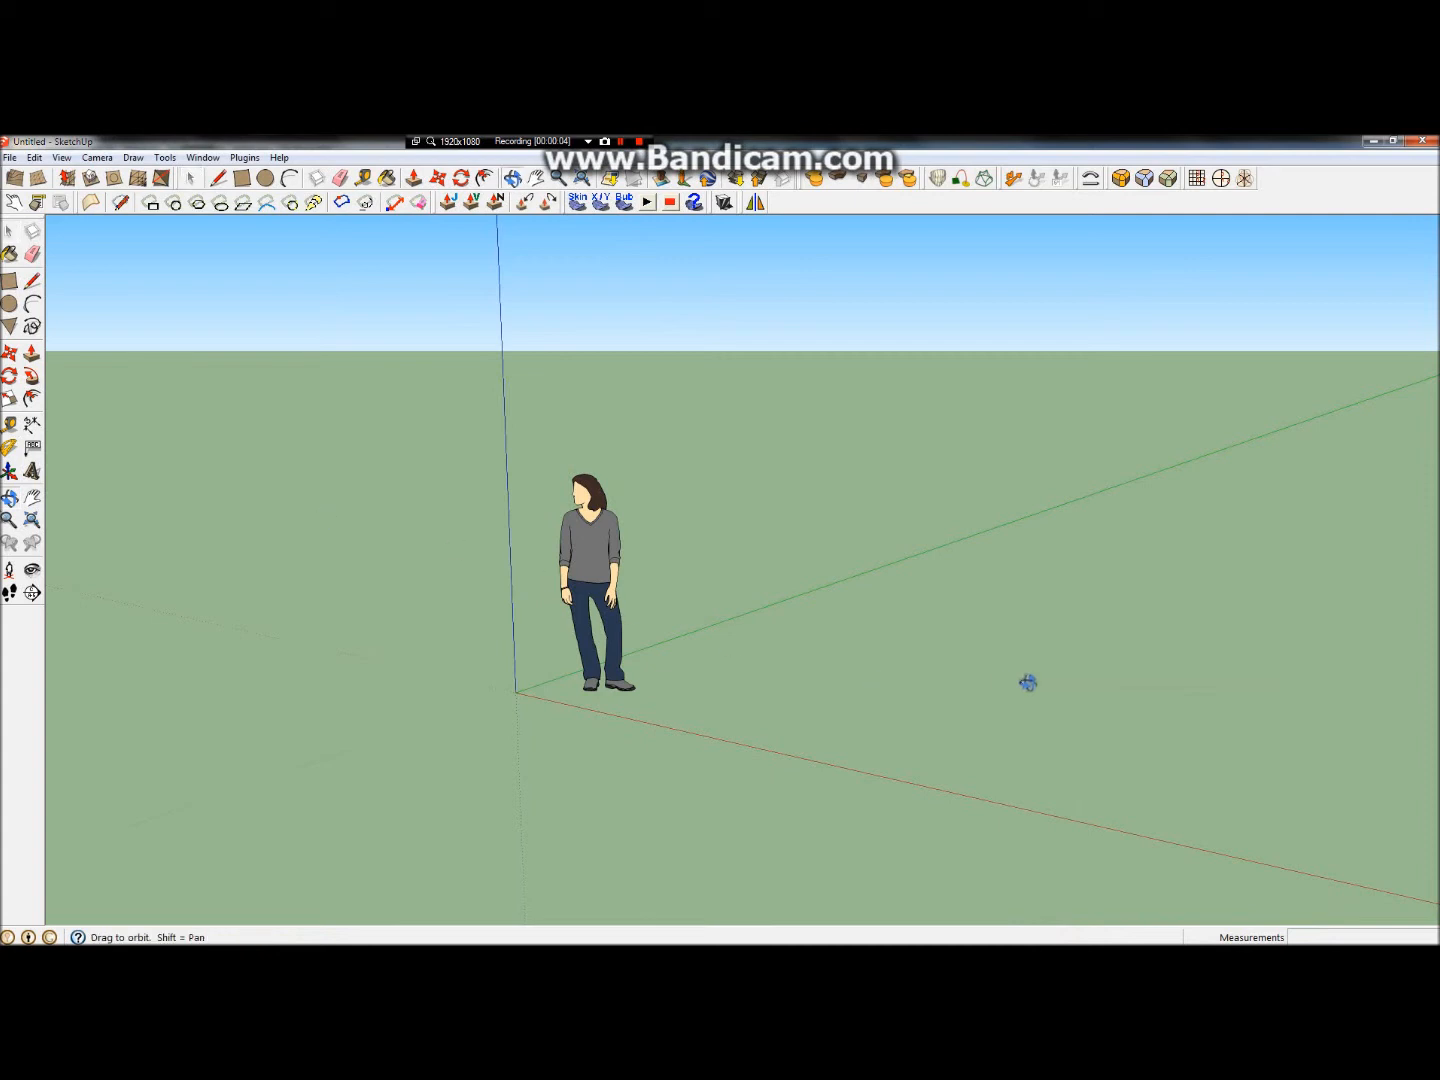
# Step: Delete the default standing figure from the scene
pyautogui.moveTo(1026, 682); pyautogui.dragTo(838, 570)
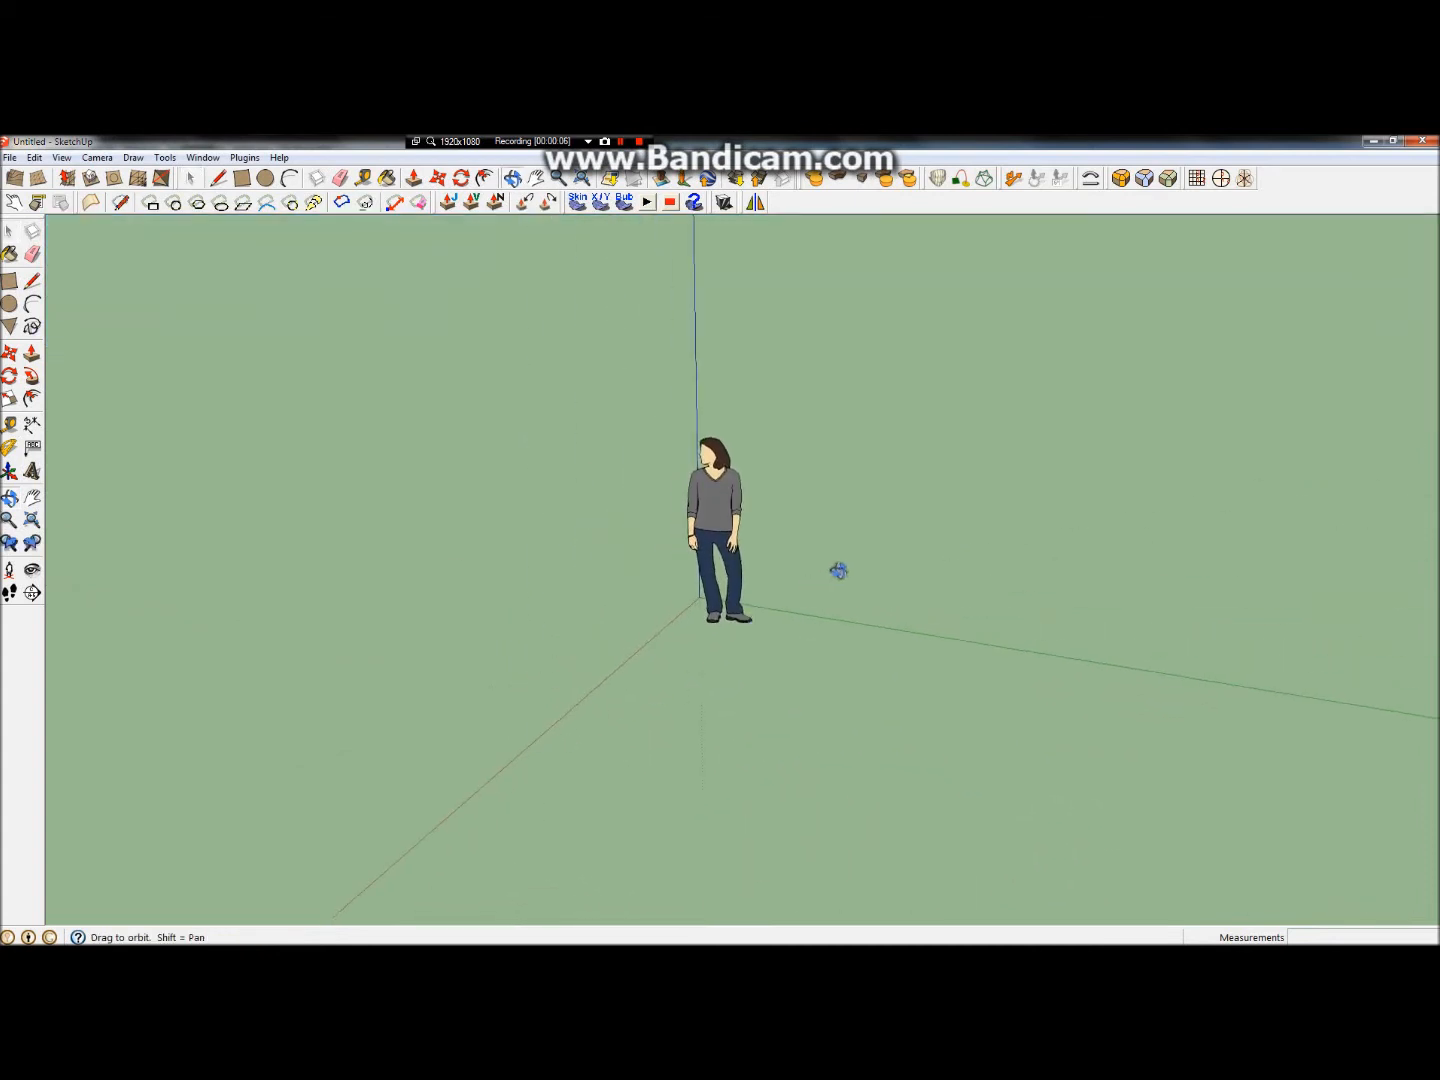
pyautogui.moveTo(838, 570); pyautogui.dragTo(872, 552)
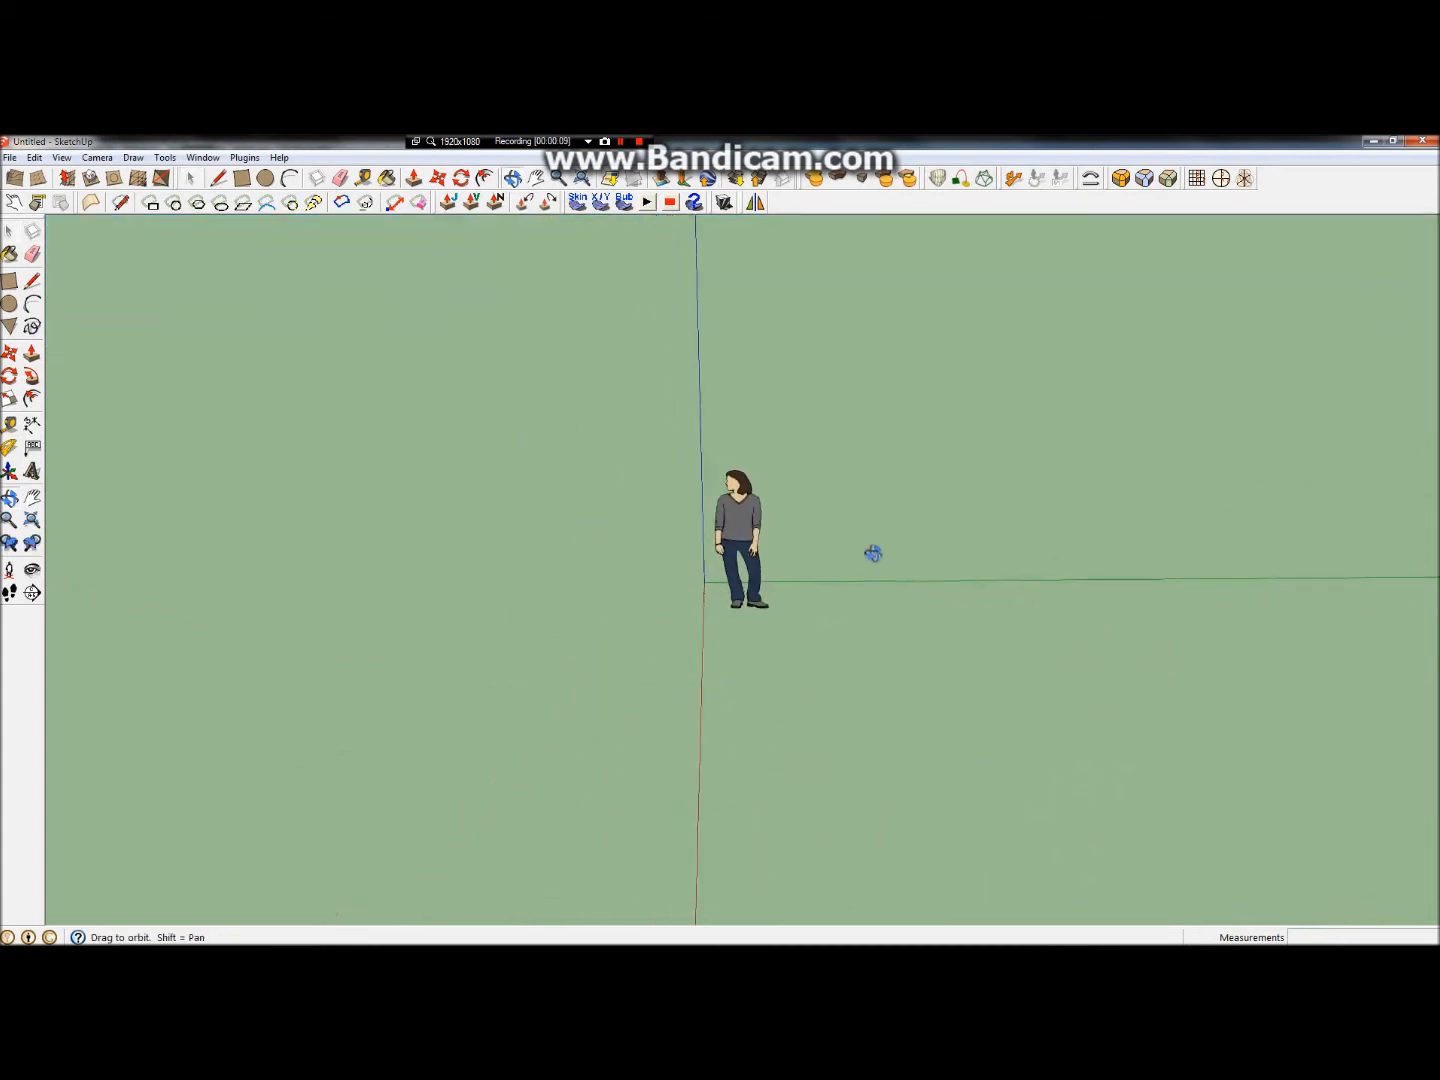
pyautogui.moveTo(872, 552); pyautogui.dragTo(76, 440)
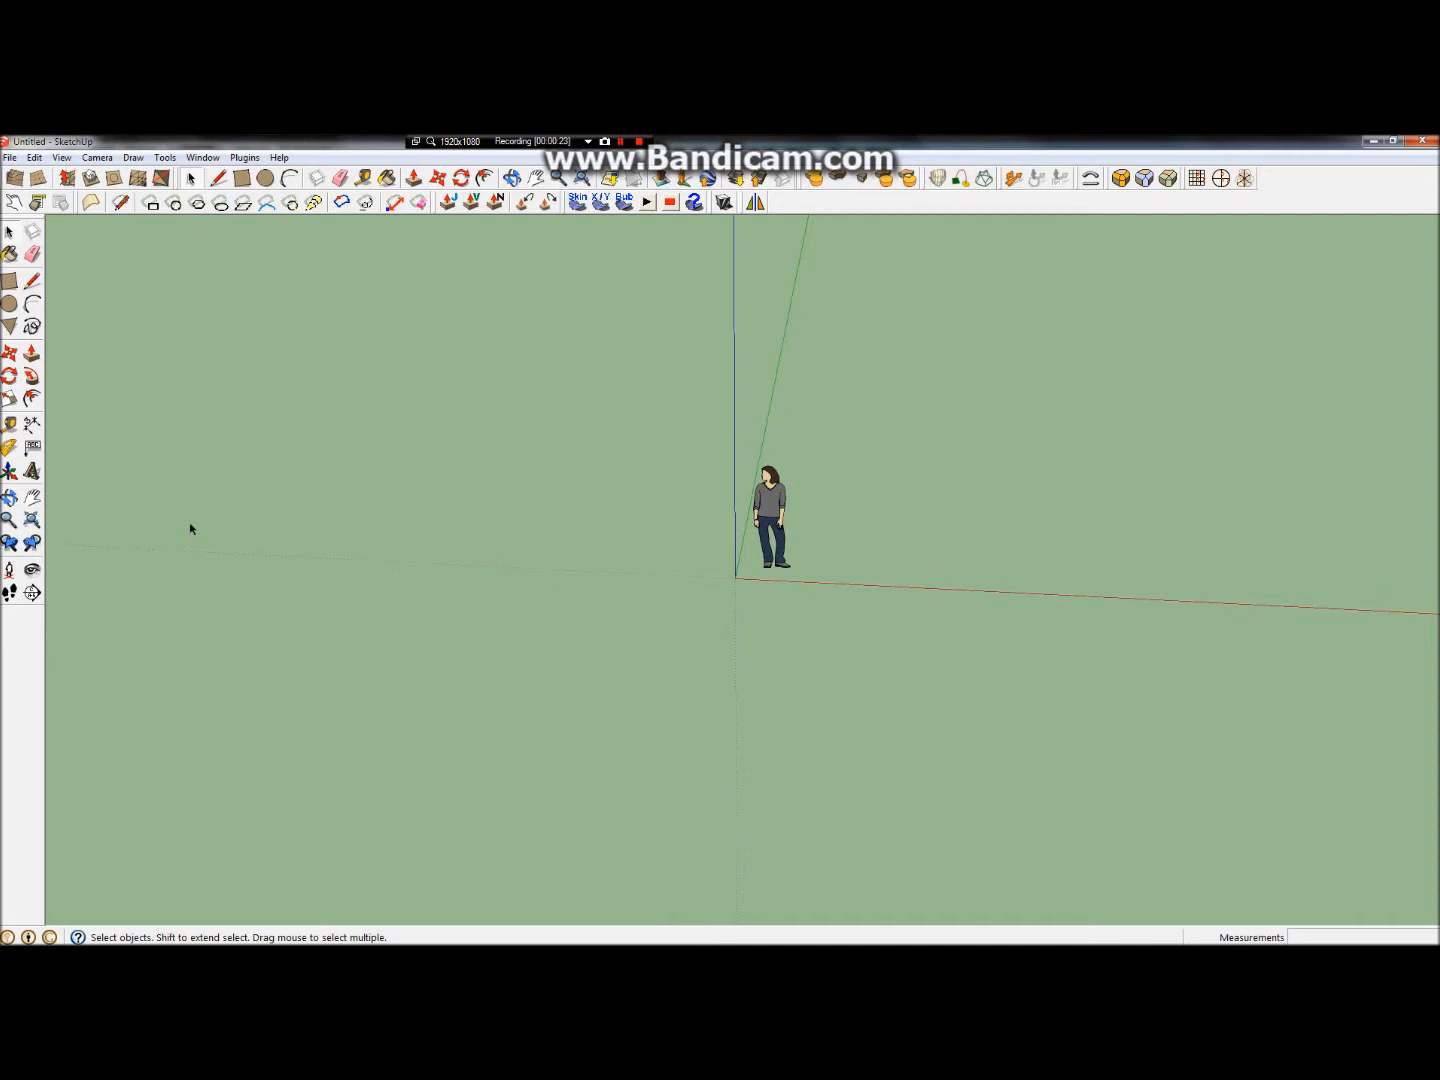
pyautogui.moveTo(80, 516)
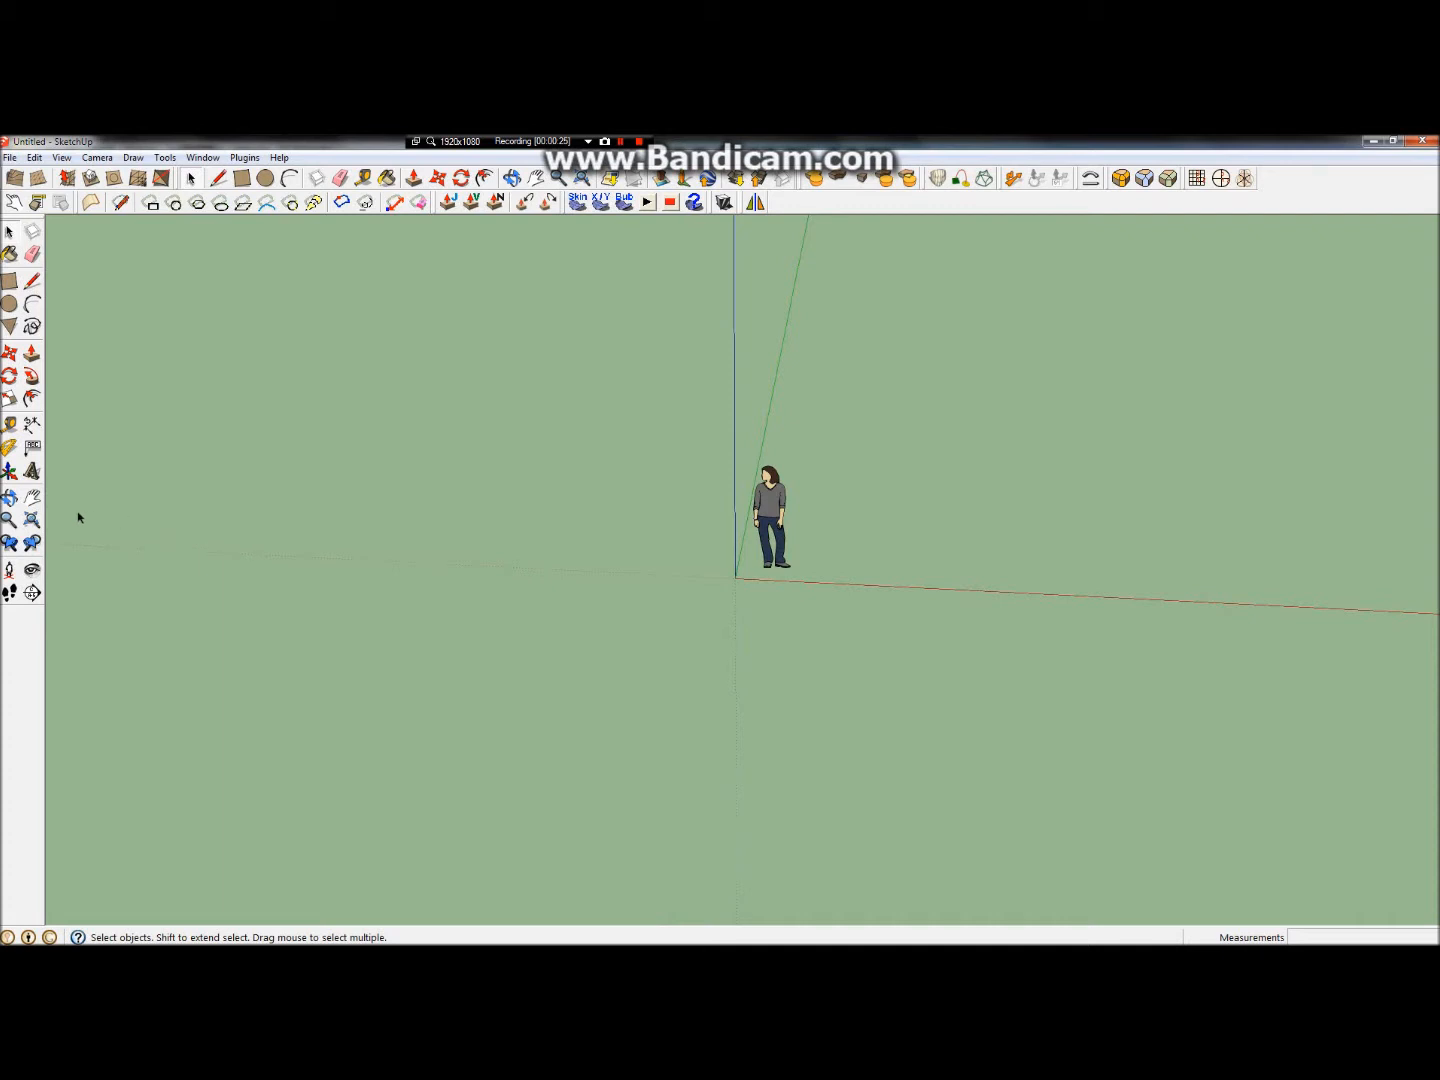
pyautogui.moveTo(886, 530)
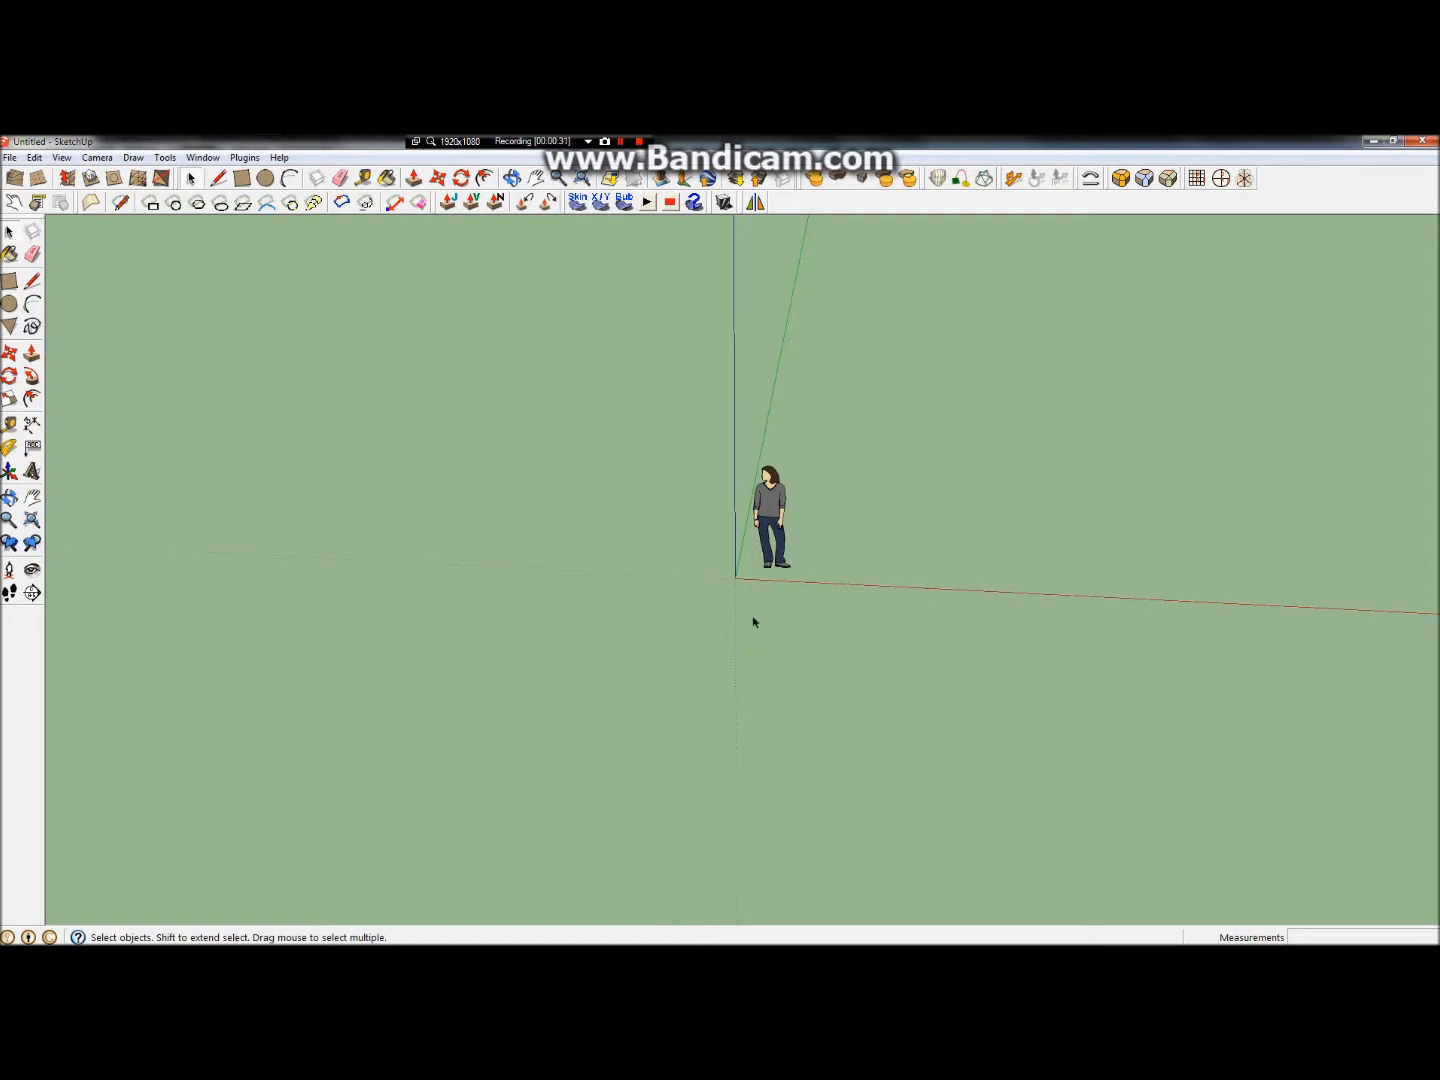
pyautogui.click(772, 516)
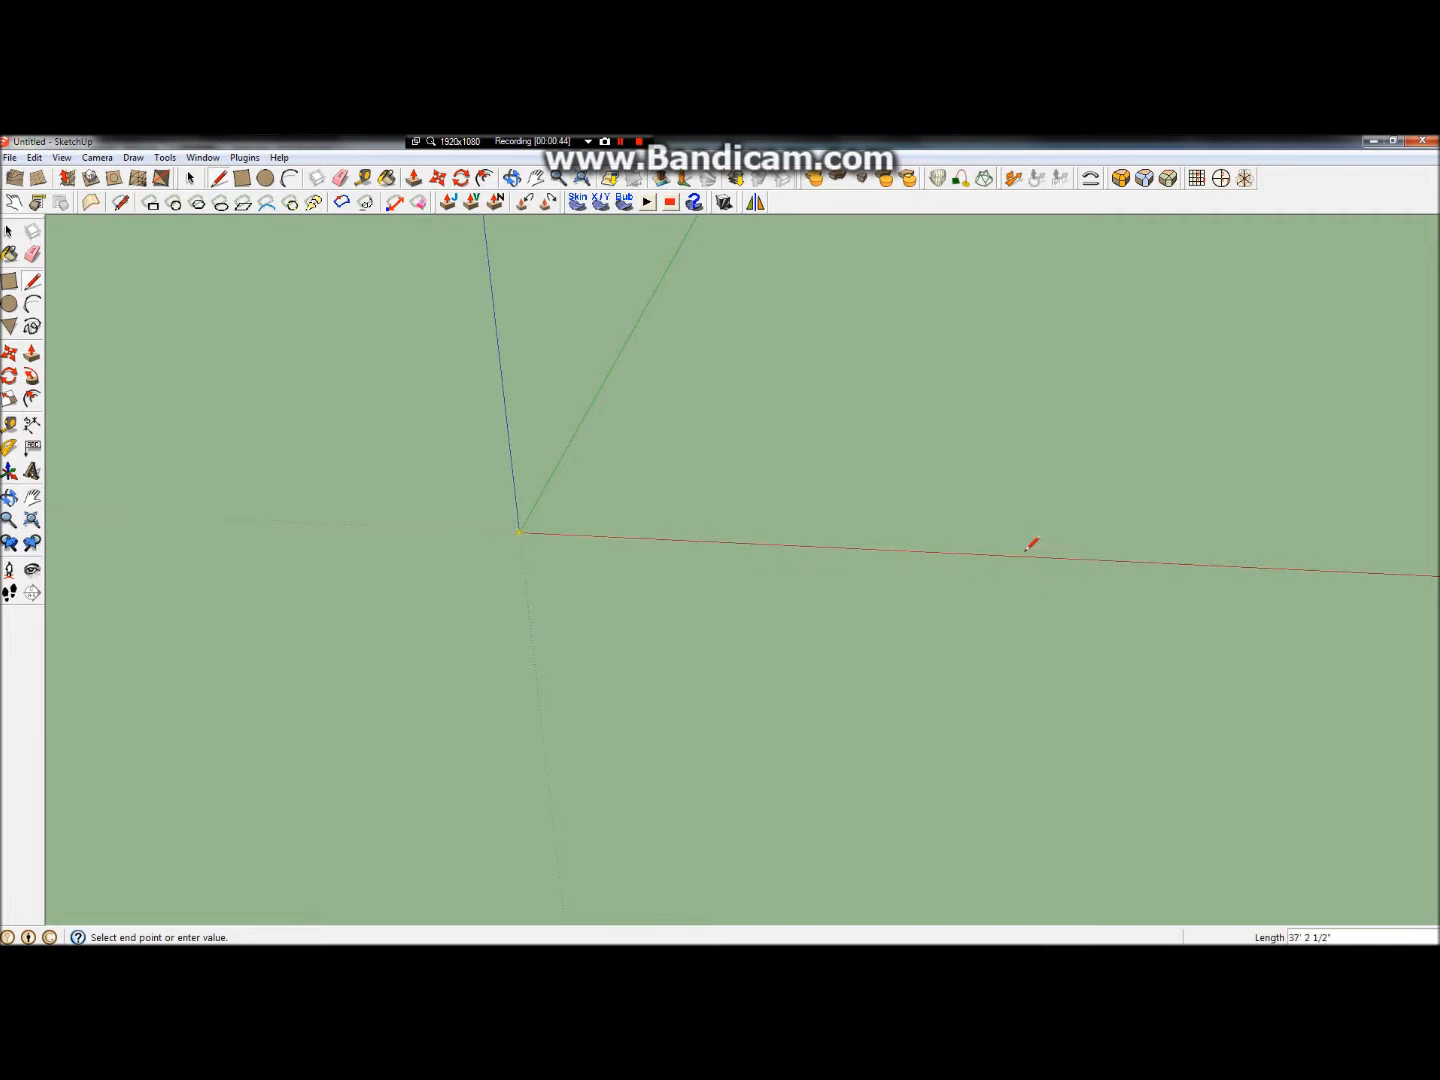
pyautogui.moveTo(856, 538)
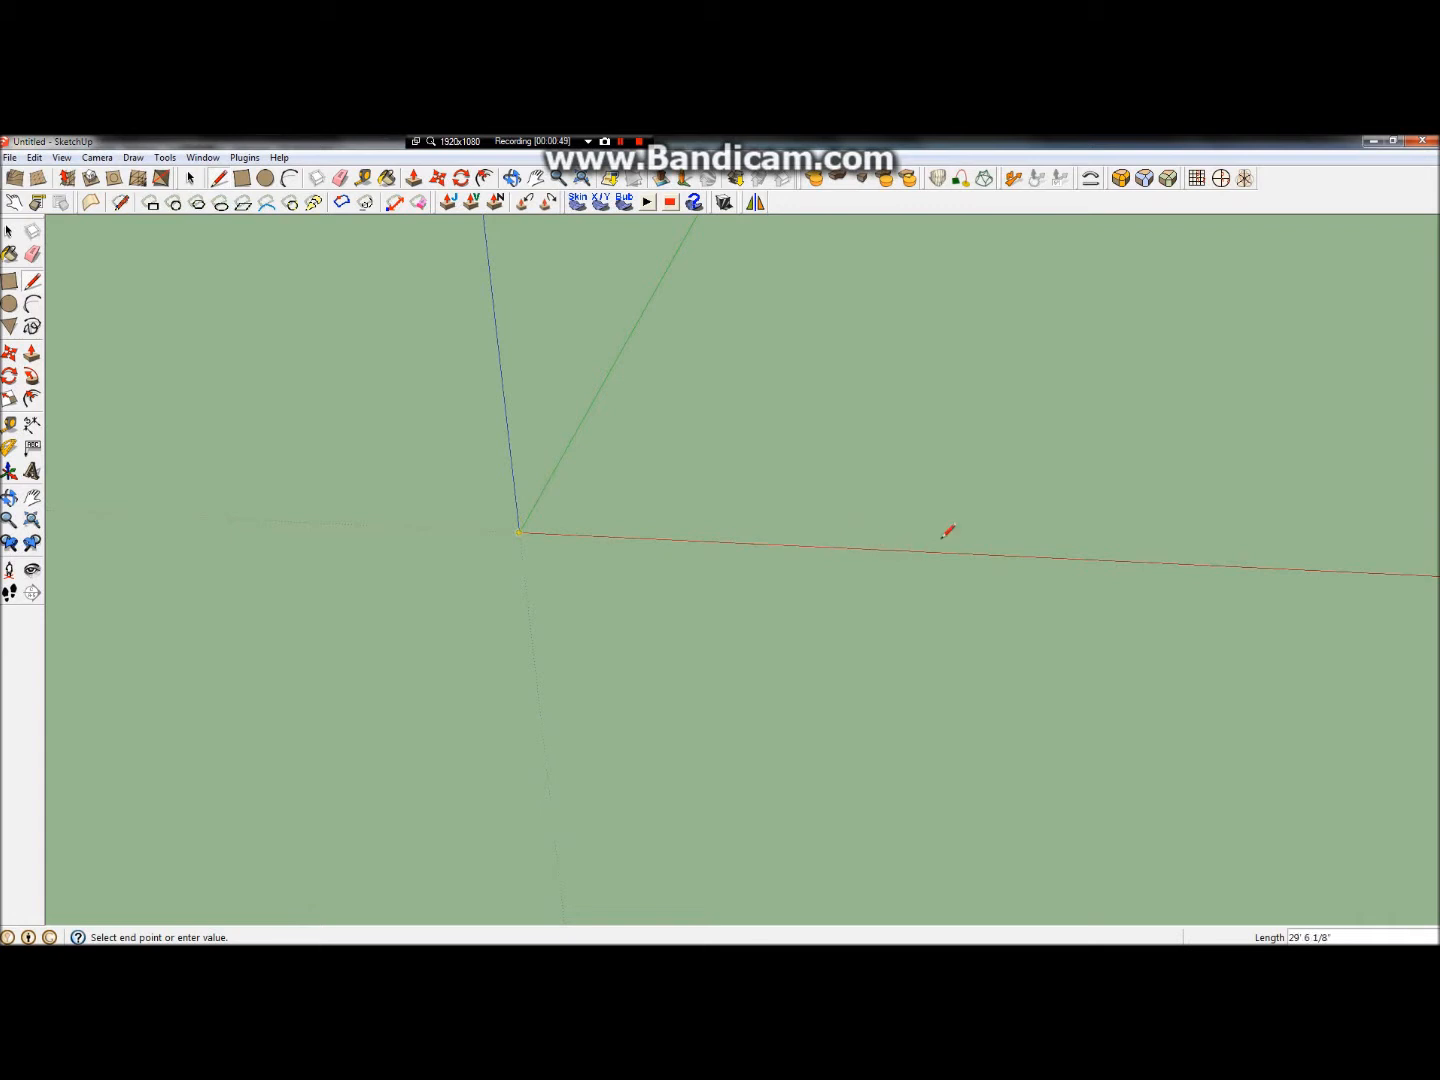
pyautogui.moveTo(910, 536)
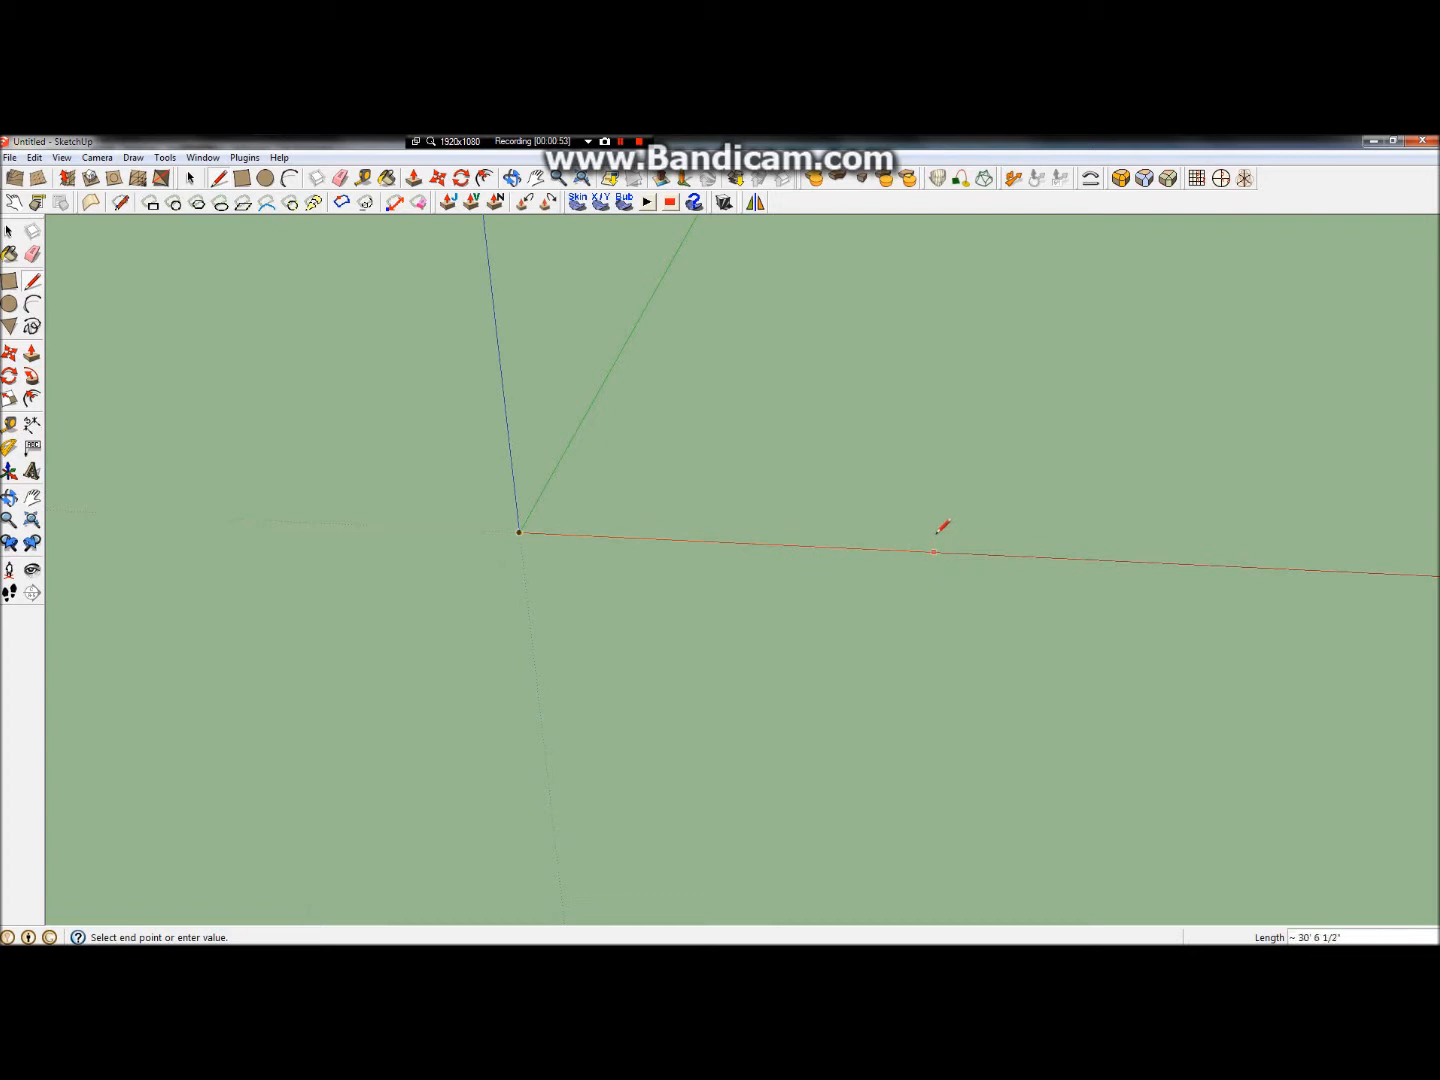
pyautogui.moveTo(1000, 508)
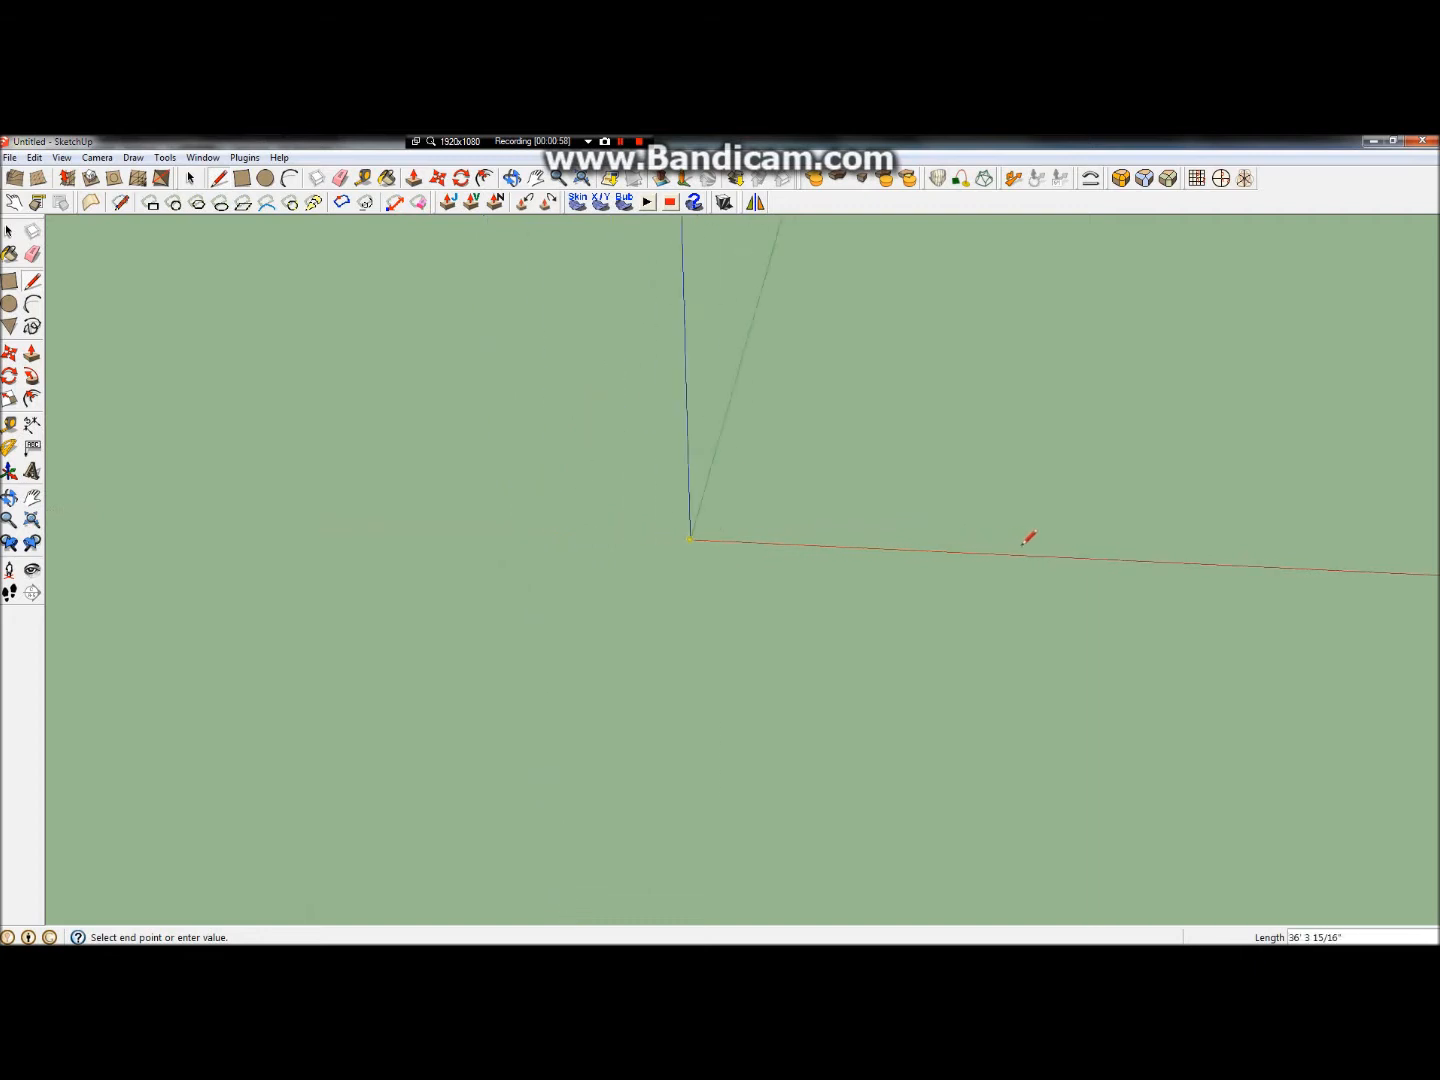
pyautogui.moveTo(1216, 556)
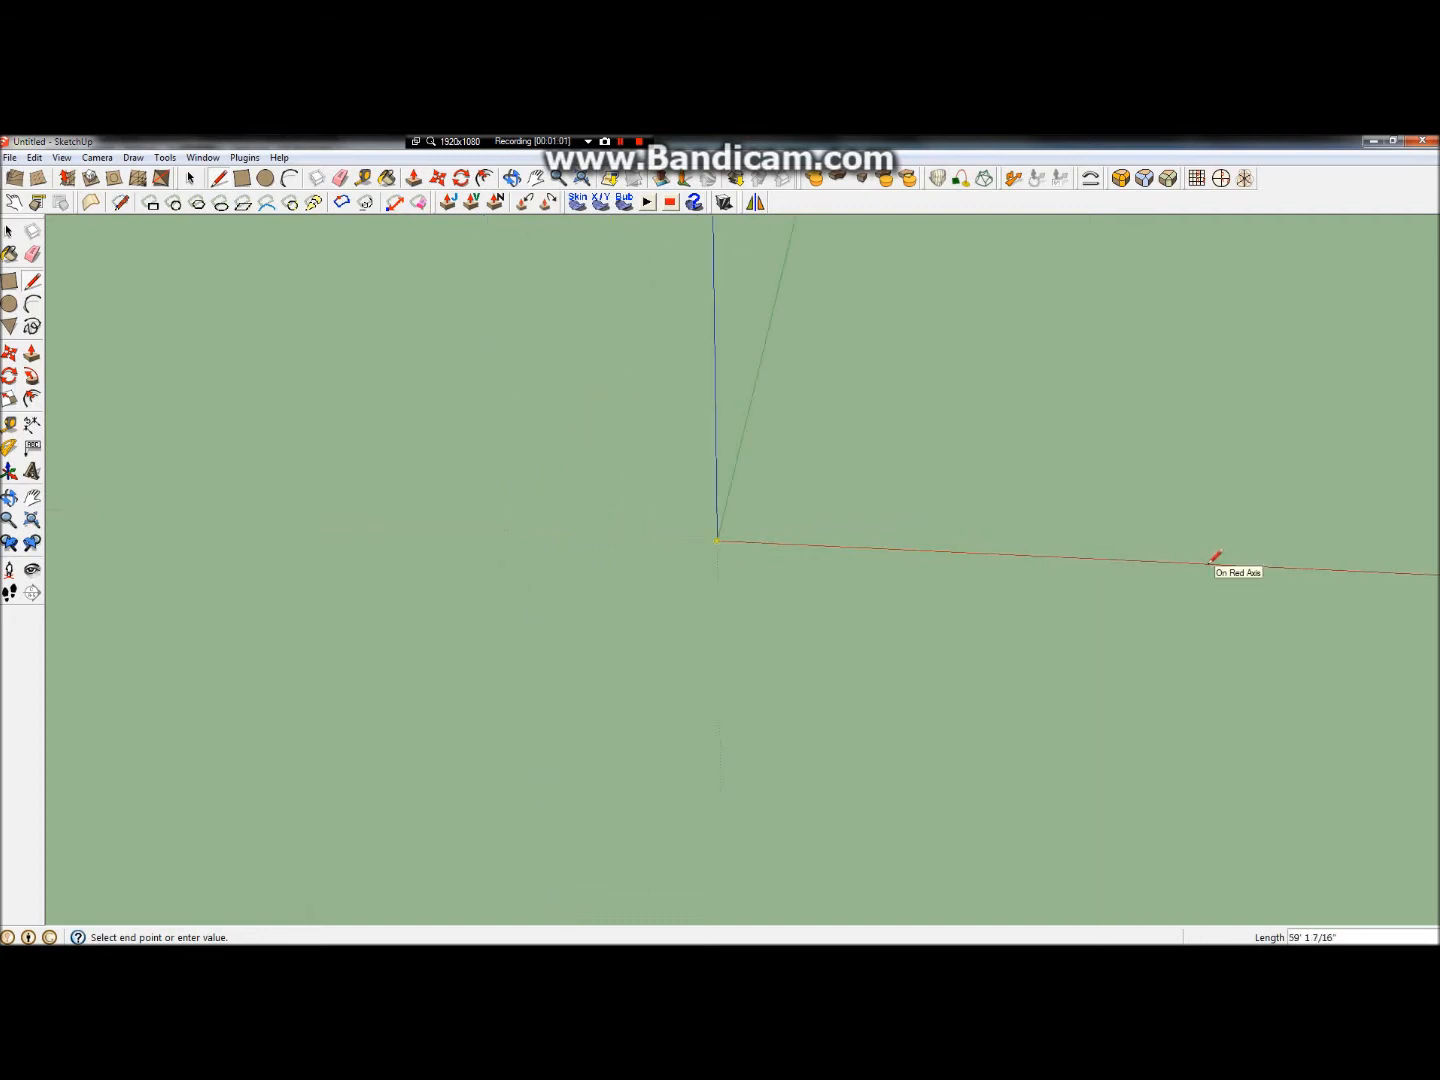
pyautogui.moveTo(1196, 564)
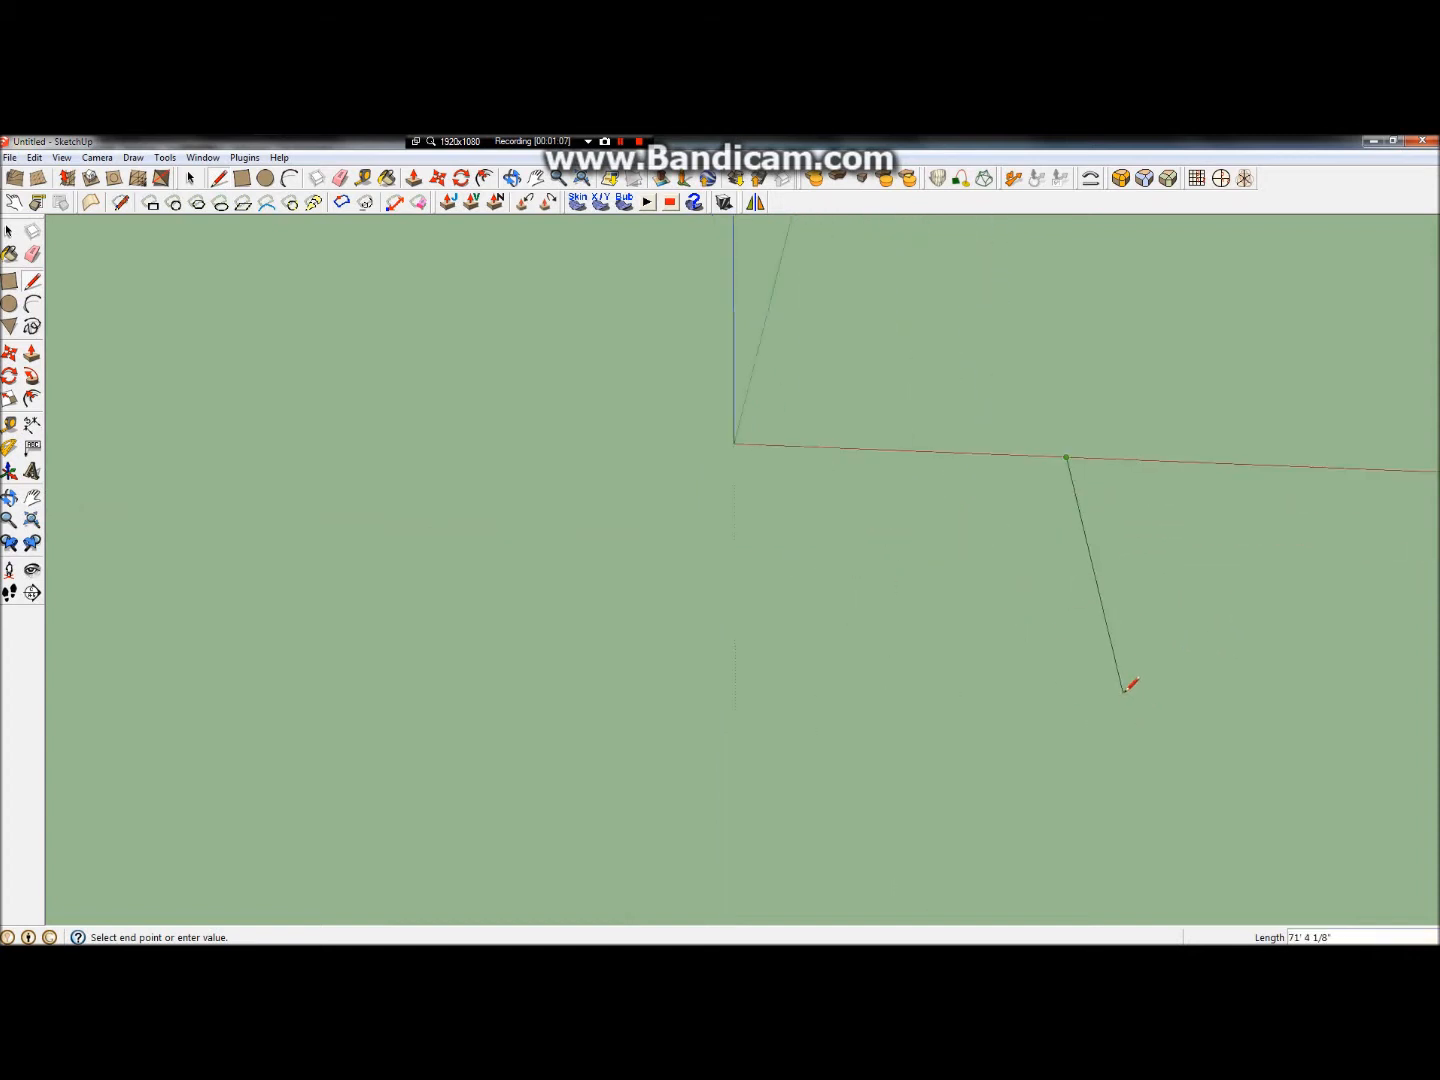
pyautogui.moveTo(1116, 608)
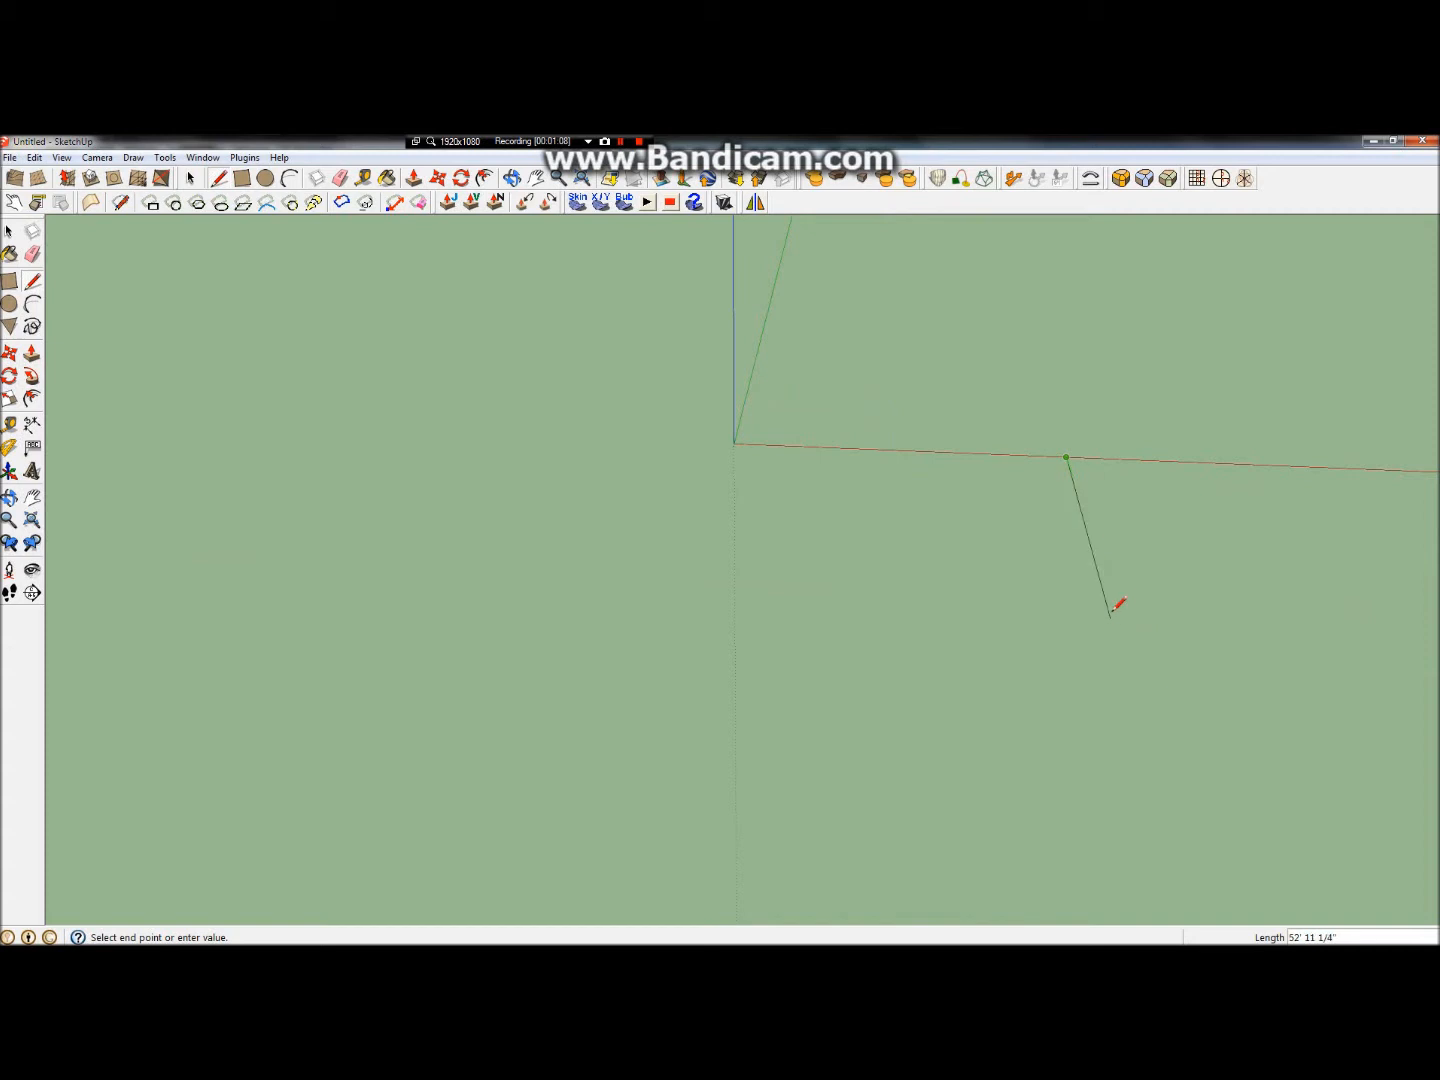
pyautogui.moveTo(1138, 616)
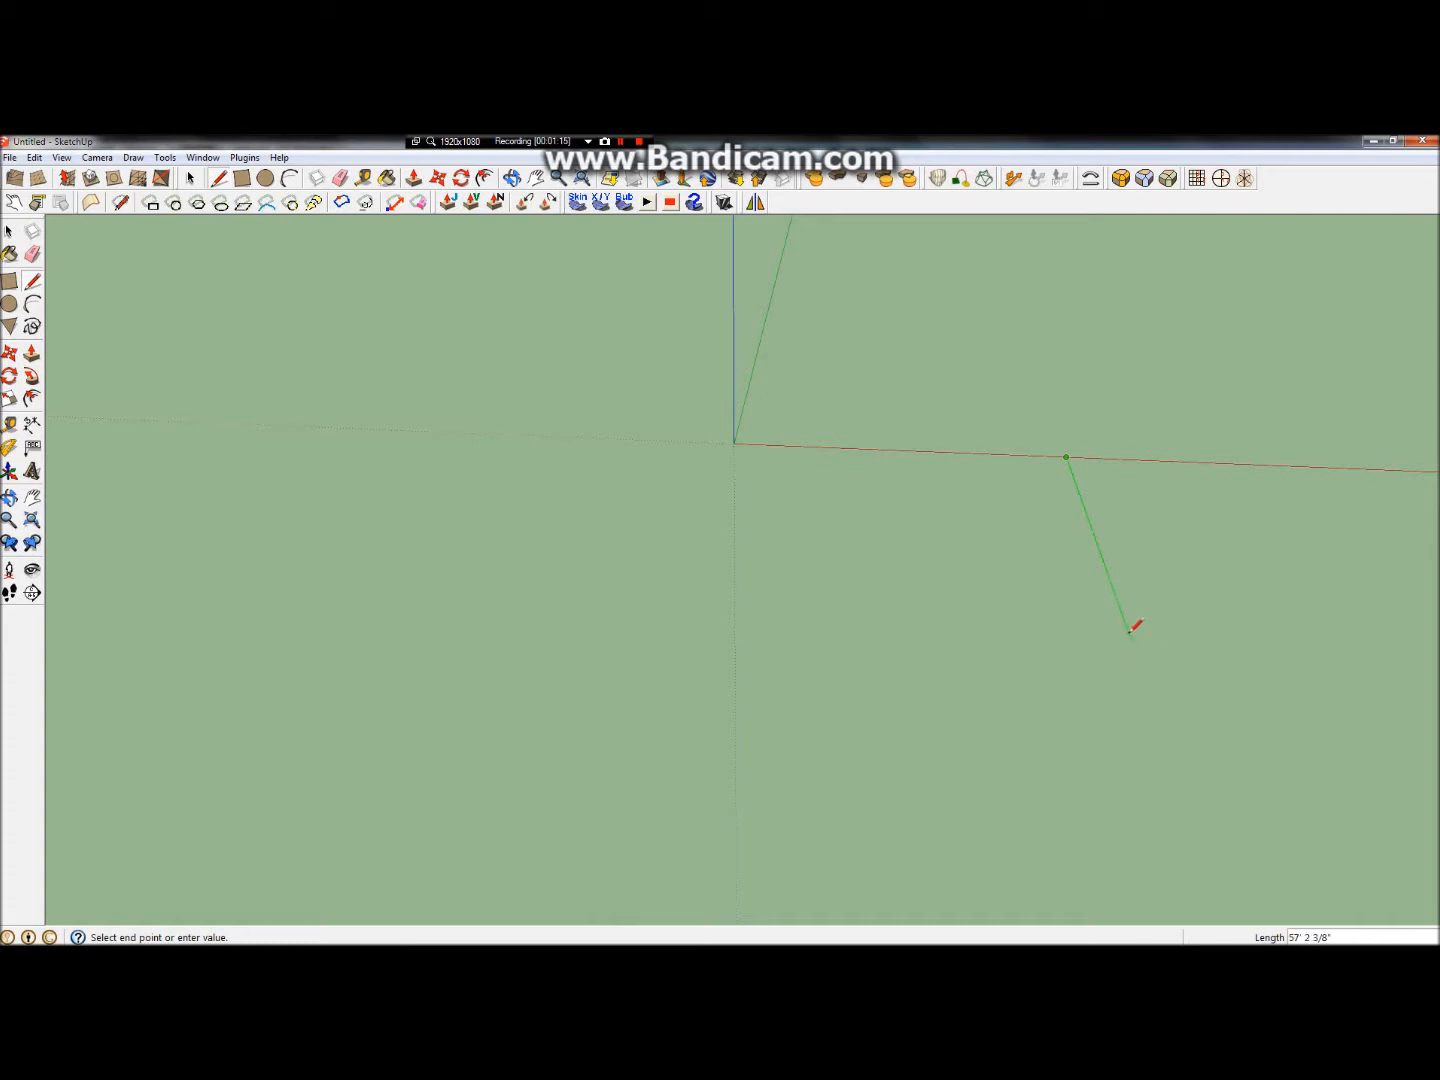
pyautogui.moveTo(1120, 592)
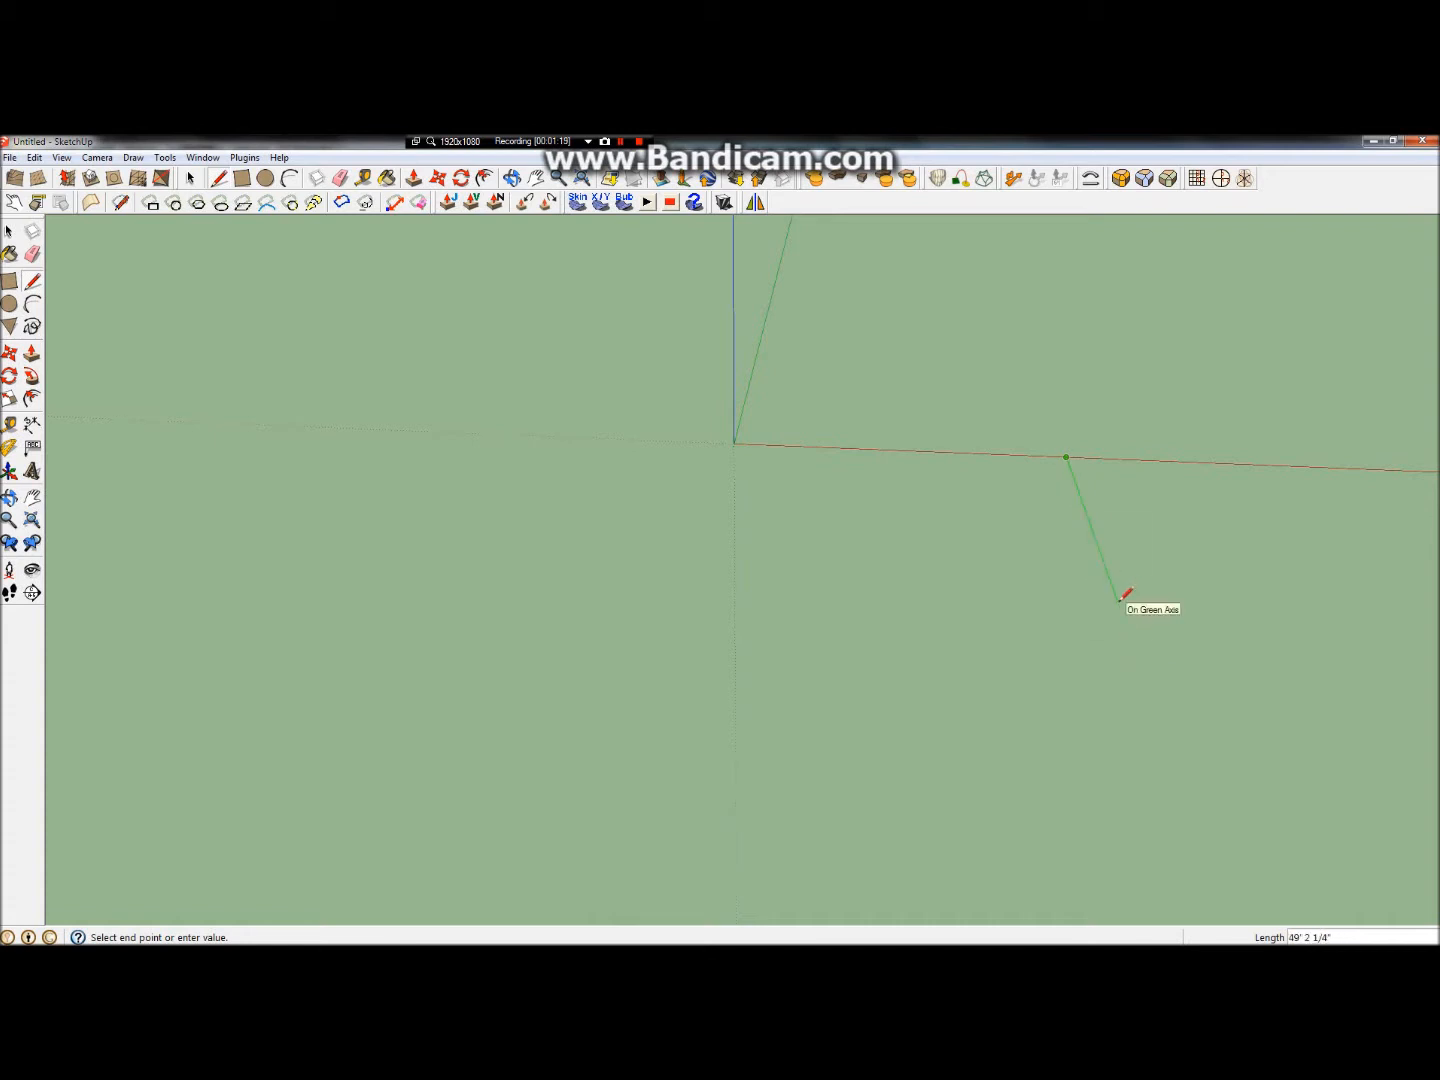
pyautogui.moveTo(1120, 580)
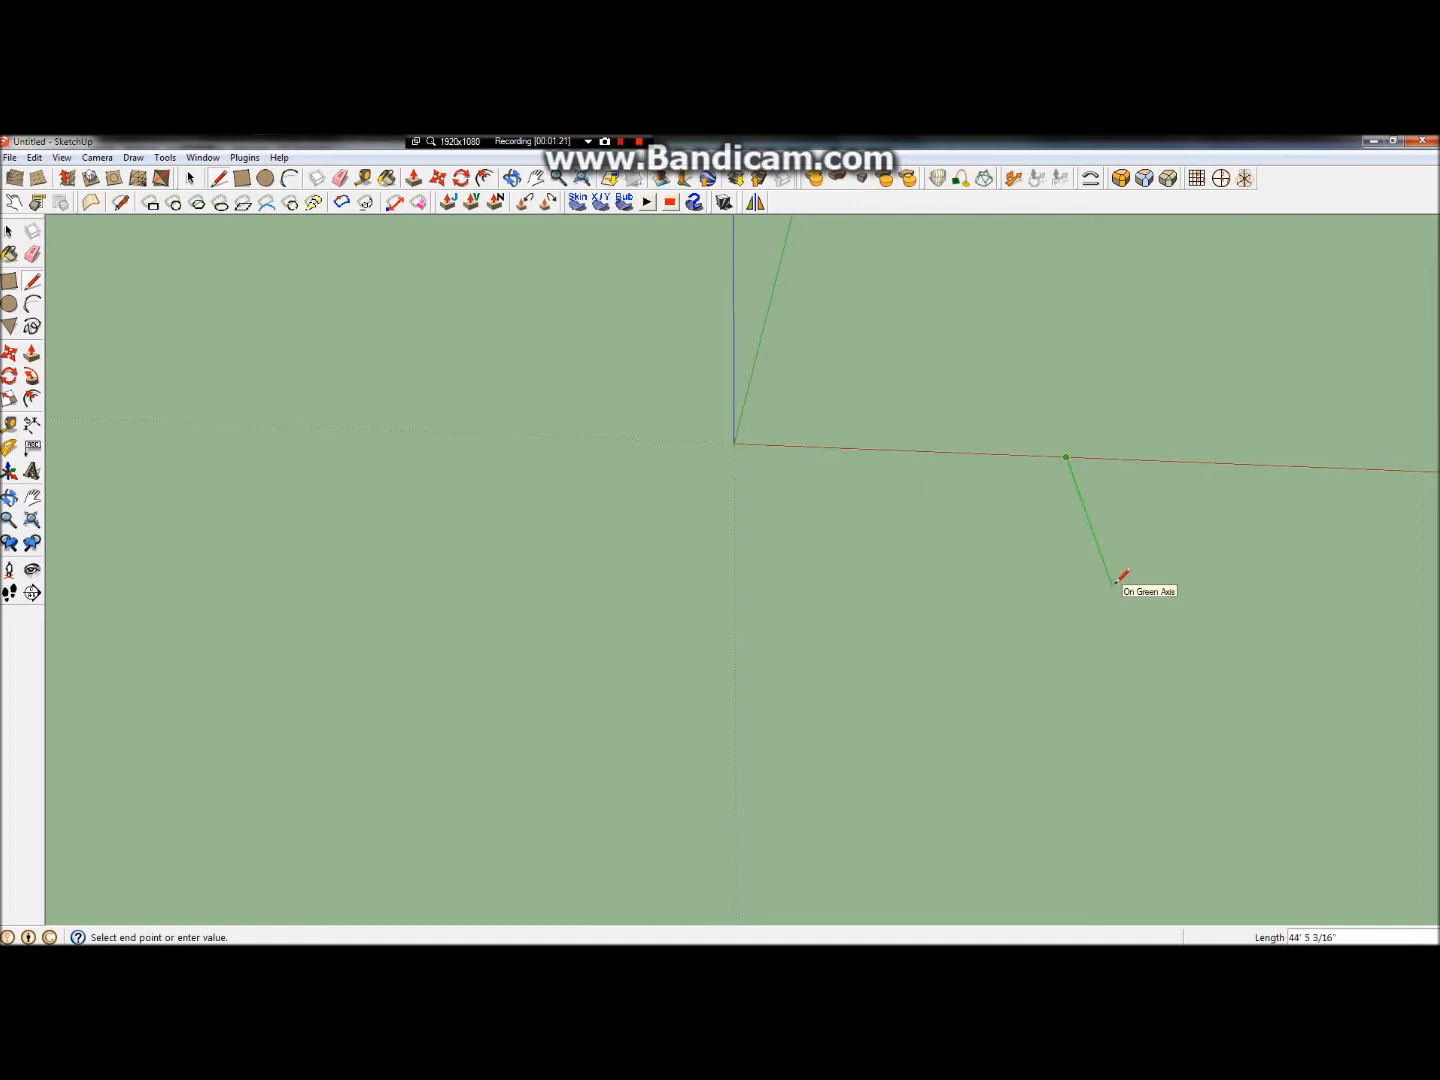
# Step: Draw the floor footprint edges from the origin along the axes, using a 45 length
pyautogui.write('45')
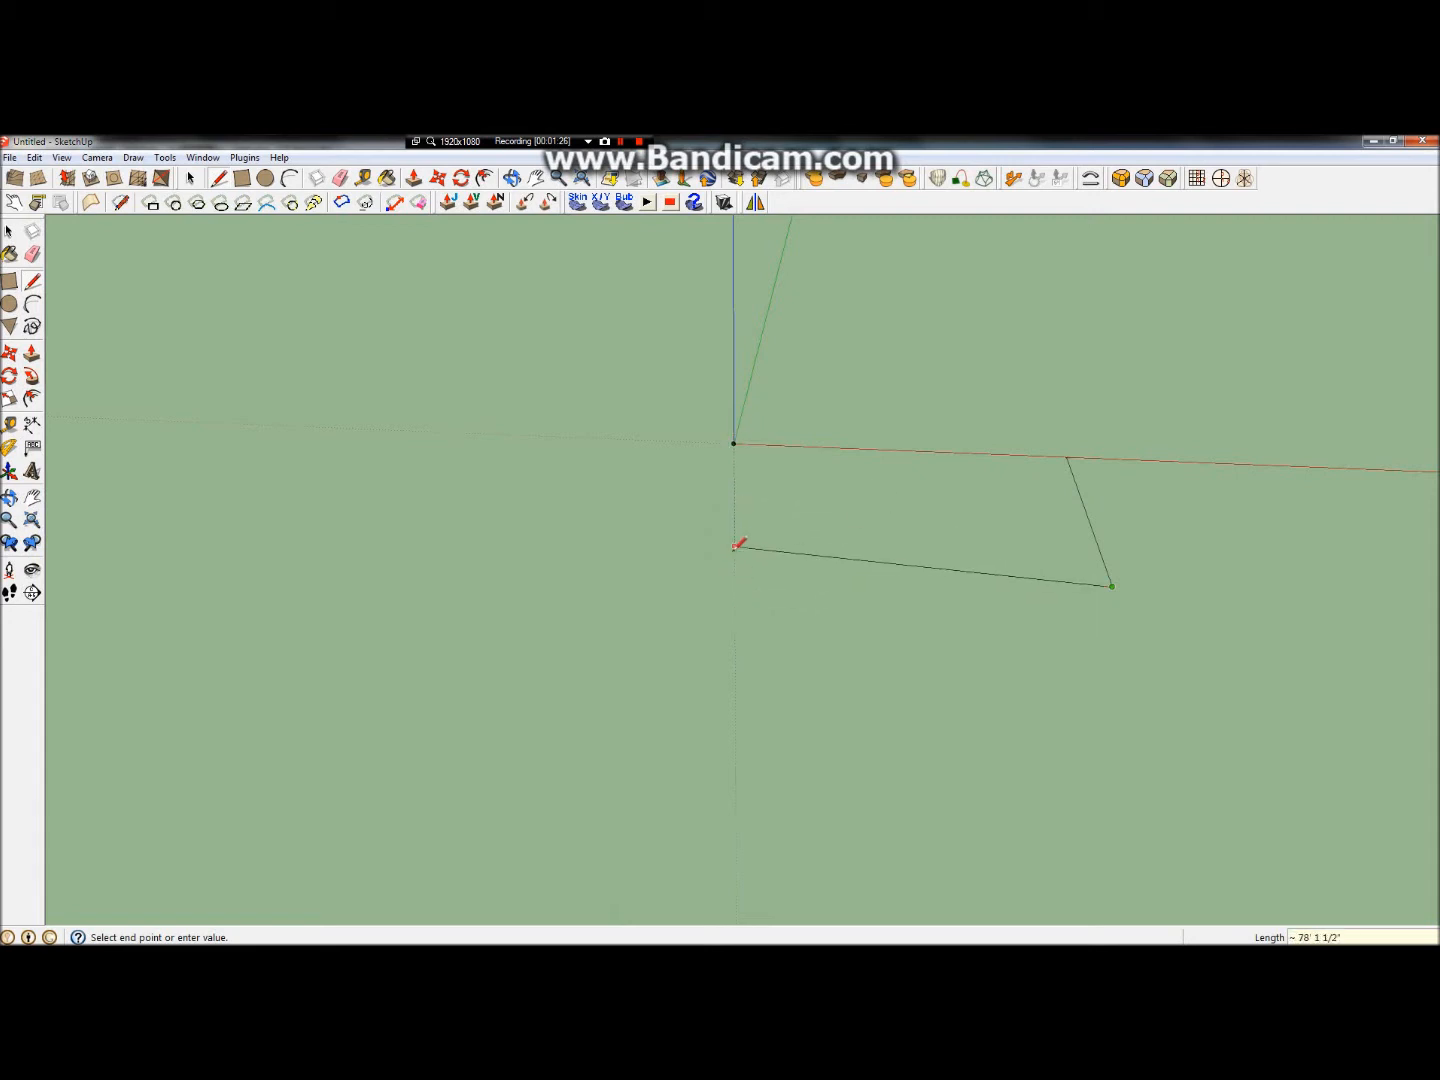
pyautogui.moveTo(738, 548)
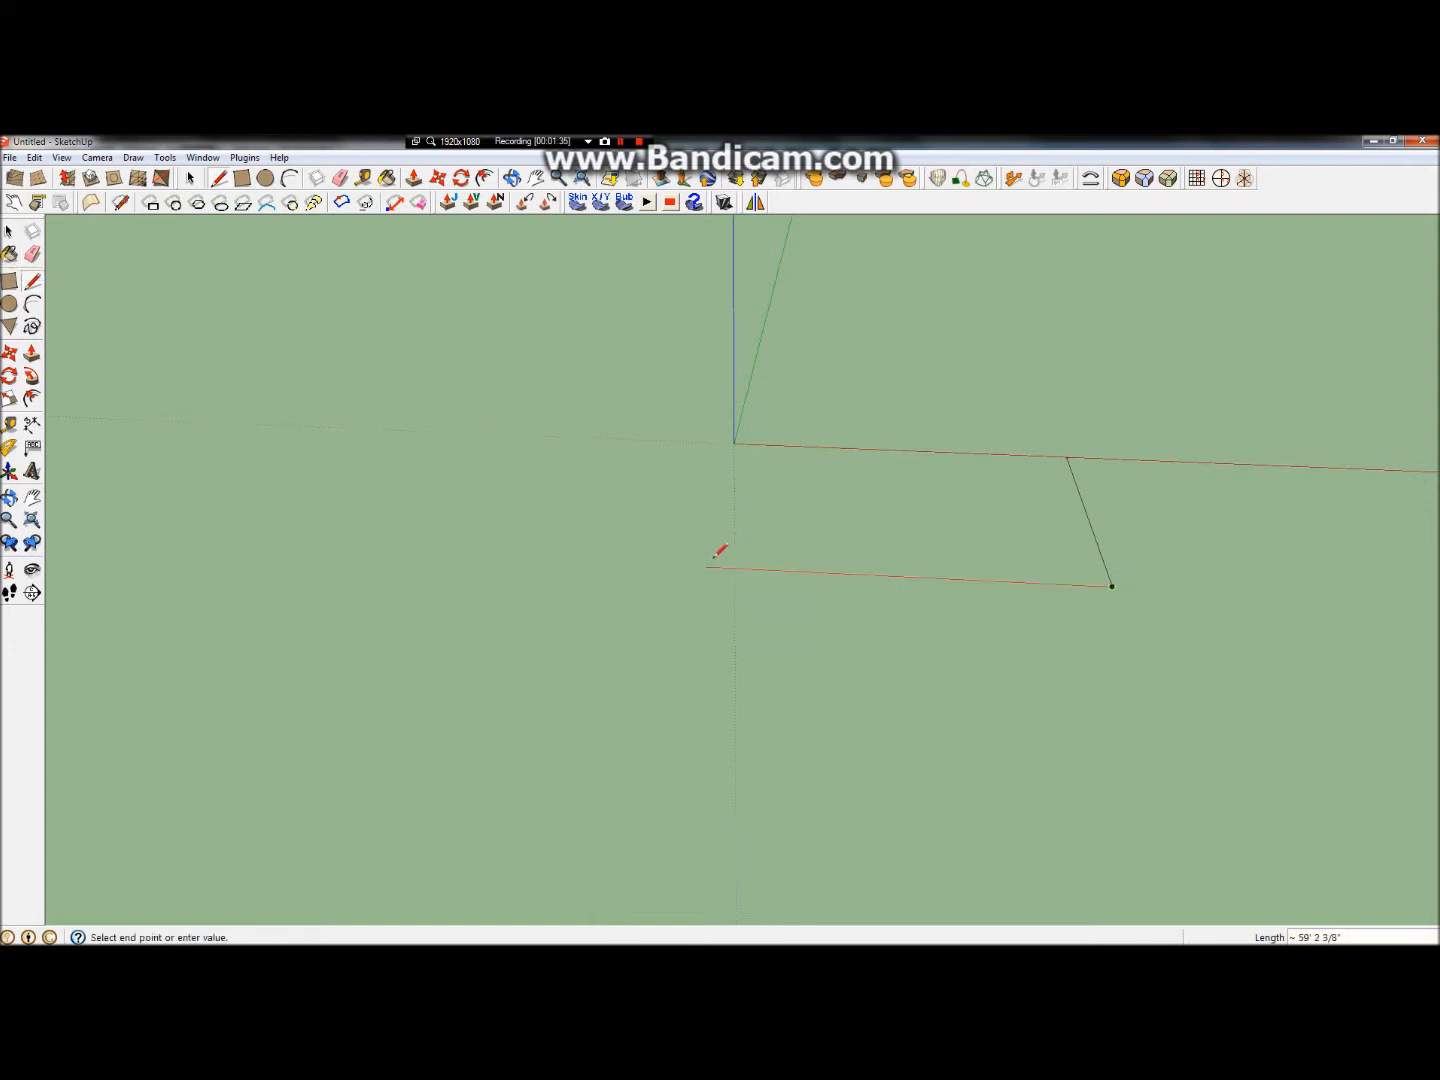
pyautogui.moveTo(722, 548)
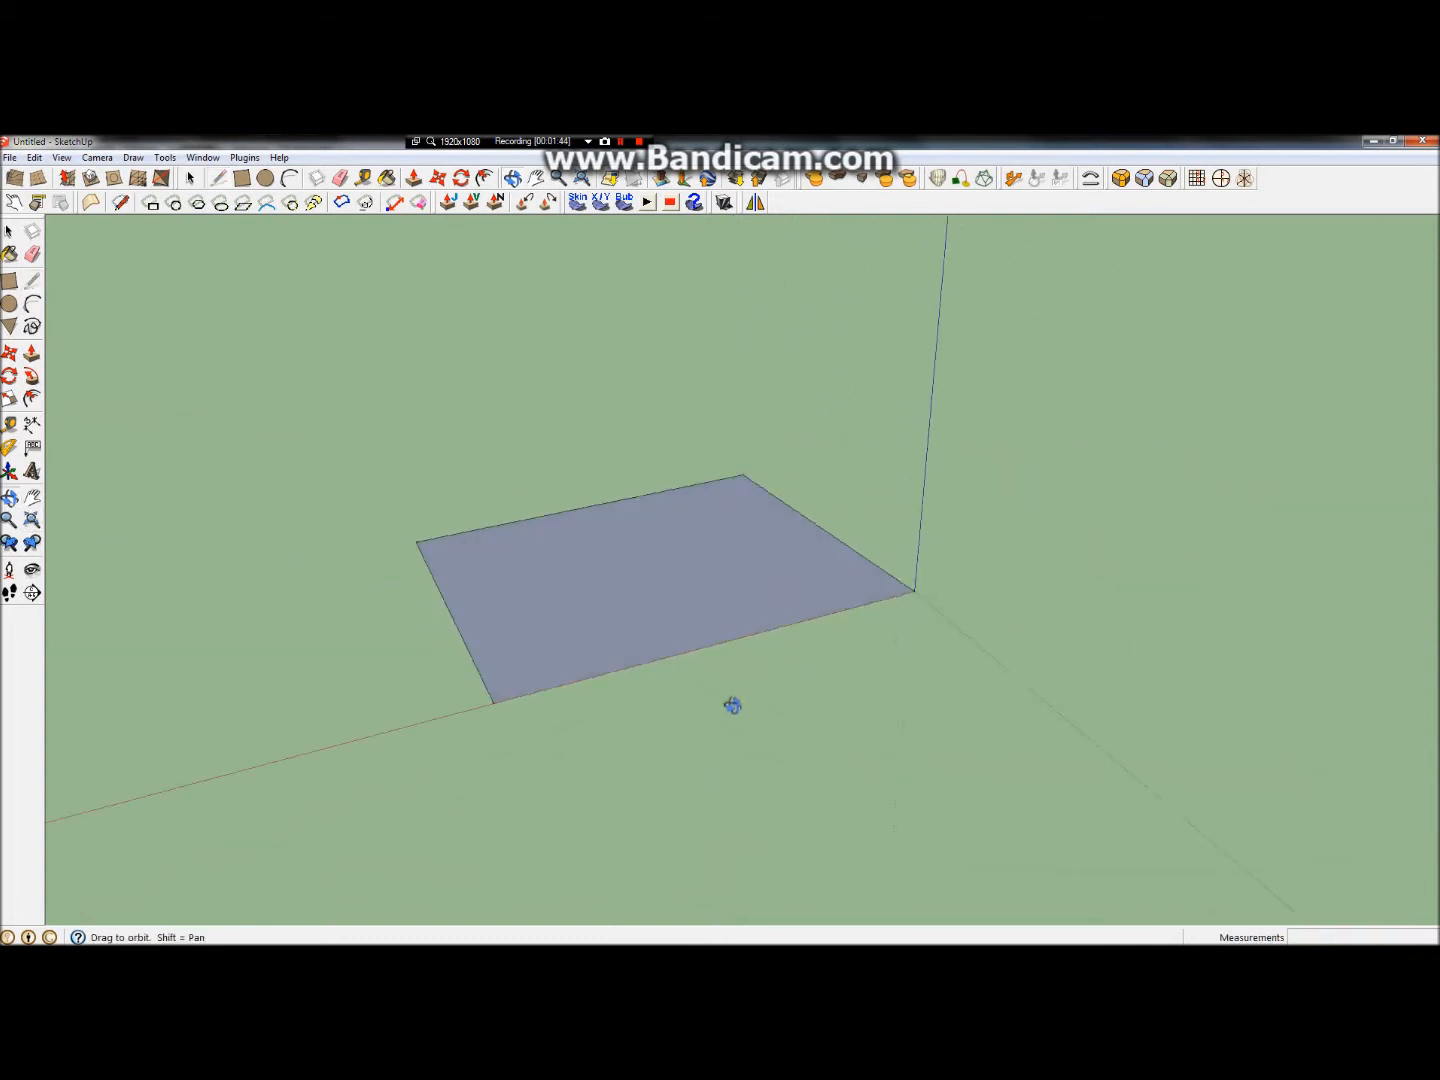
# Step: Push/Pull the floor face up into a box 12 feet tall
pyautogui.moveTo(732, 704); pyautogui.dragTo(524, 492)
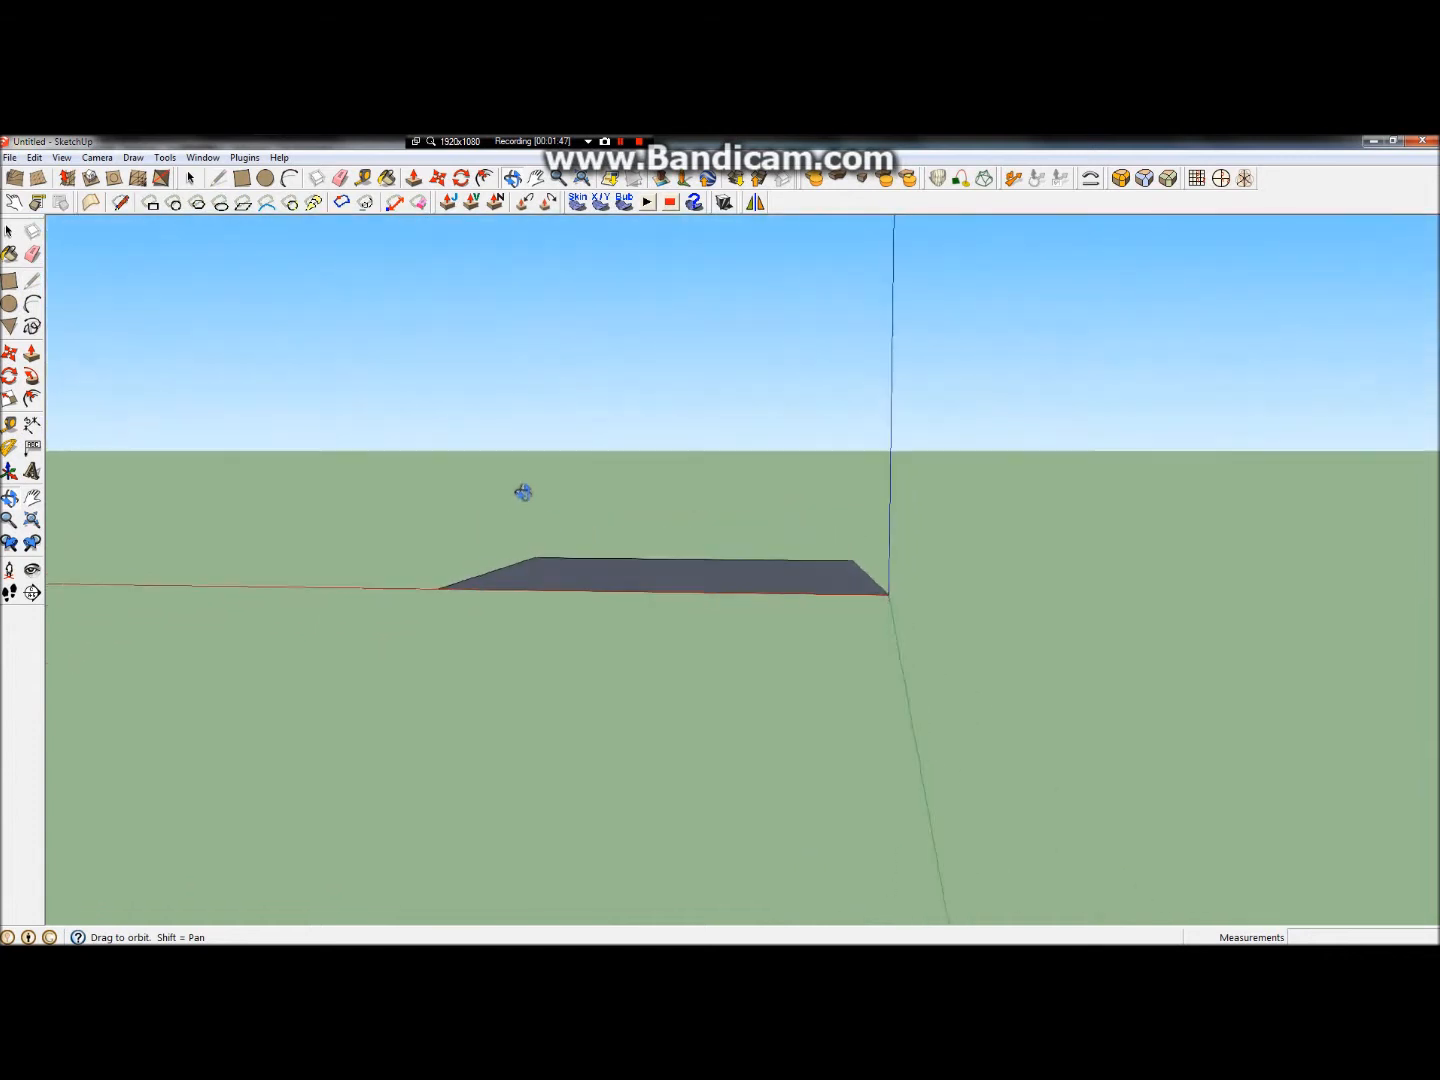
pyautogui.moveTo(524, 492); pyautogui.dragTo(428, 710)
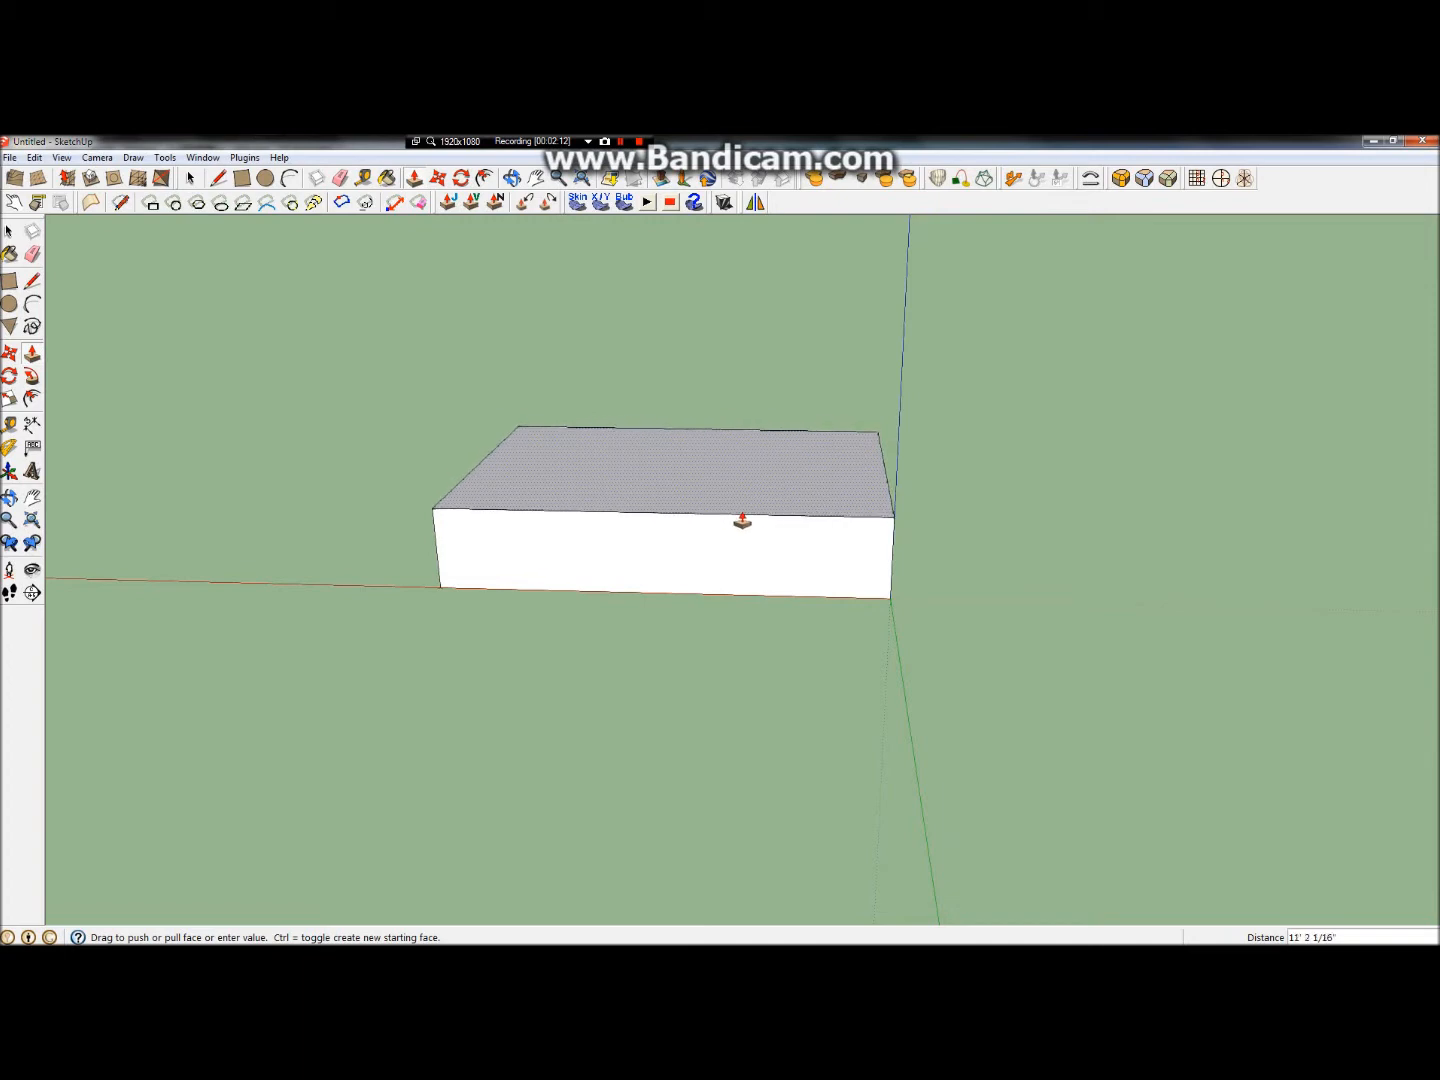
pyautogui.moveTo(742, 520); pyautogui.dragTo(756, 530)
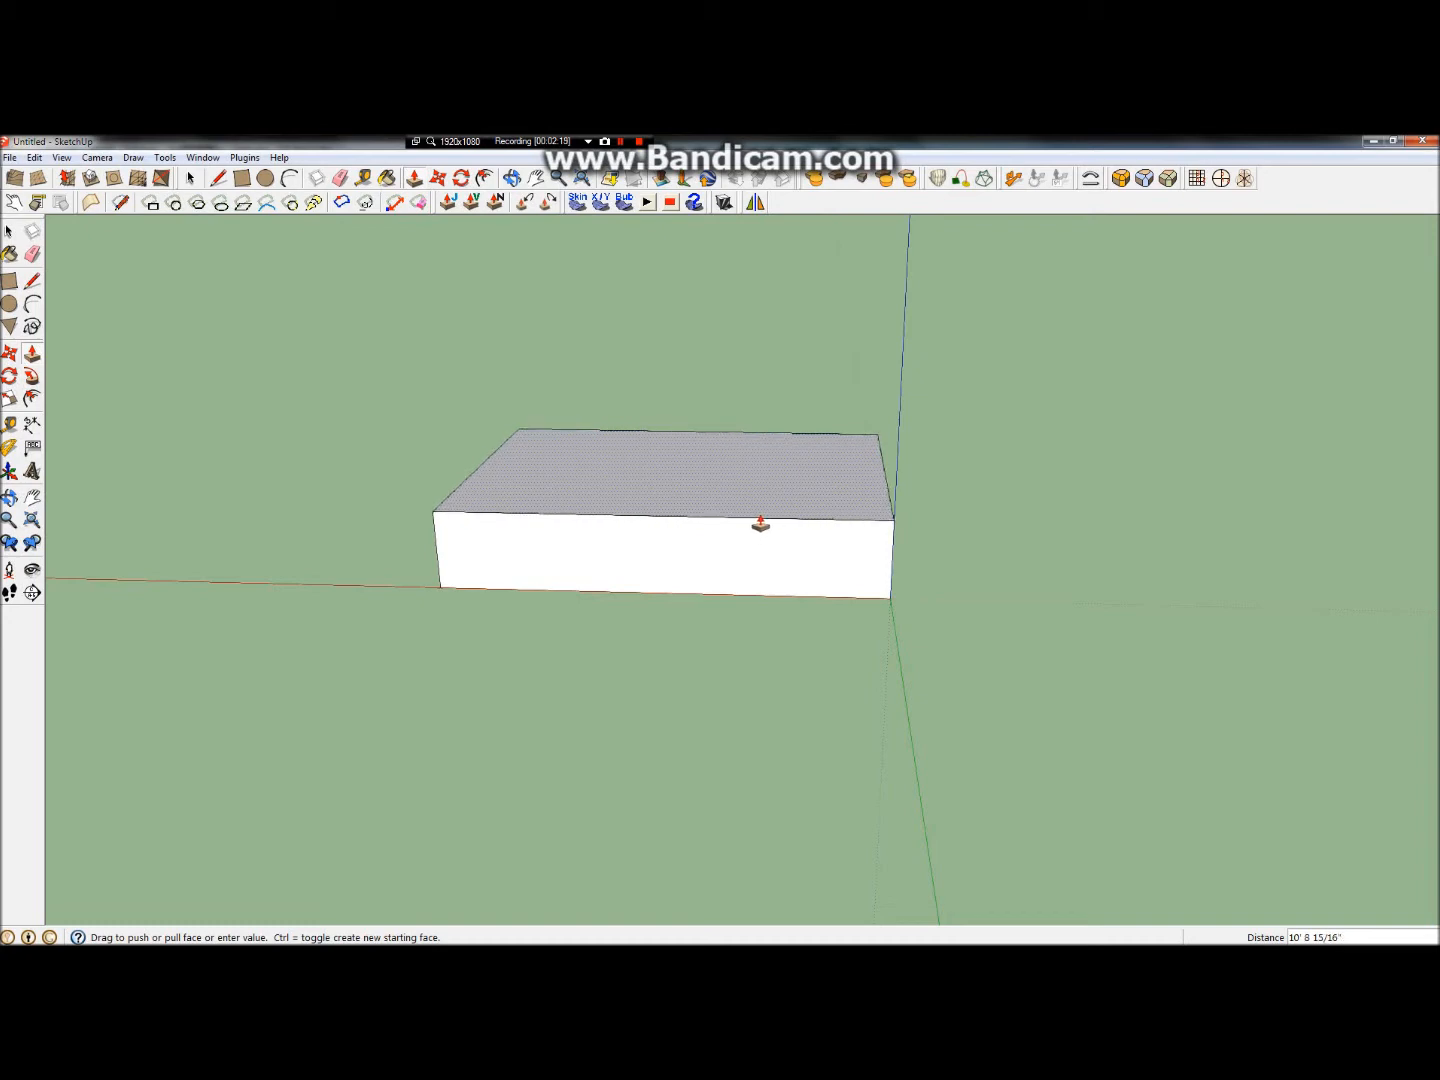
pyautogui.moveTo(760, 524); pyautogui.dragTo(752, 520)
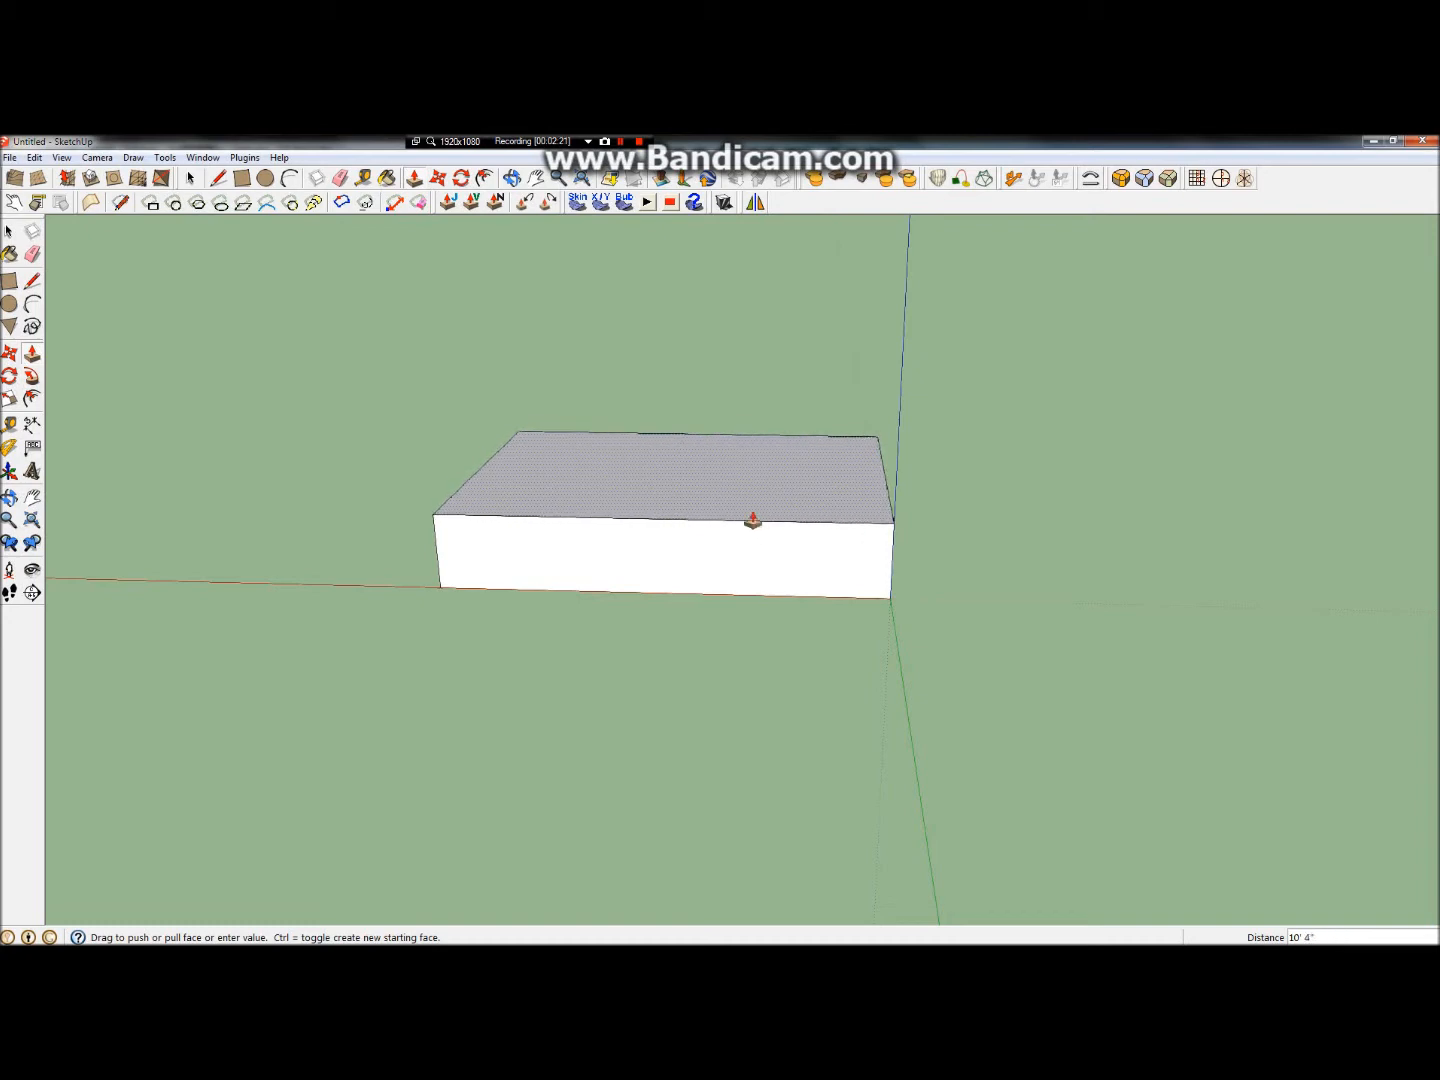
pyautogui.moveTo(750, 520); pyautogui.dragTo(750, 510)
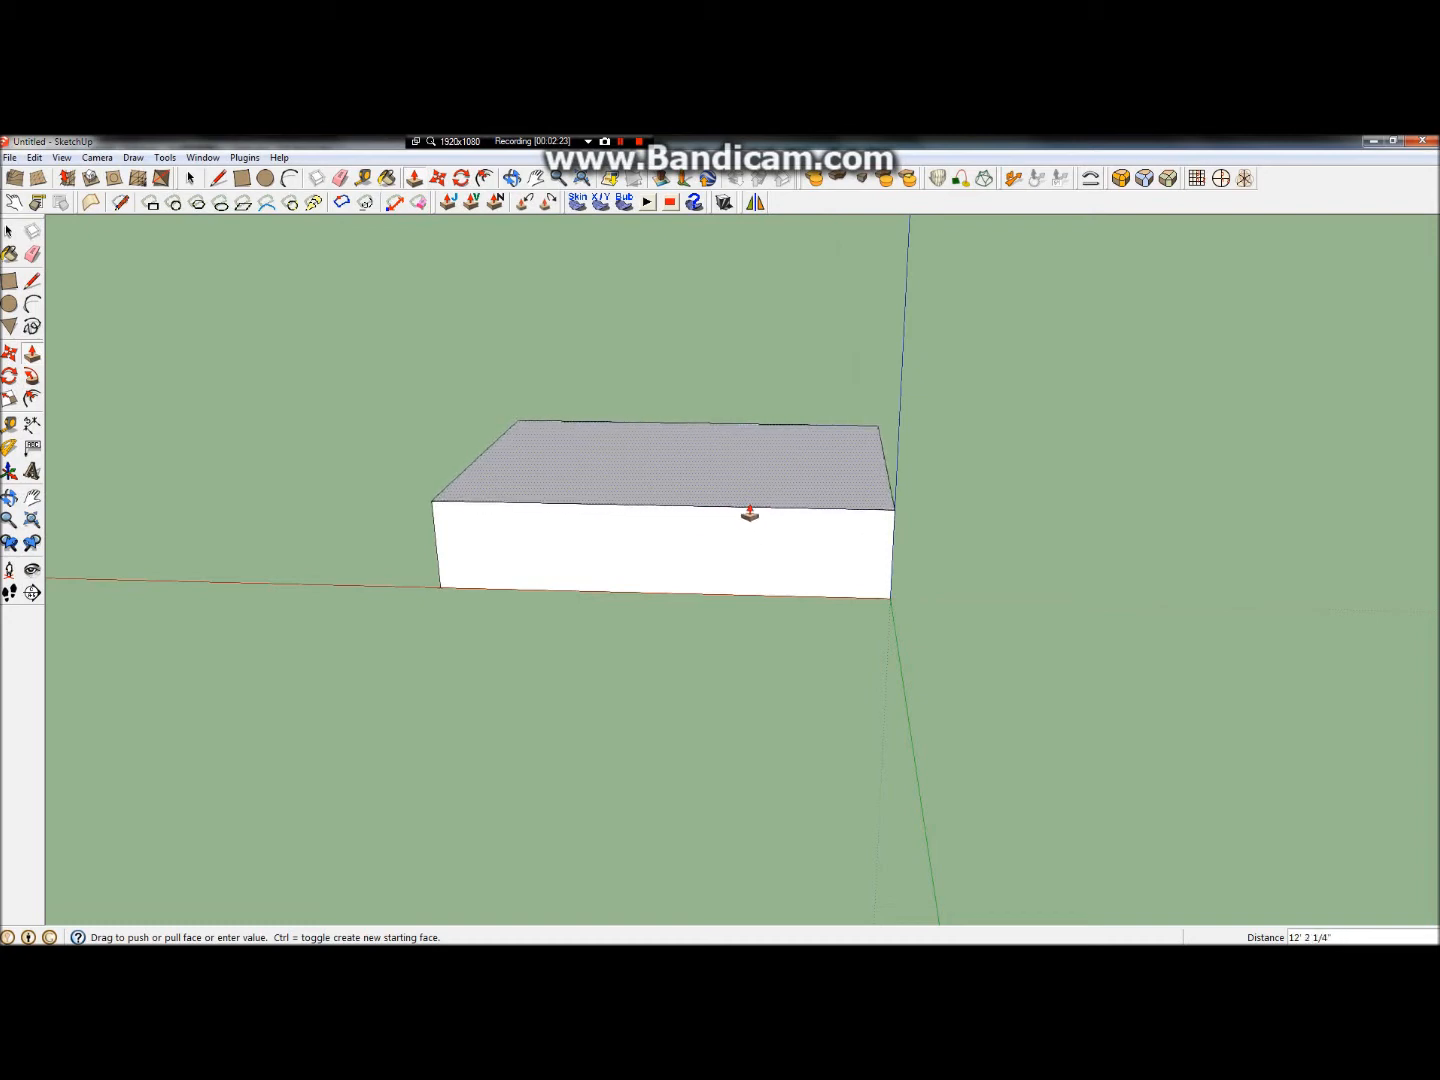
pyautogui.write("12'")
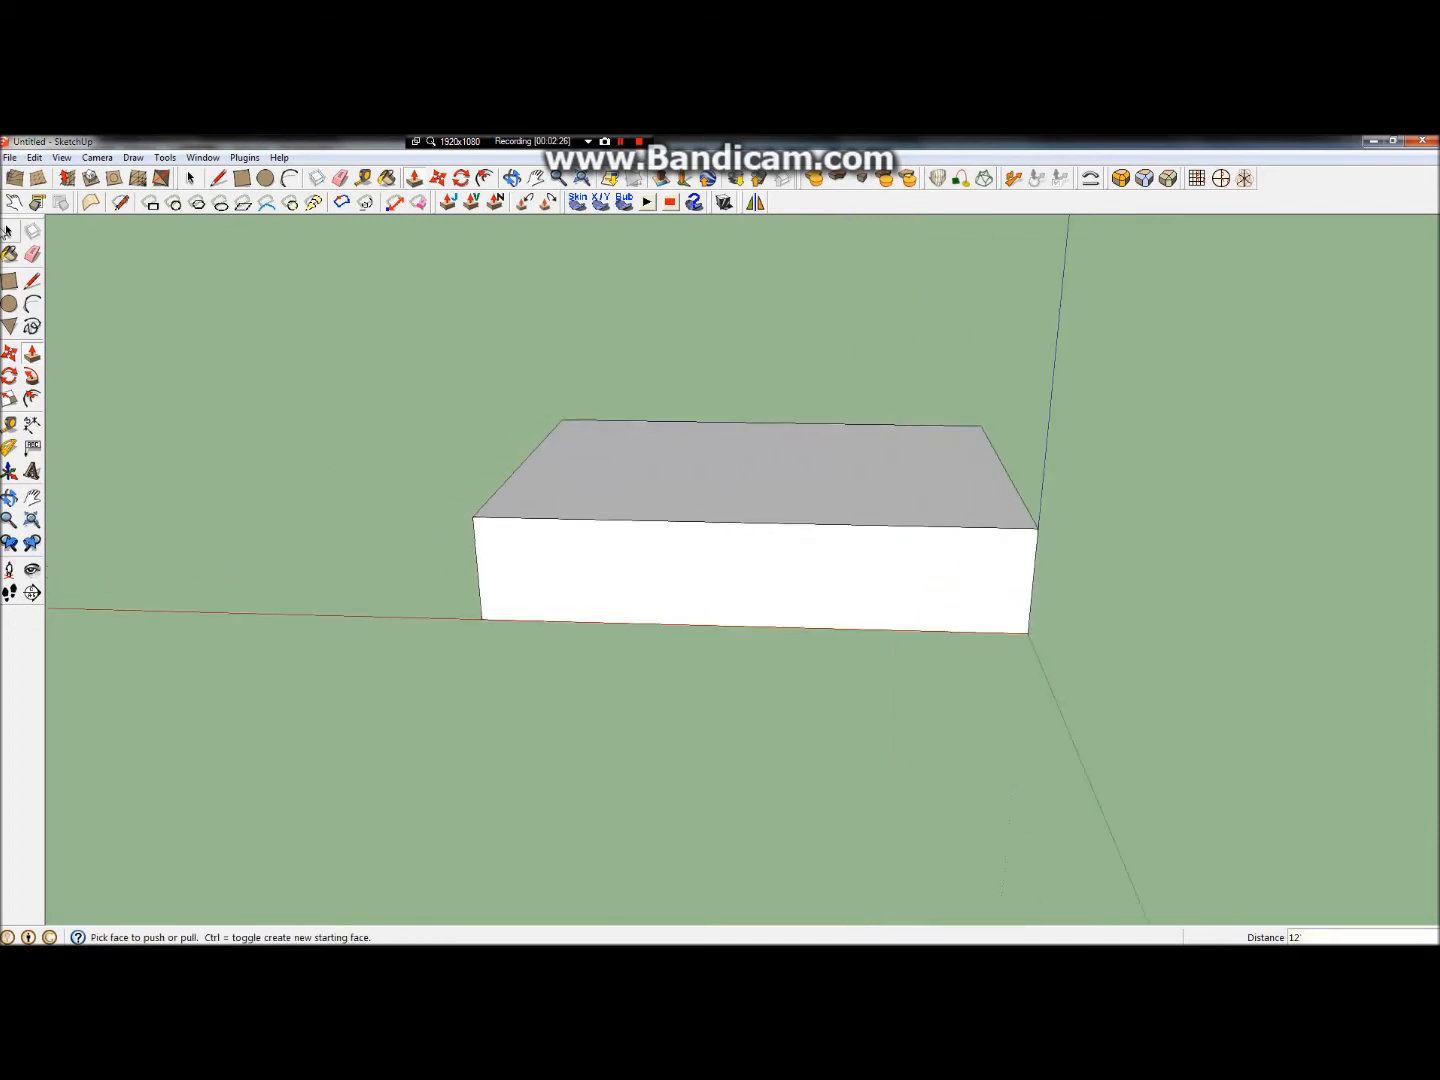
# Step: Pick the Line tool to split the top face down its middle
pyautogui.click(218, 178)
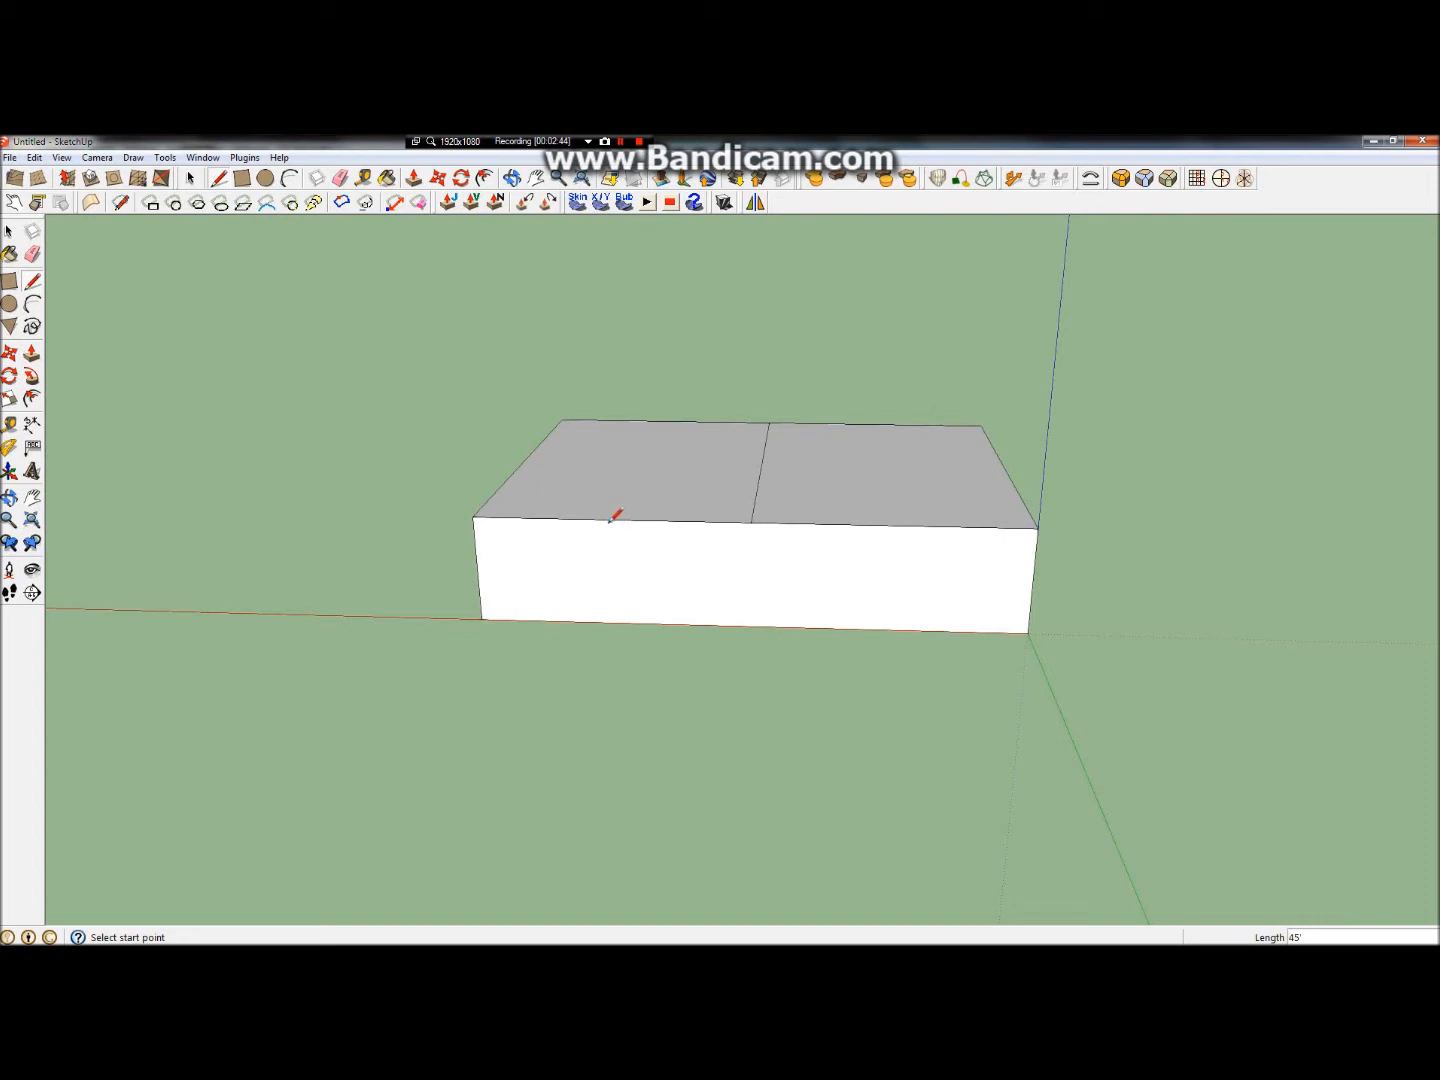
pyautogui.moveTo(616, 512)
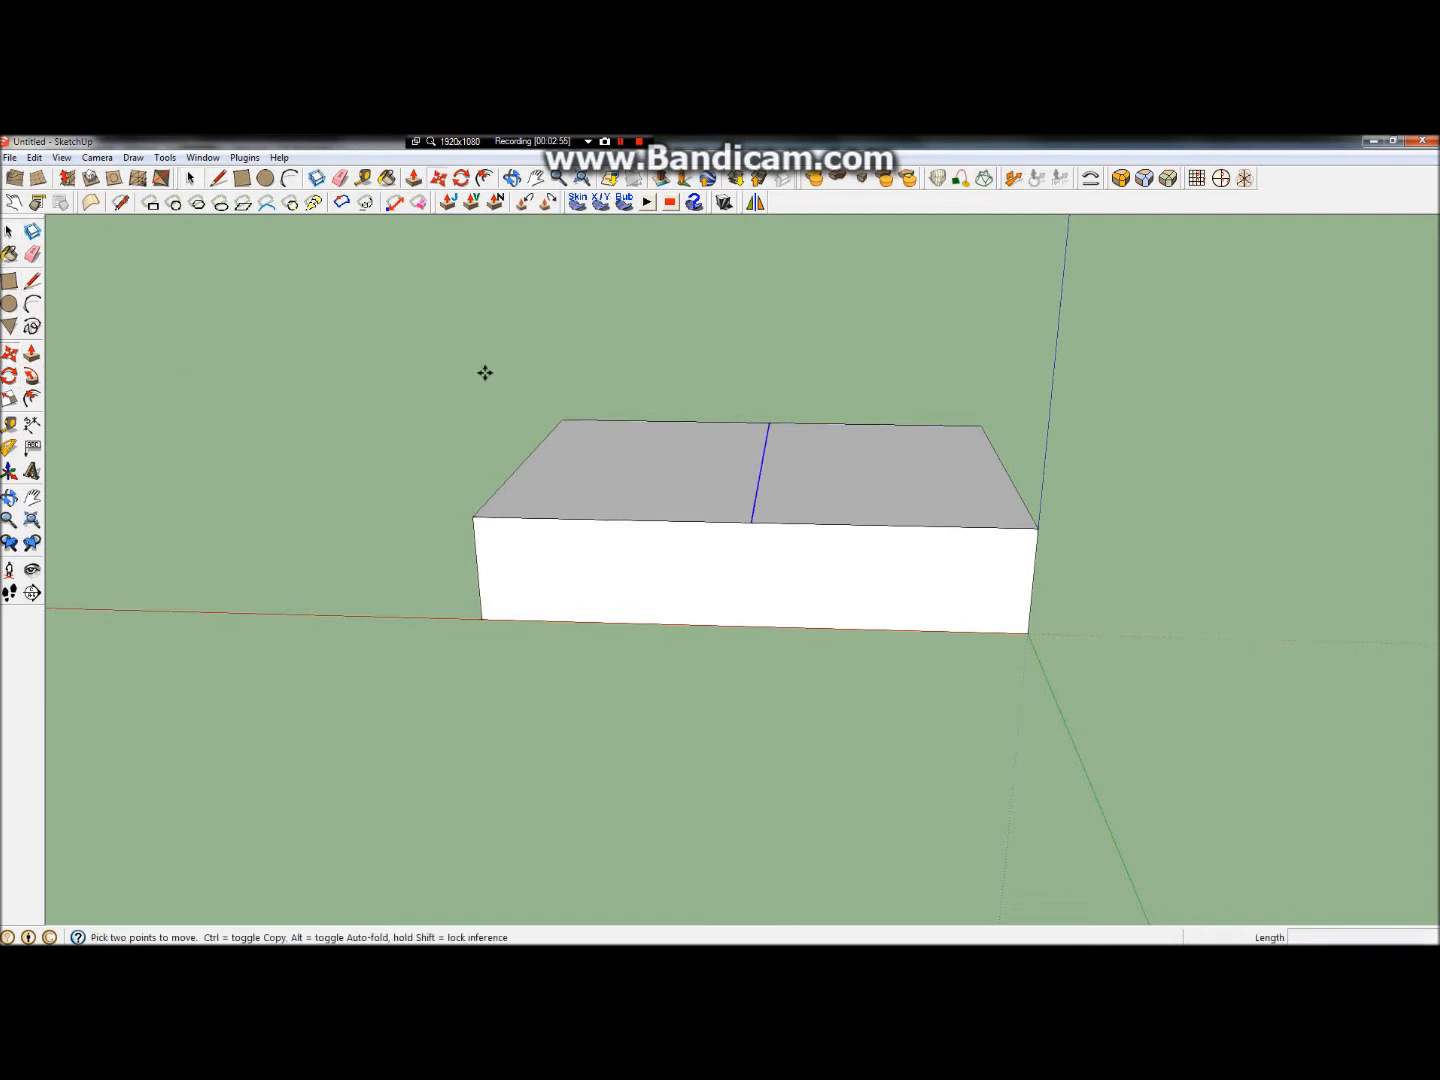
pyautogui.moveTo(758, 468)
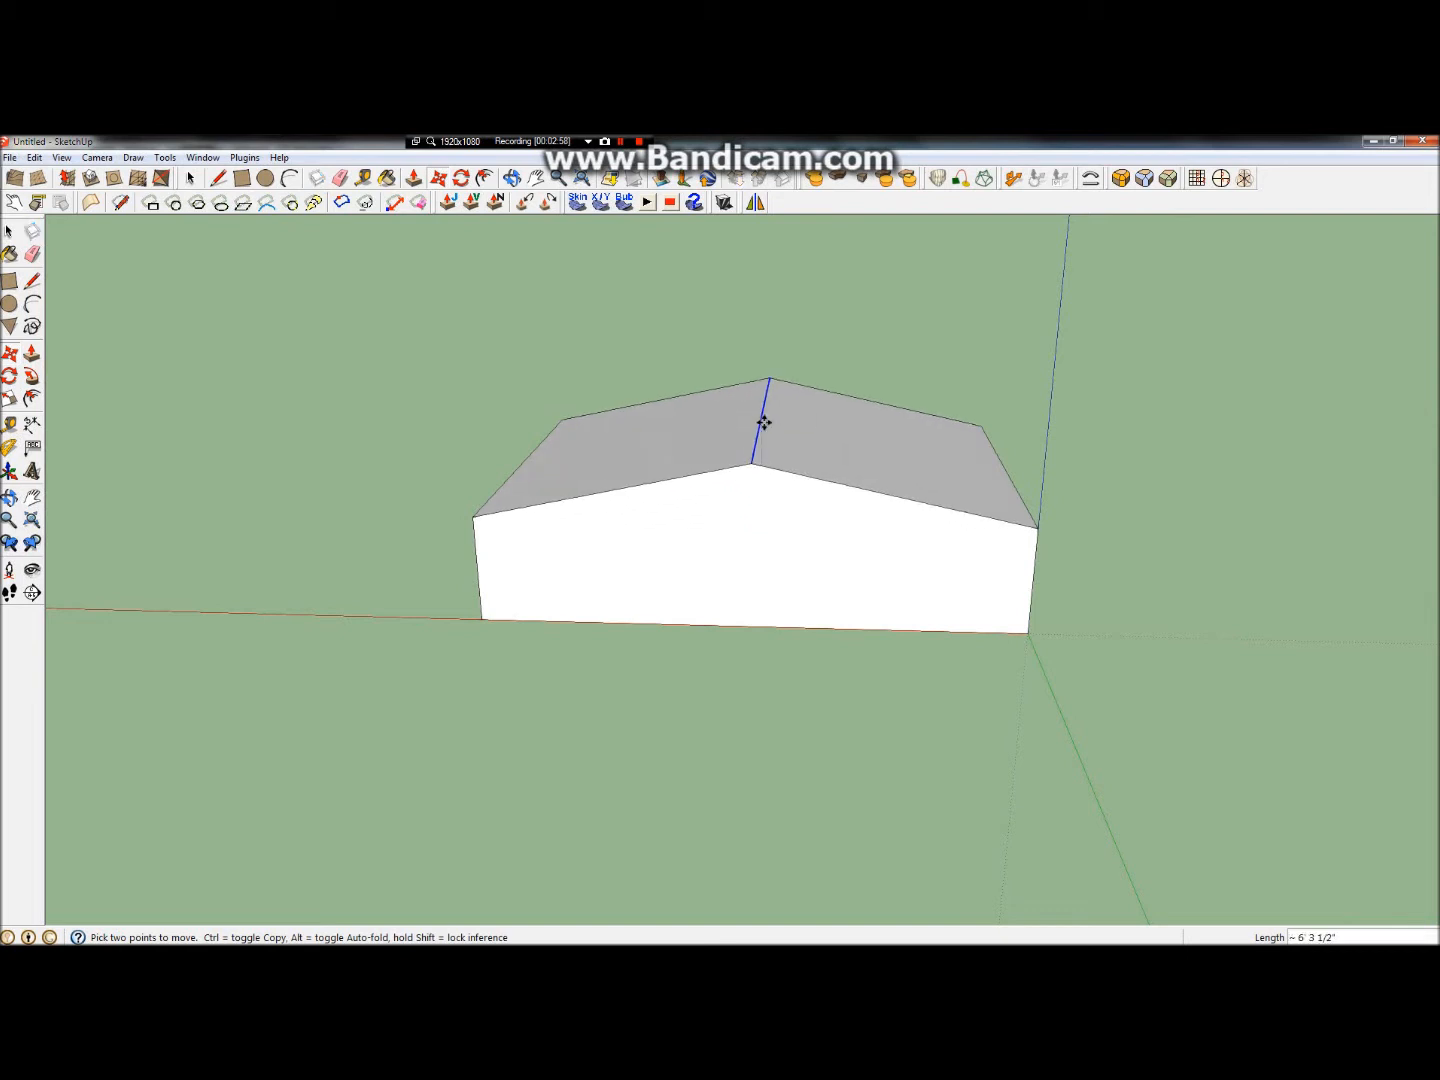
# Step: Move the centre line up the blue axis and settle it at a shallow gable height
pyautogui.moveTo(764, 420); pyautogui.dragTo(736, 356)
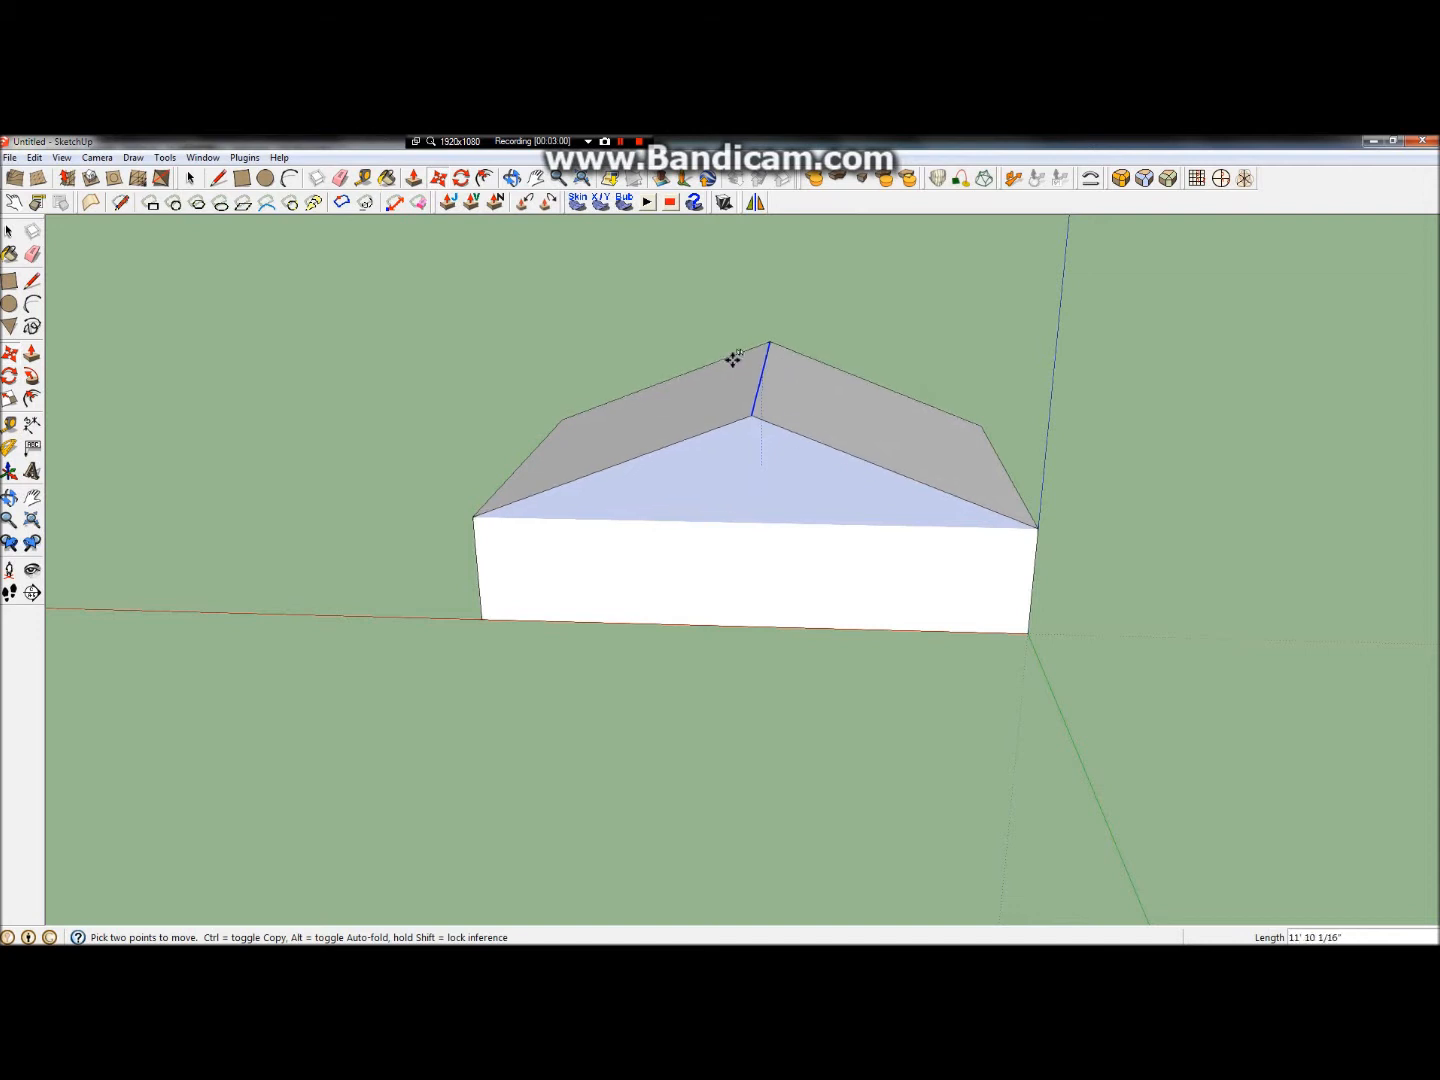
pyautogui.moveTo(756, 348); pyautogui.dragTo(758, 460)
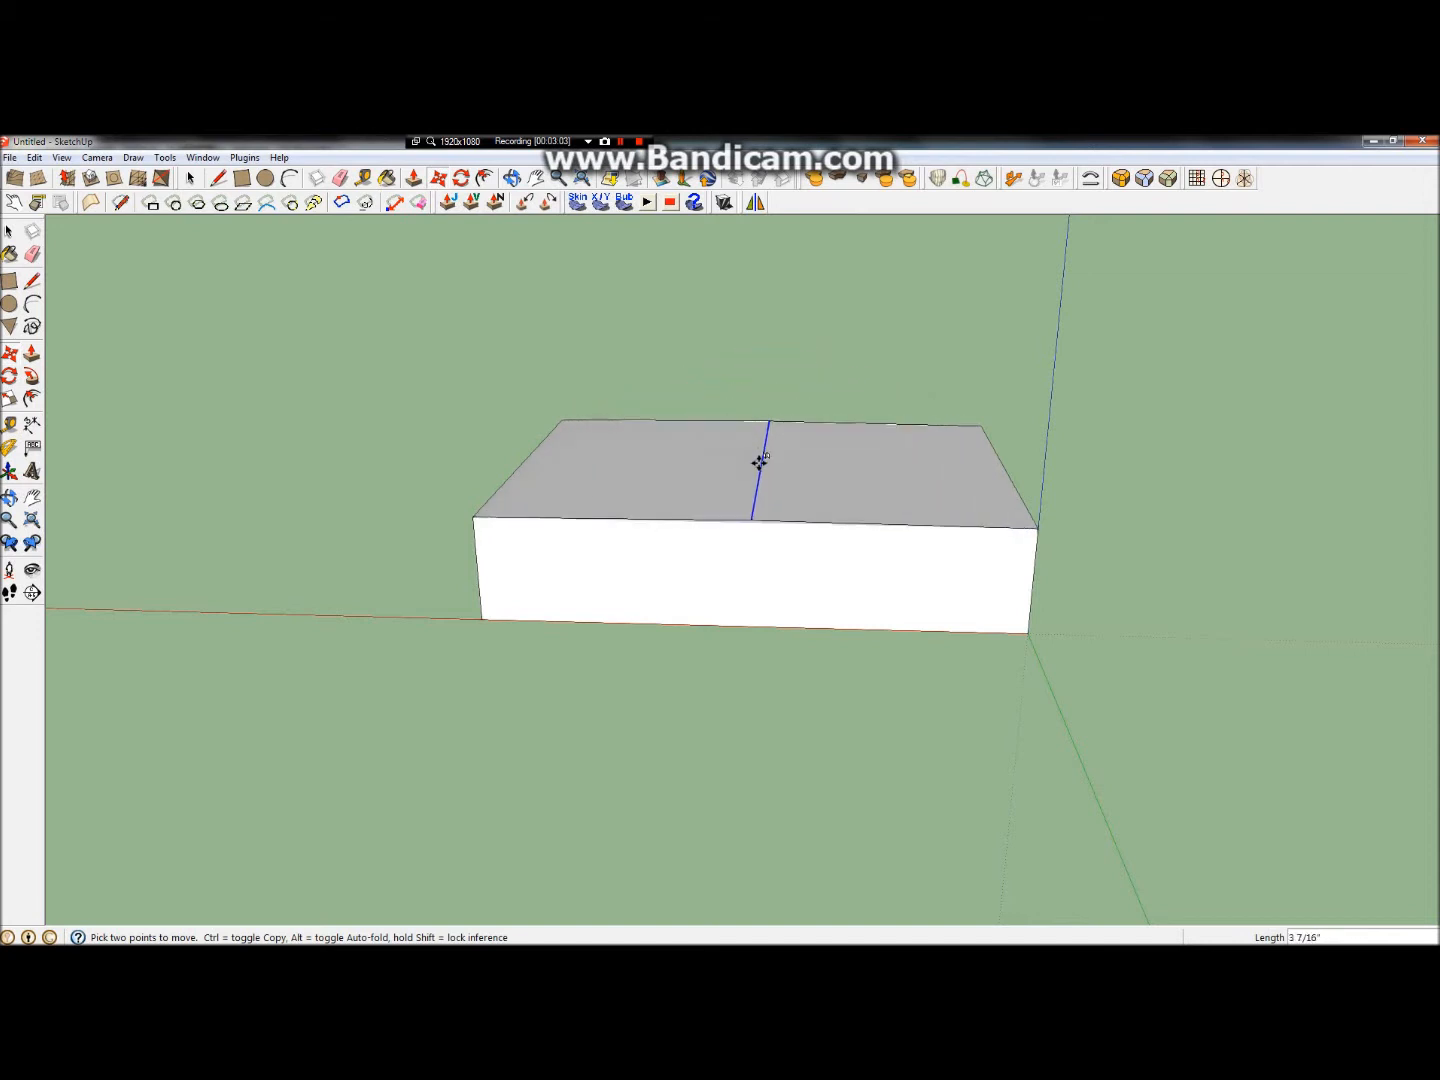
pyautogui.moveTo(756, 460); pyautogui.dragTo(756, 372)
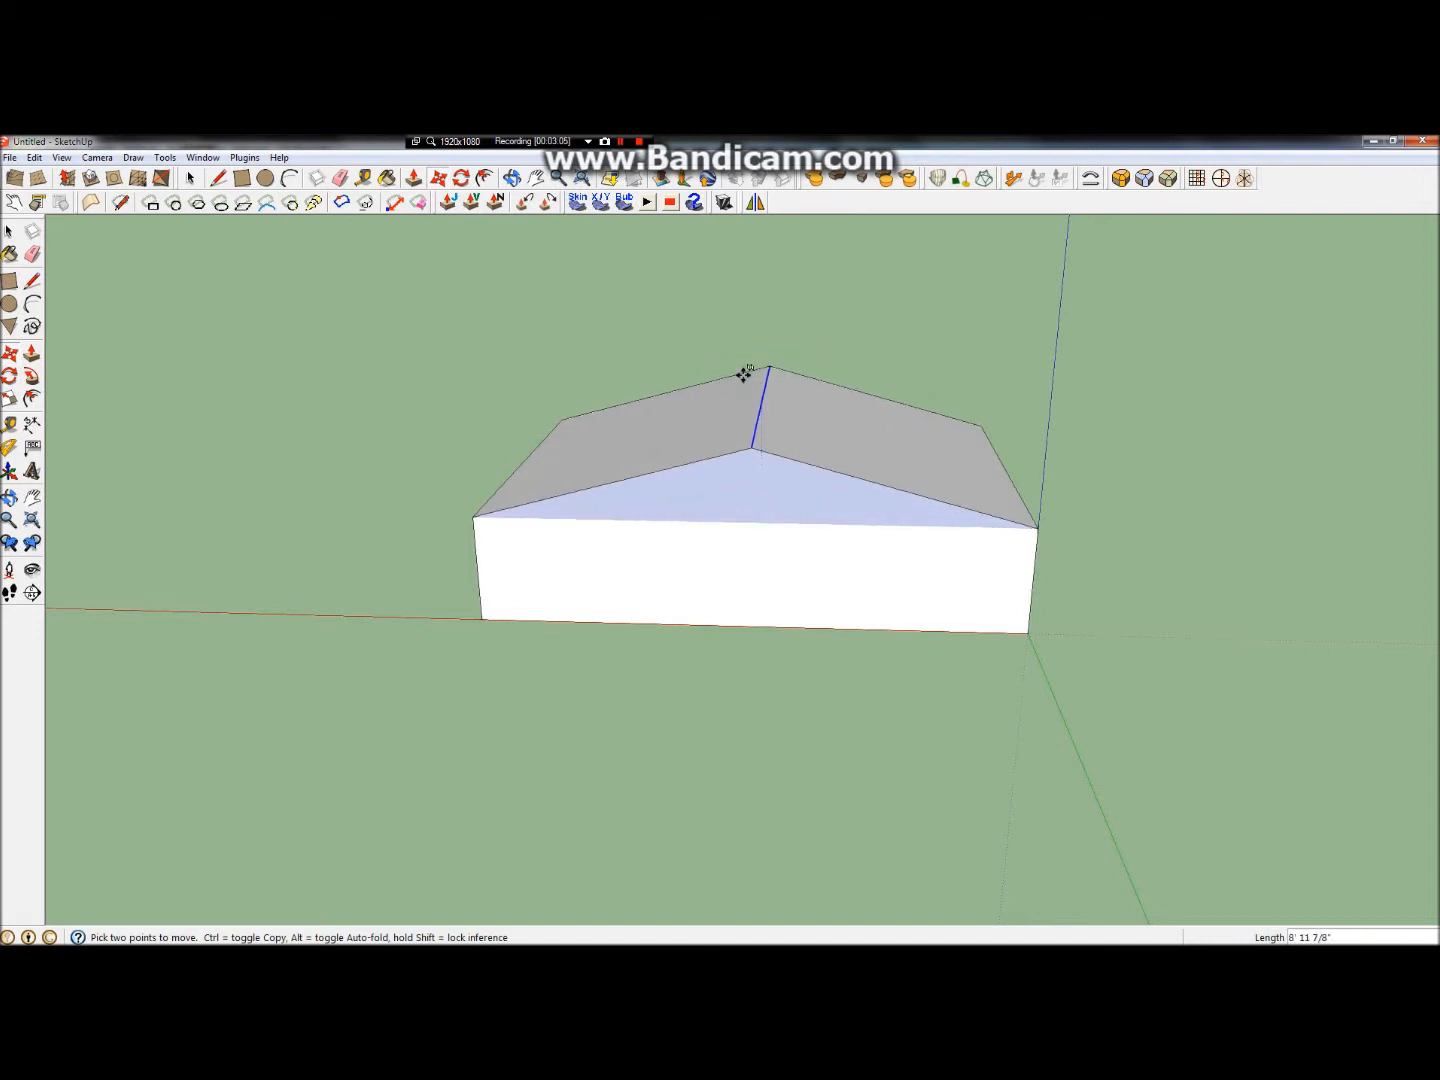
pyautogui.moveTo(752, 372); pyautogui.dragTo(764, 332)
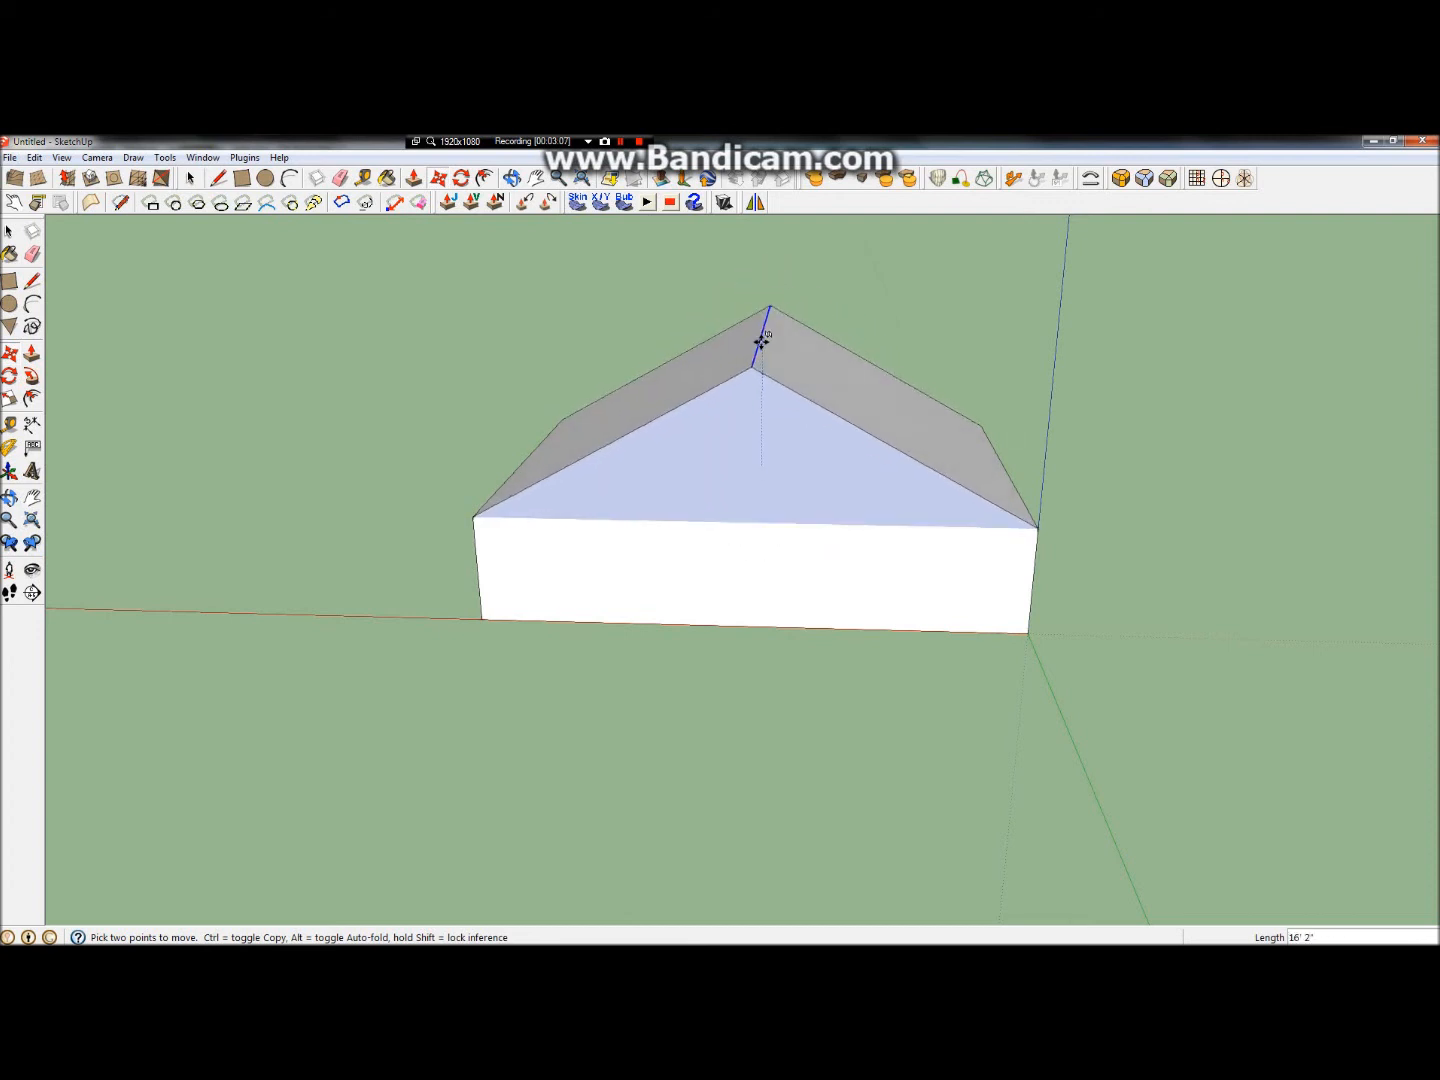
pyautogui.moveTo(764, 336); pyautogui.dragTo(768, 390)
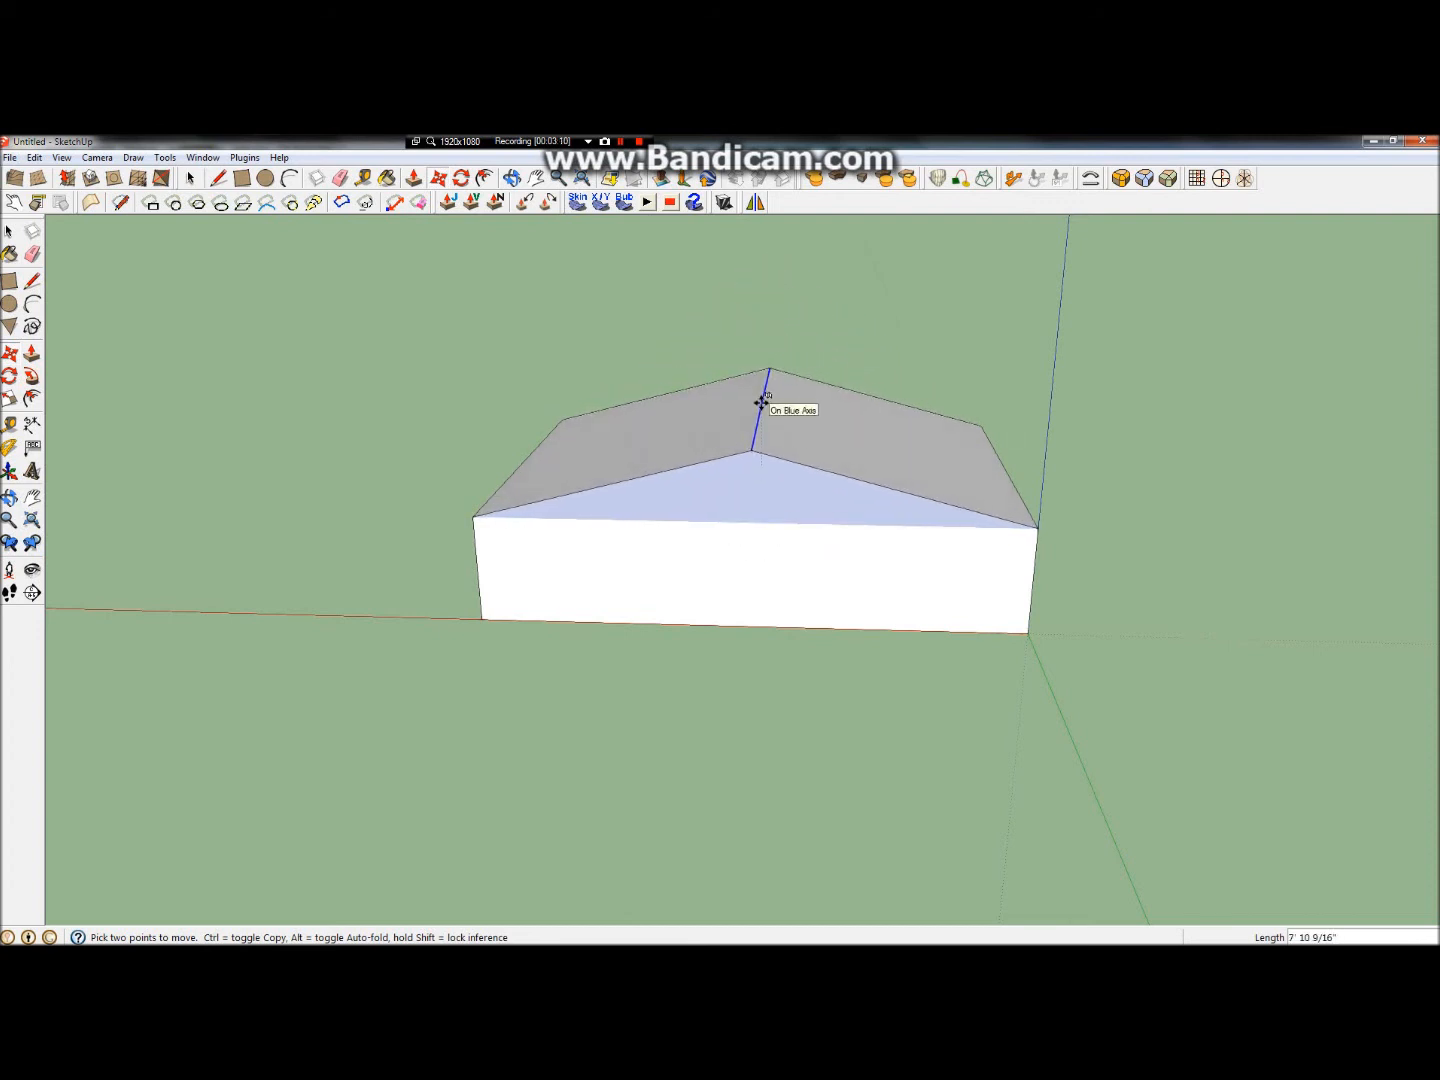
pyautogui.moveTo(764, 400); pyautogui.dragTo(750, 416)
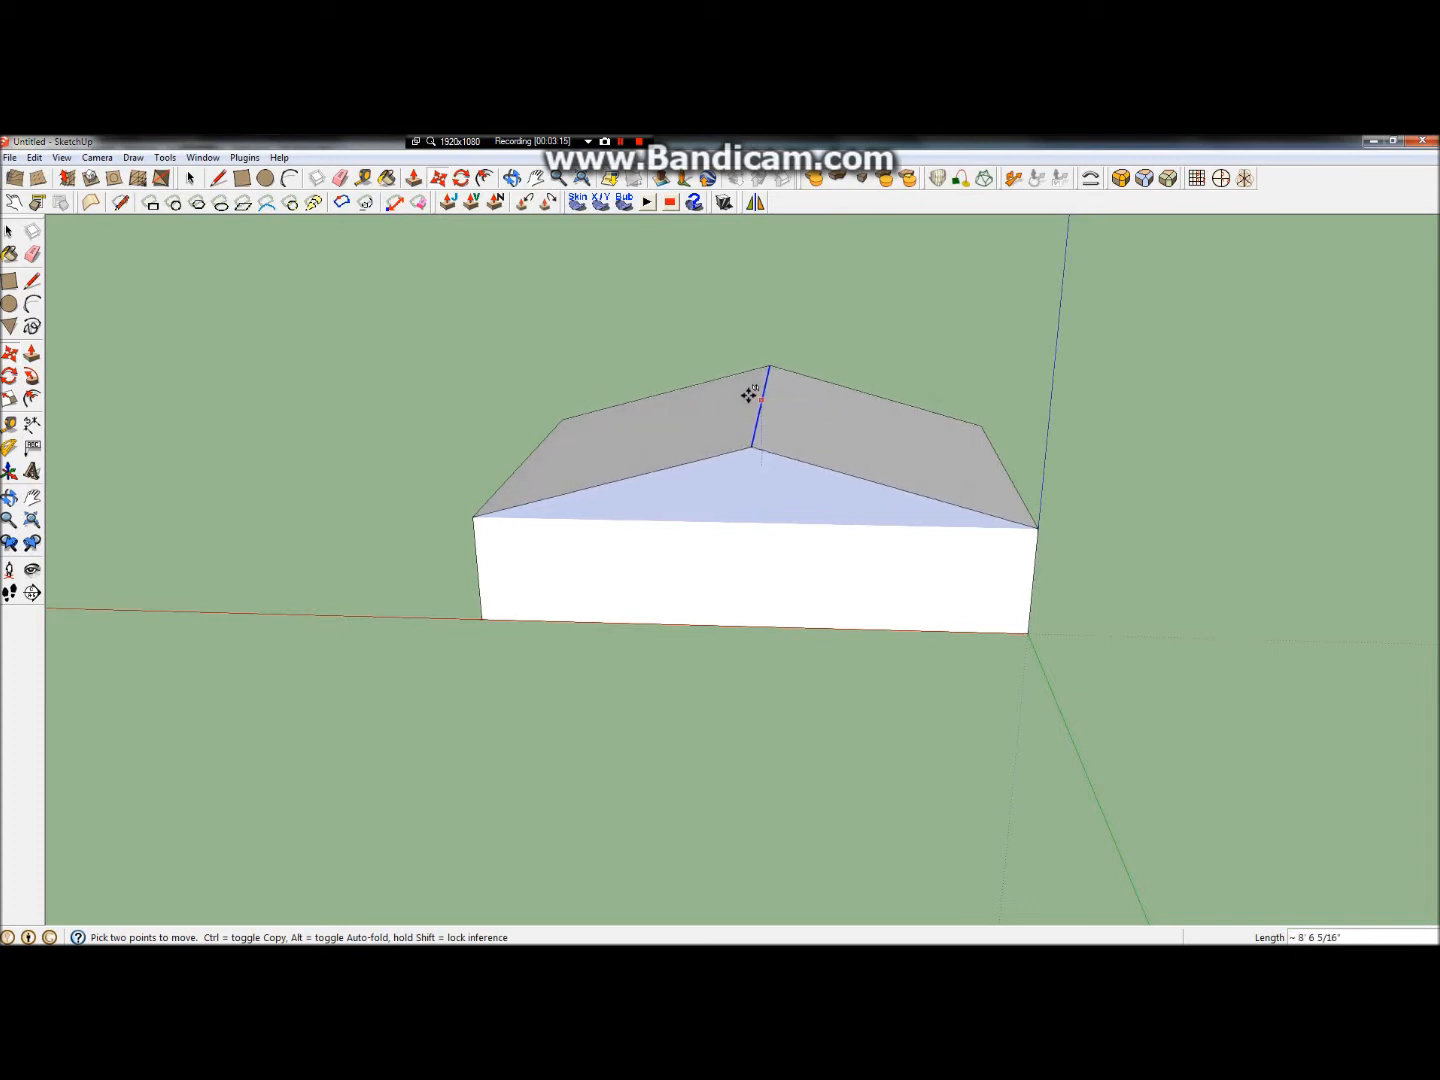
pyautogui.moveTo(760, 396); pyautogui.dragTo(764, 438)
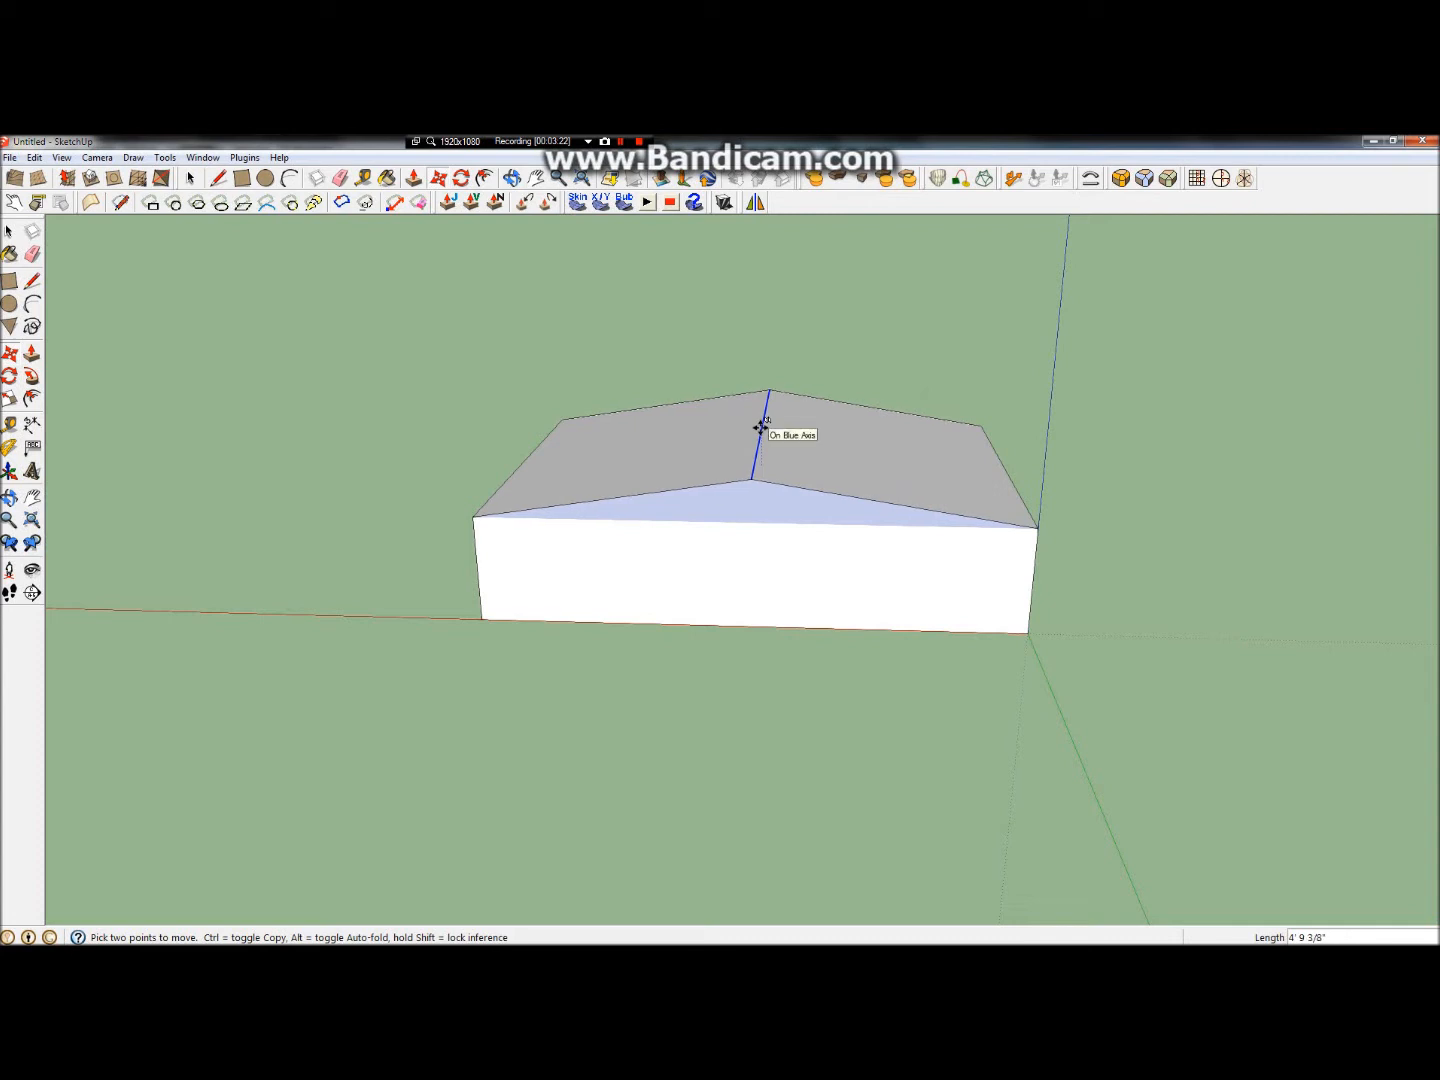
pyautogui.moveTo(764, 428); pyautogui.dragTo(770, 504)
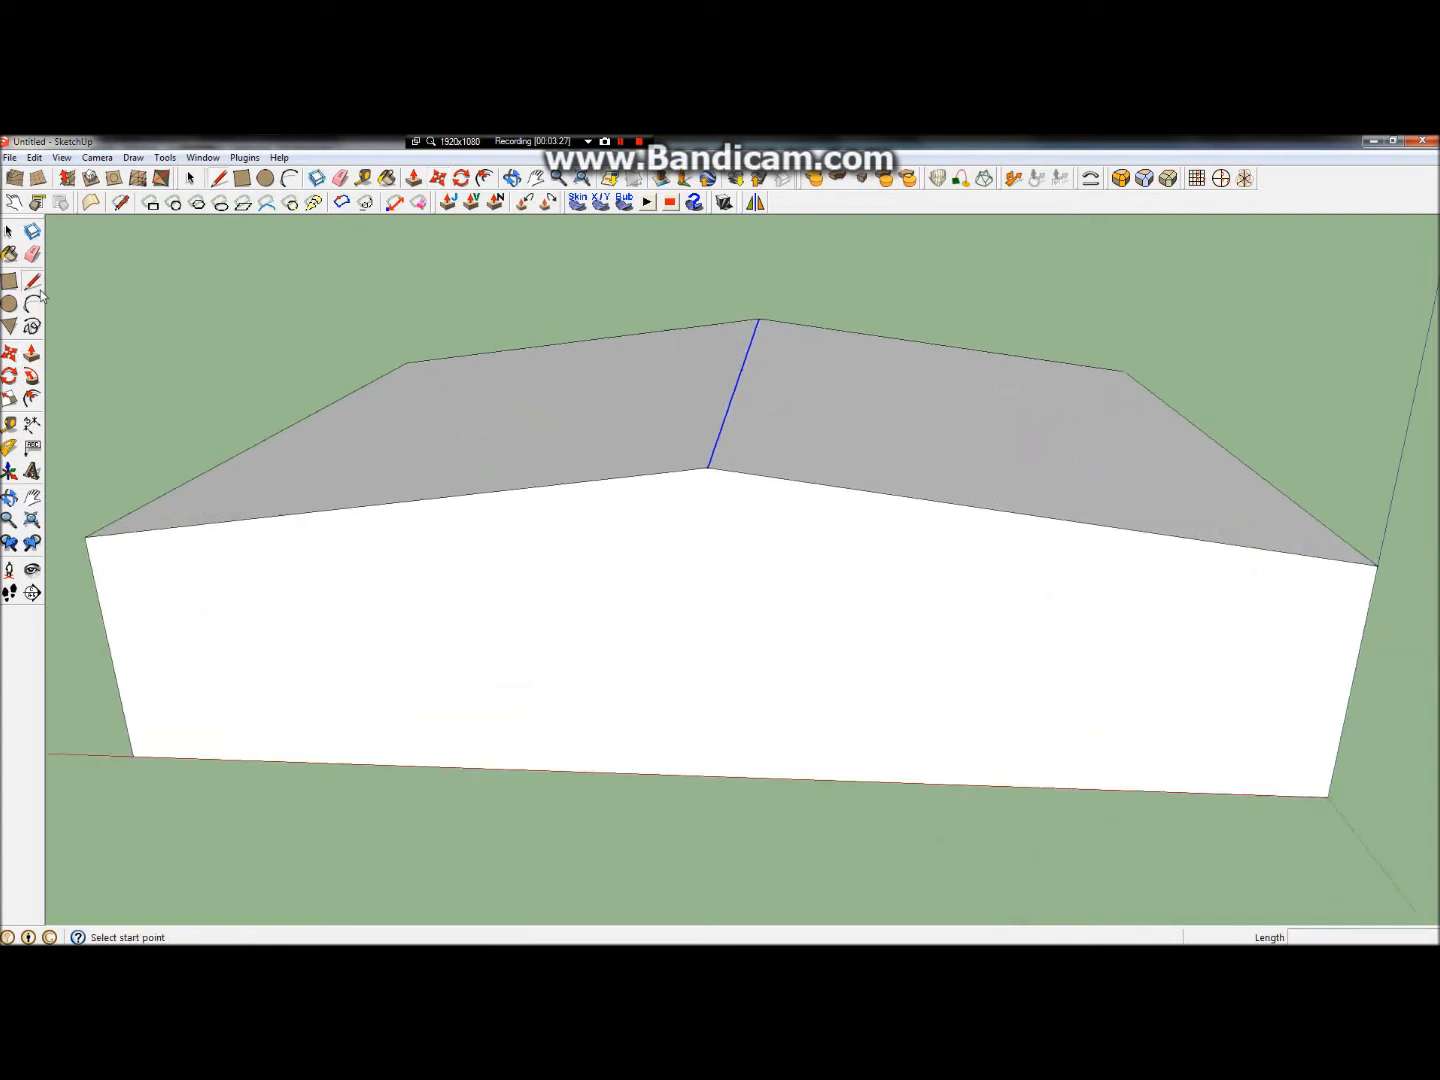
# Step: Draw lines across the roof from the left eave corner and front top corner
pyautogui.click(88, 536)
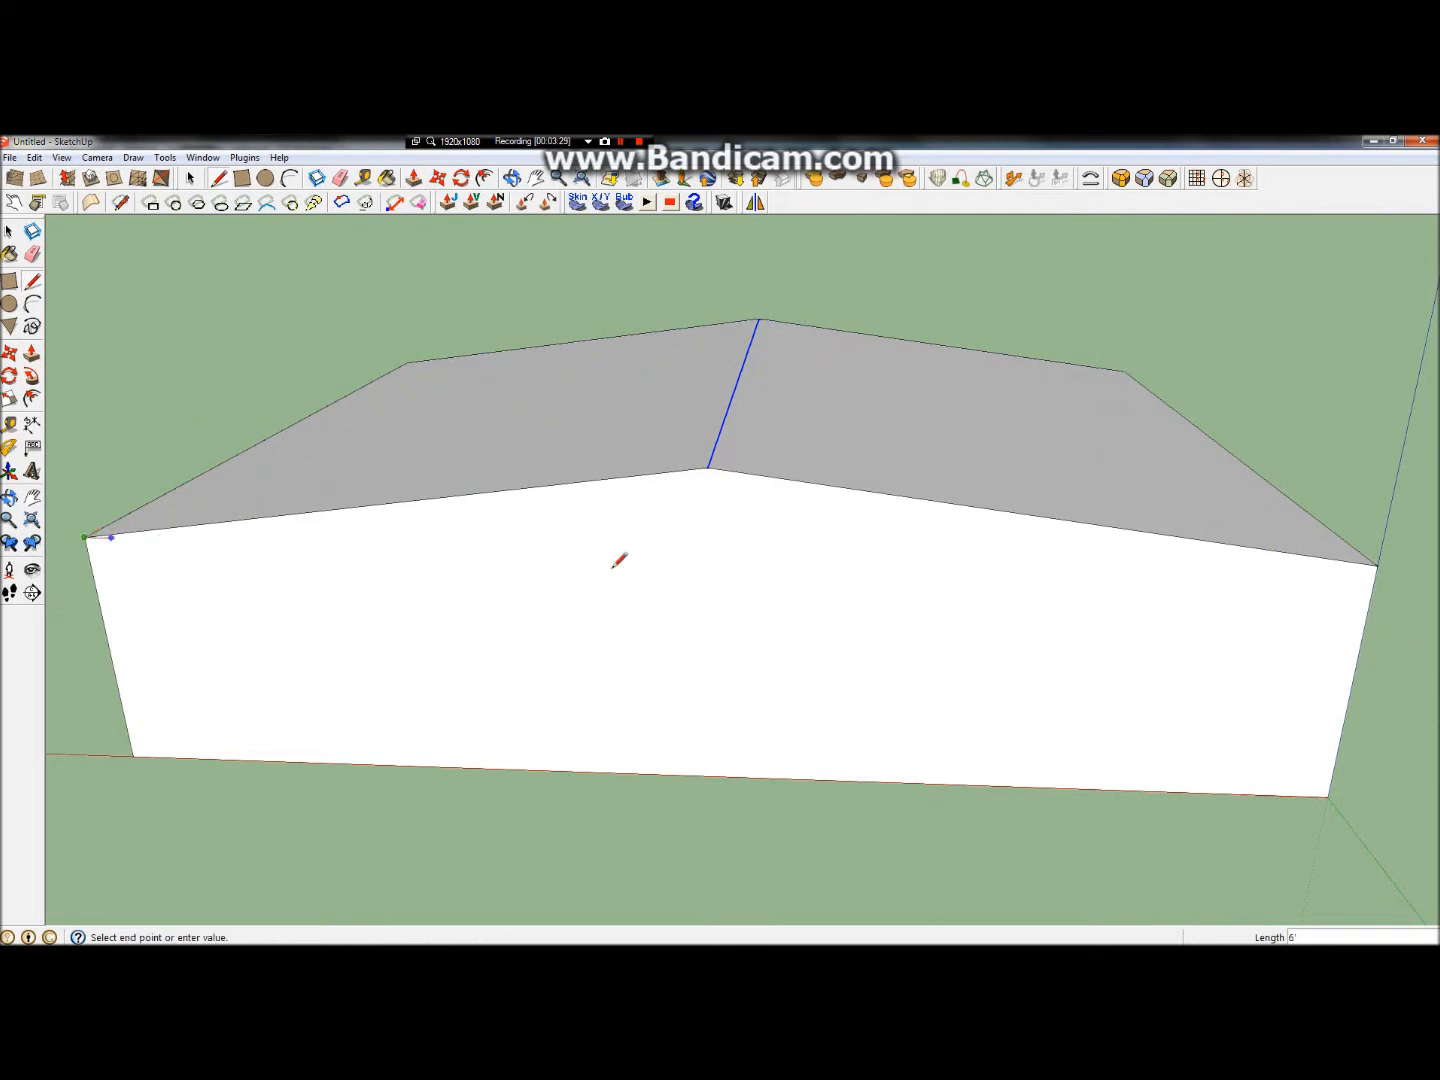
pyautogui.click(1376, 556)
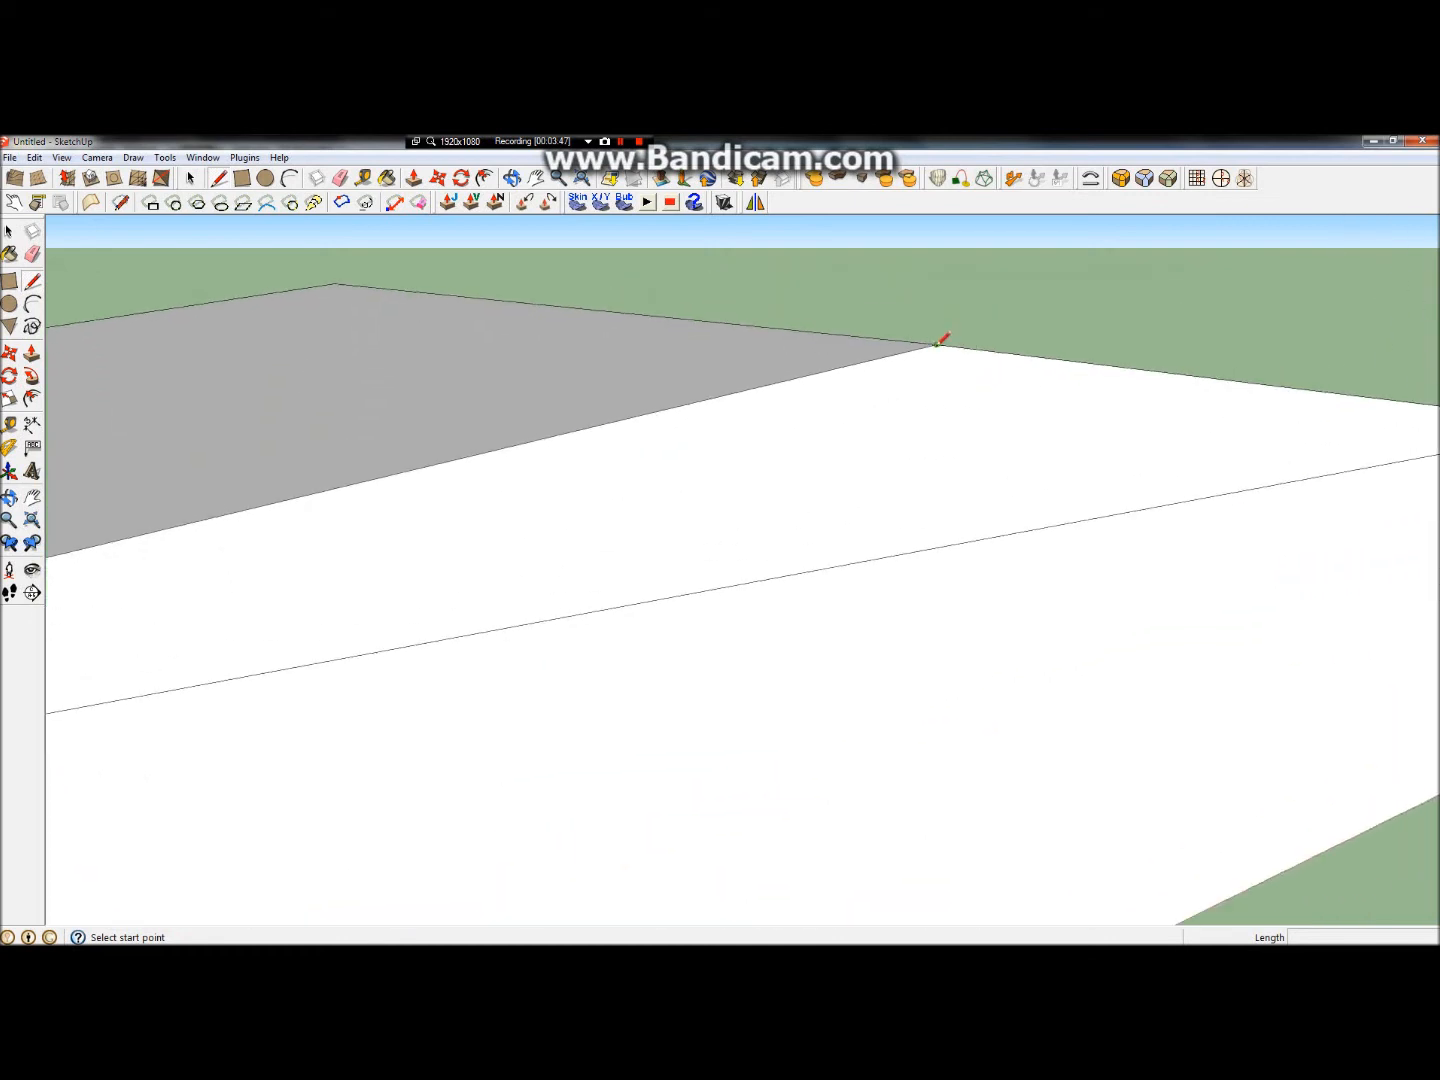
pyautogui.click(936, 344)
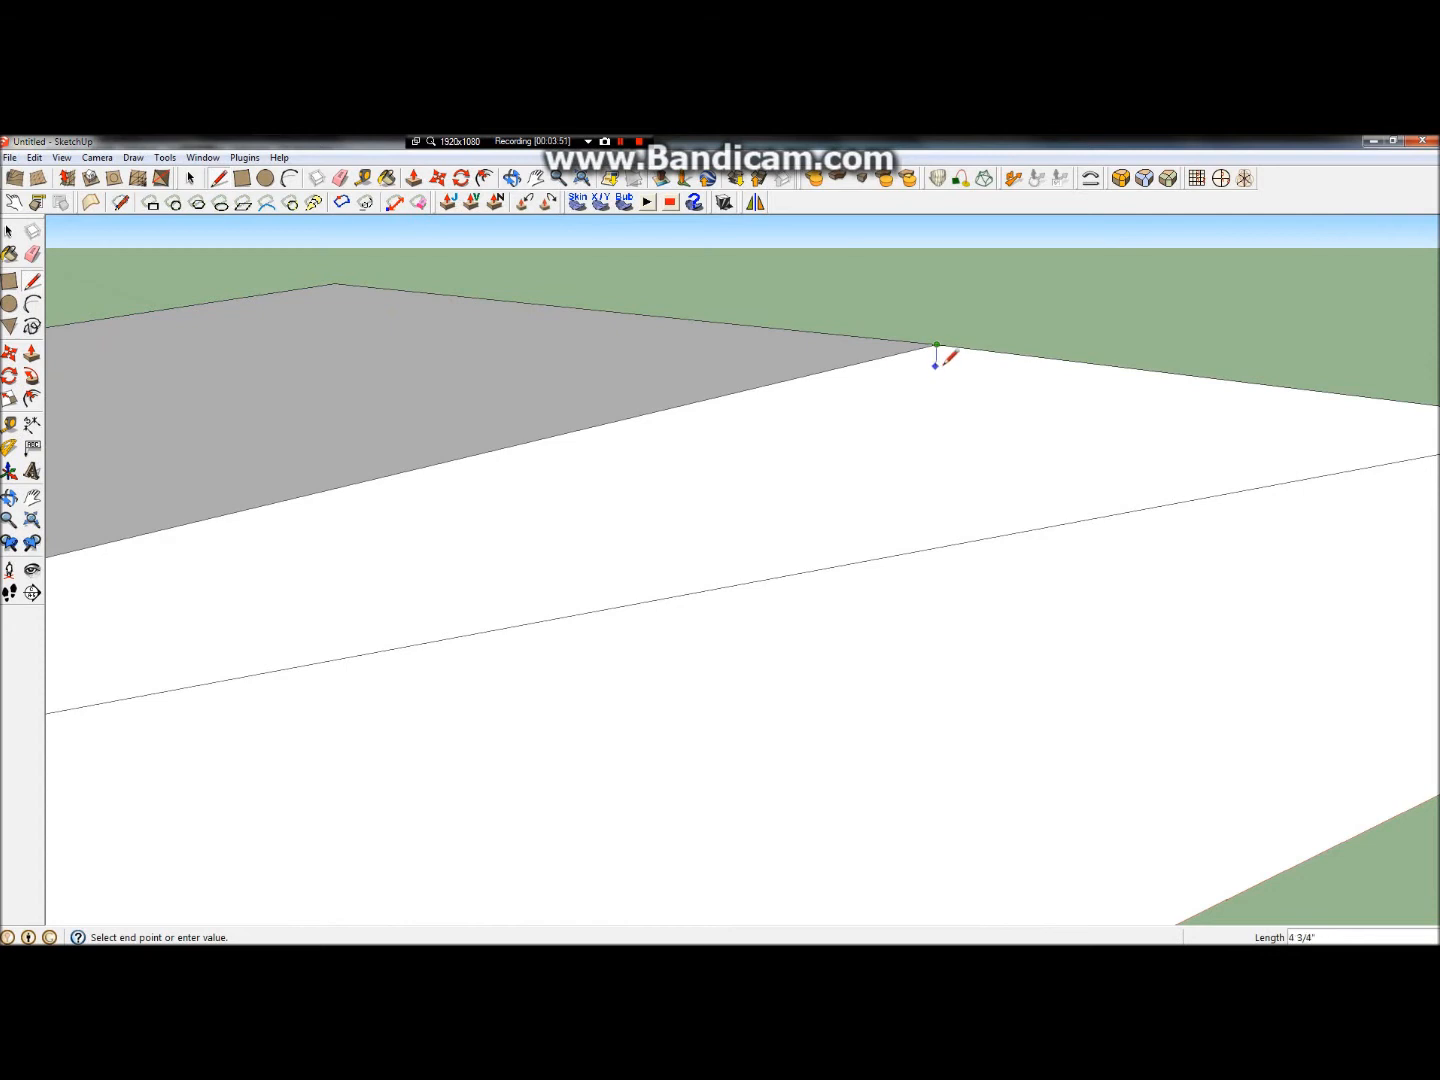
pyautogui.moveTo(938, 356)
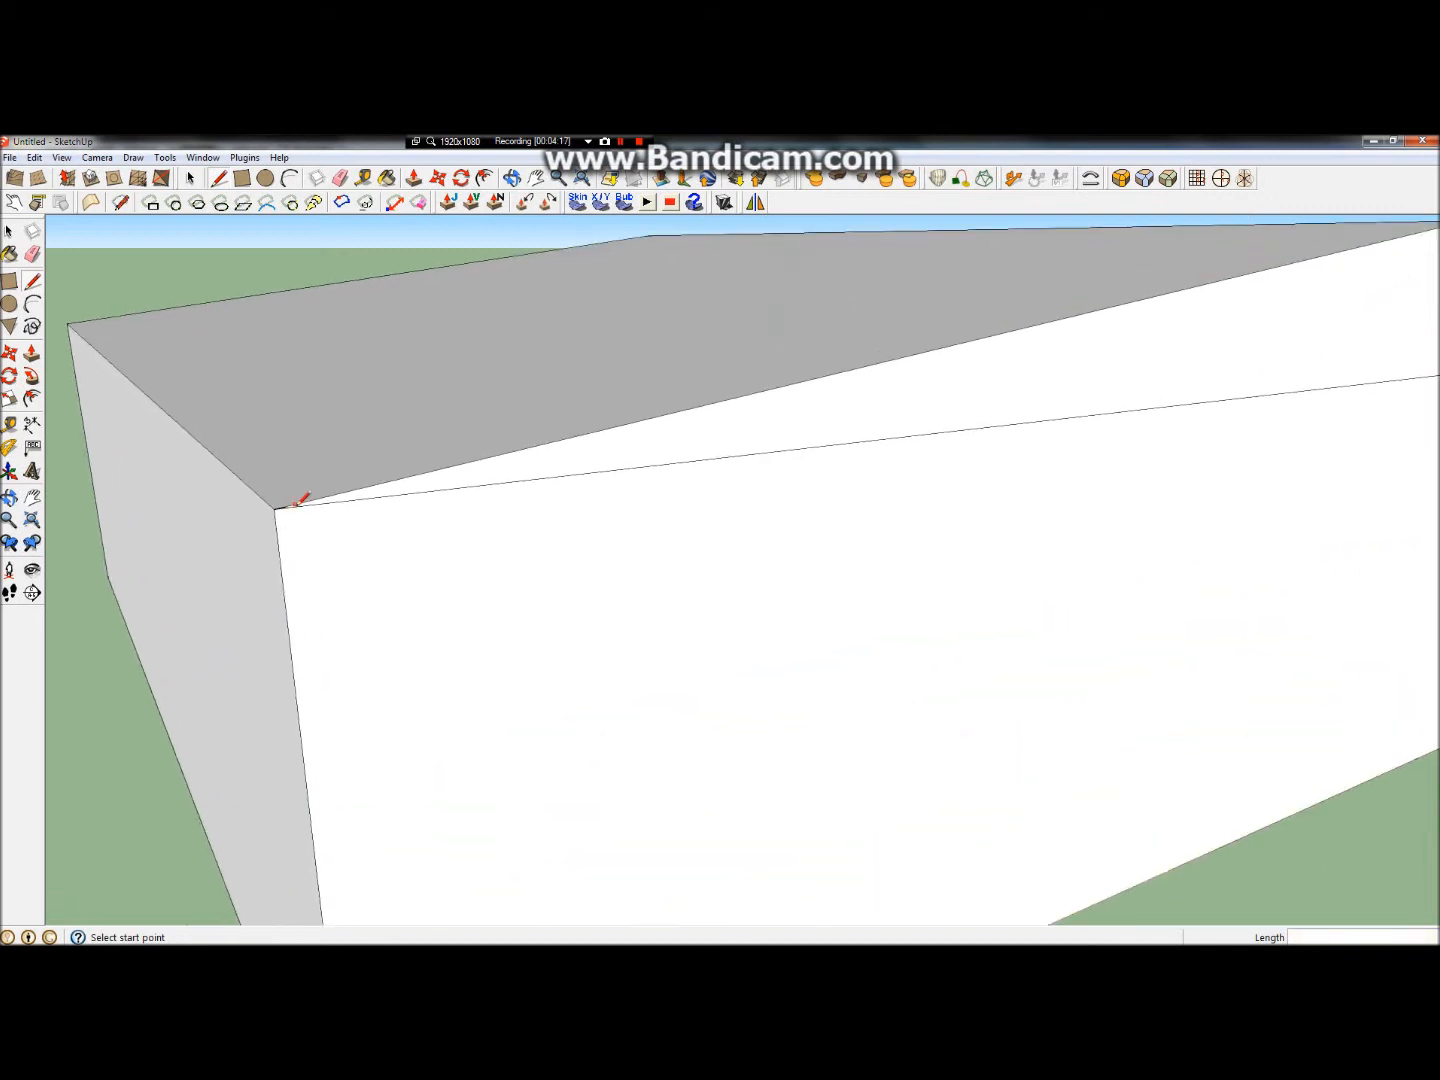
pyautogui.moveTo(362, 596)
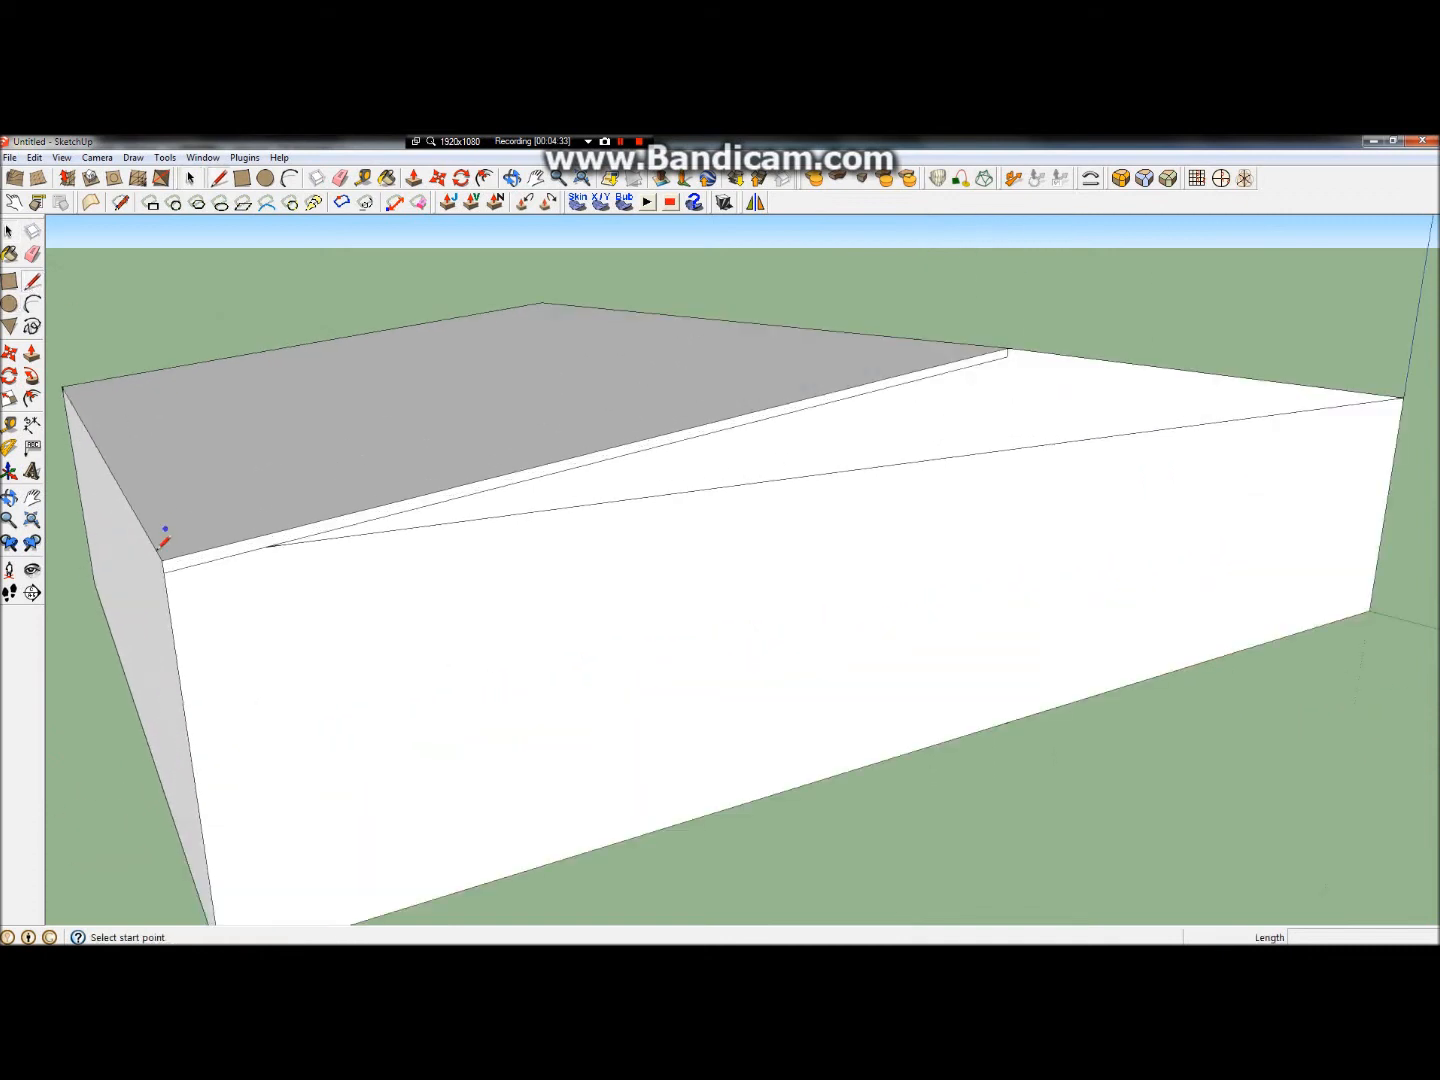
# Step: Draw lines from the wall's left top corner out to the right top corner, outlining the eave strip
pyautogui.click(164, 572)
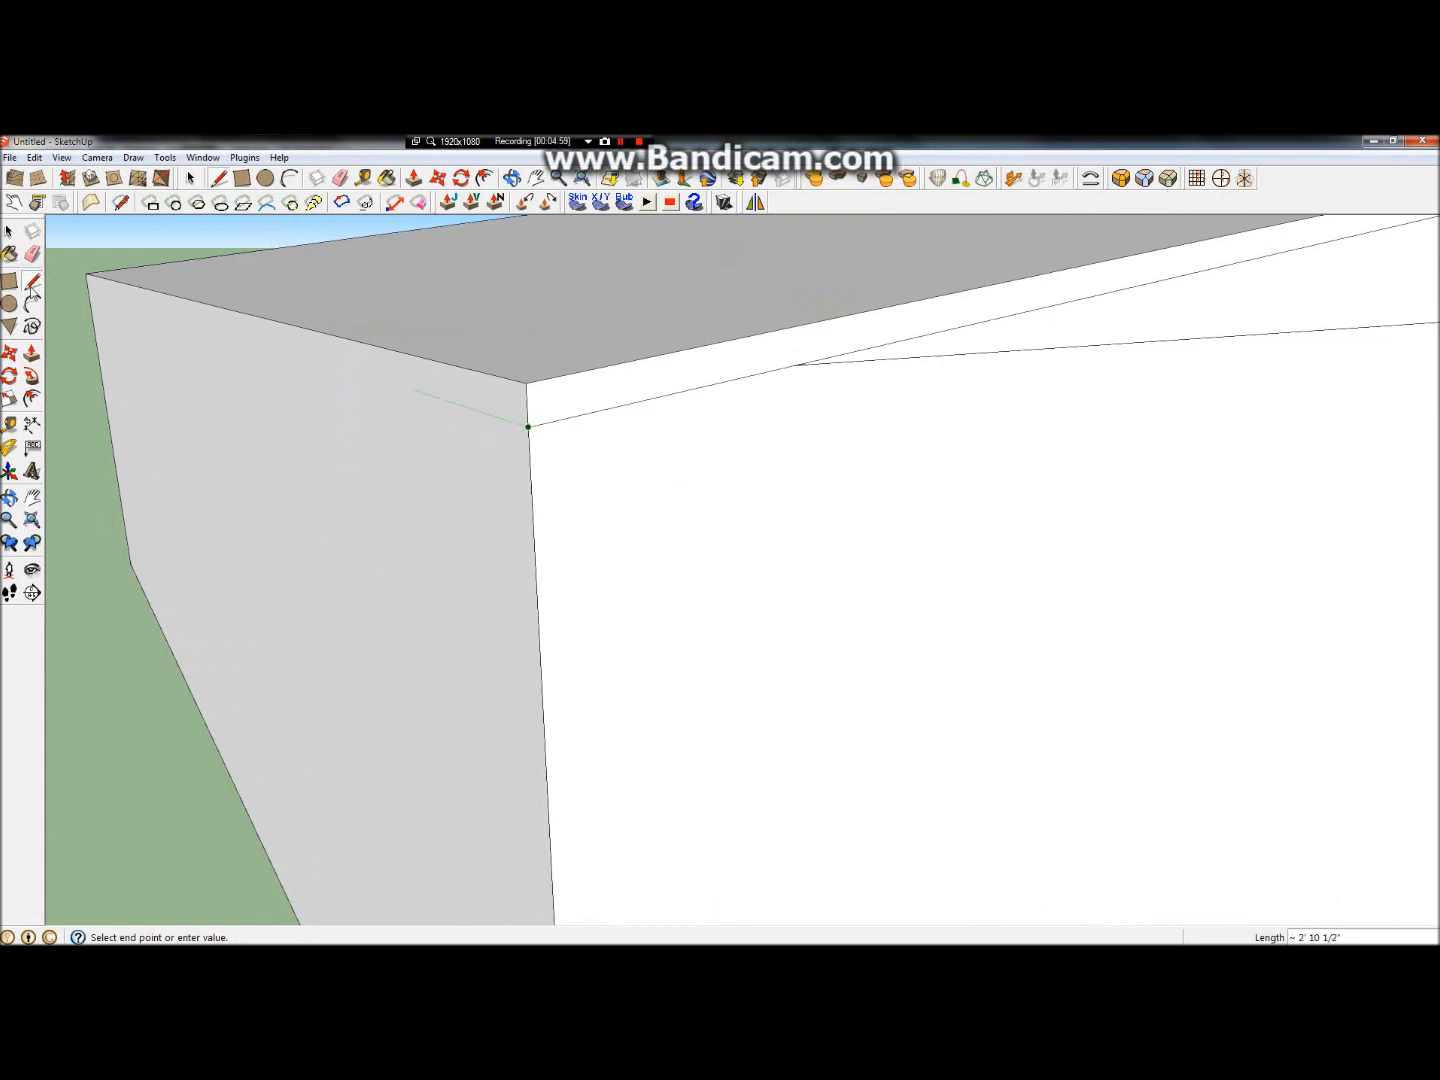
pyautogui.click(532, 378)
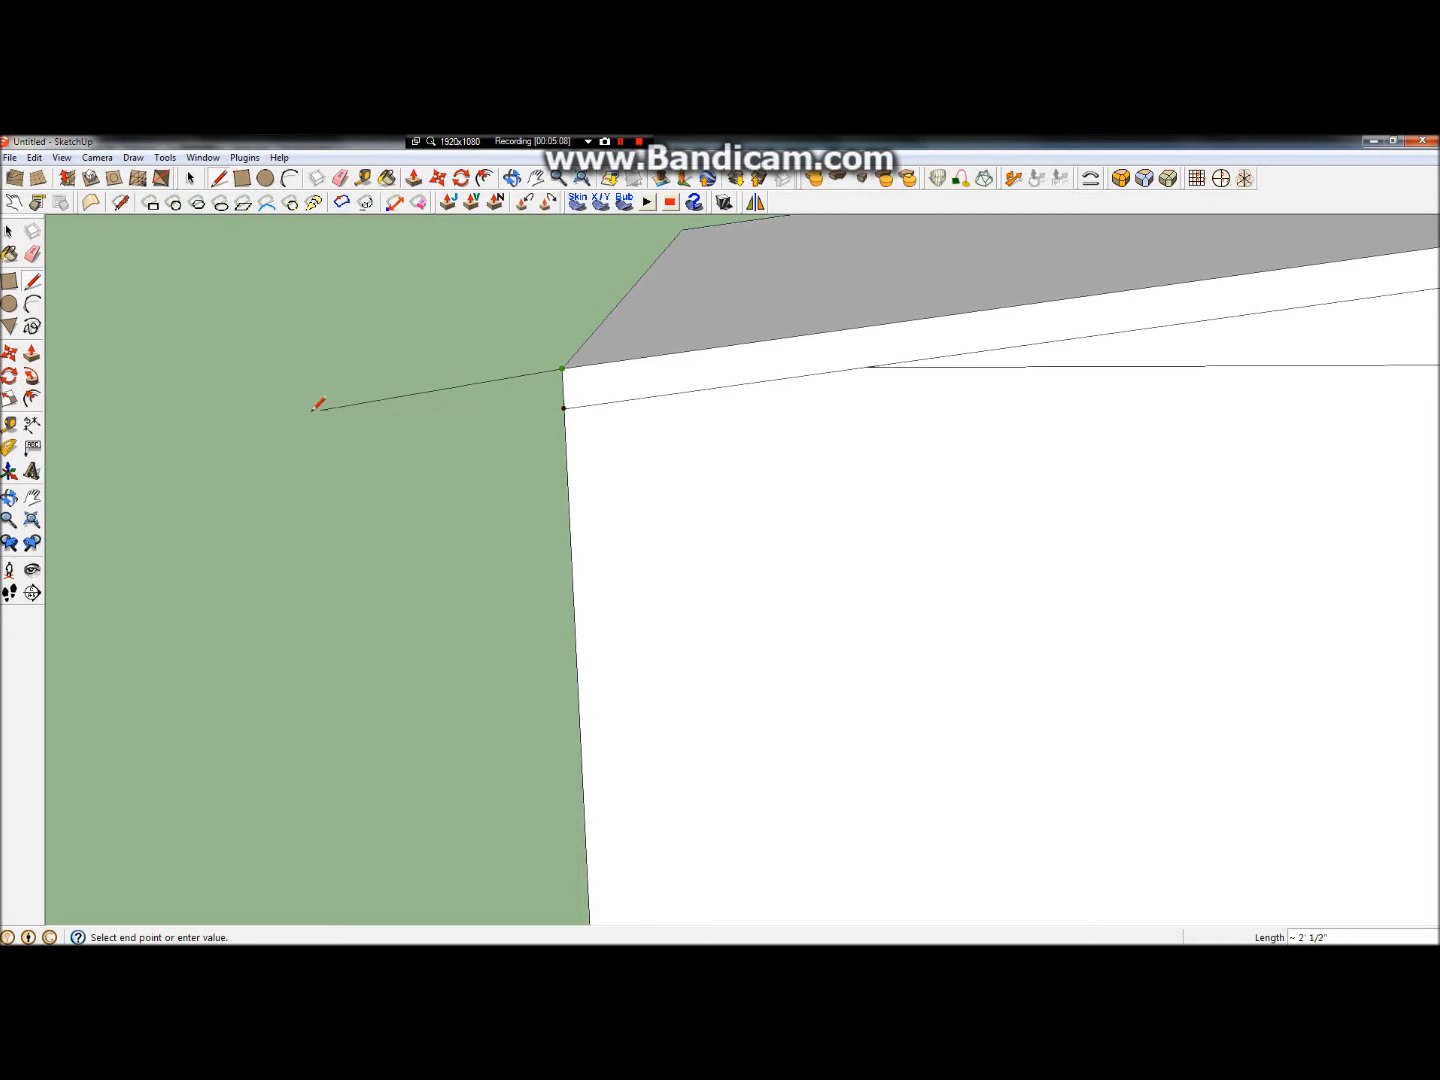
pyautogui.moveTo(196, 408)
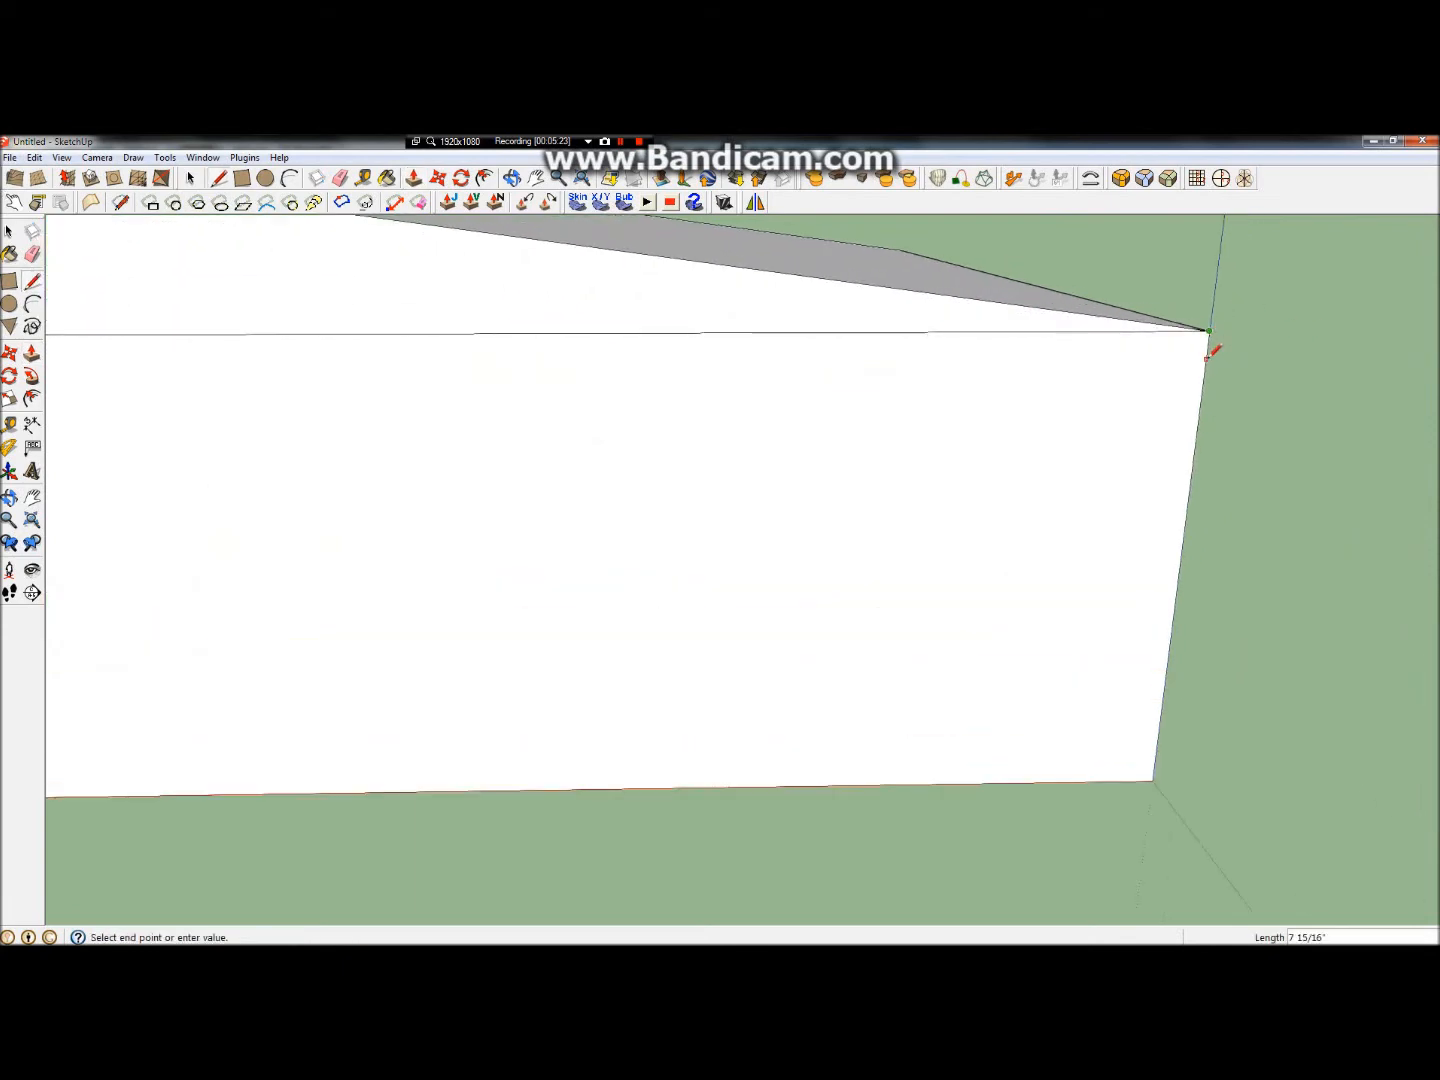
pyautogui.click(1204, 332)
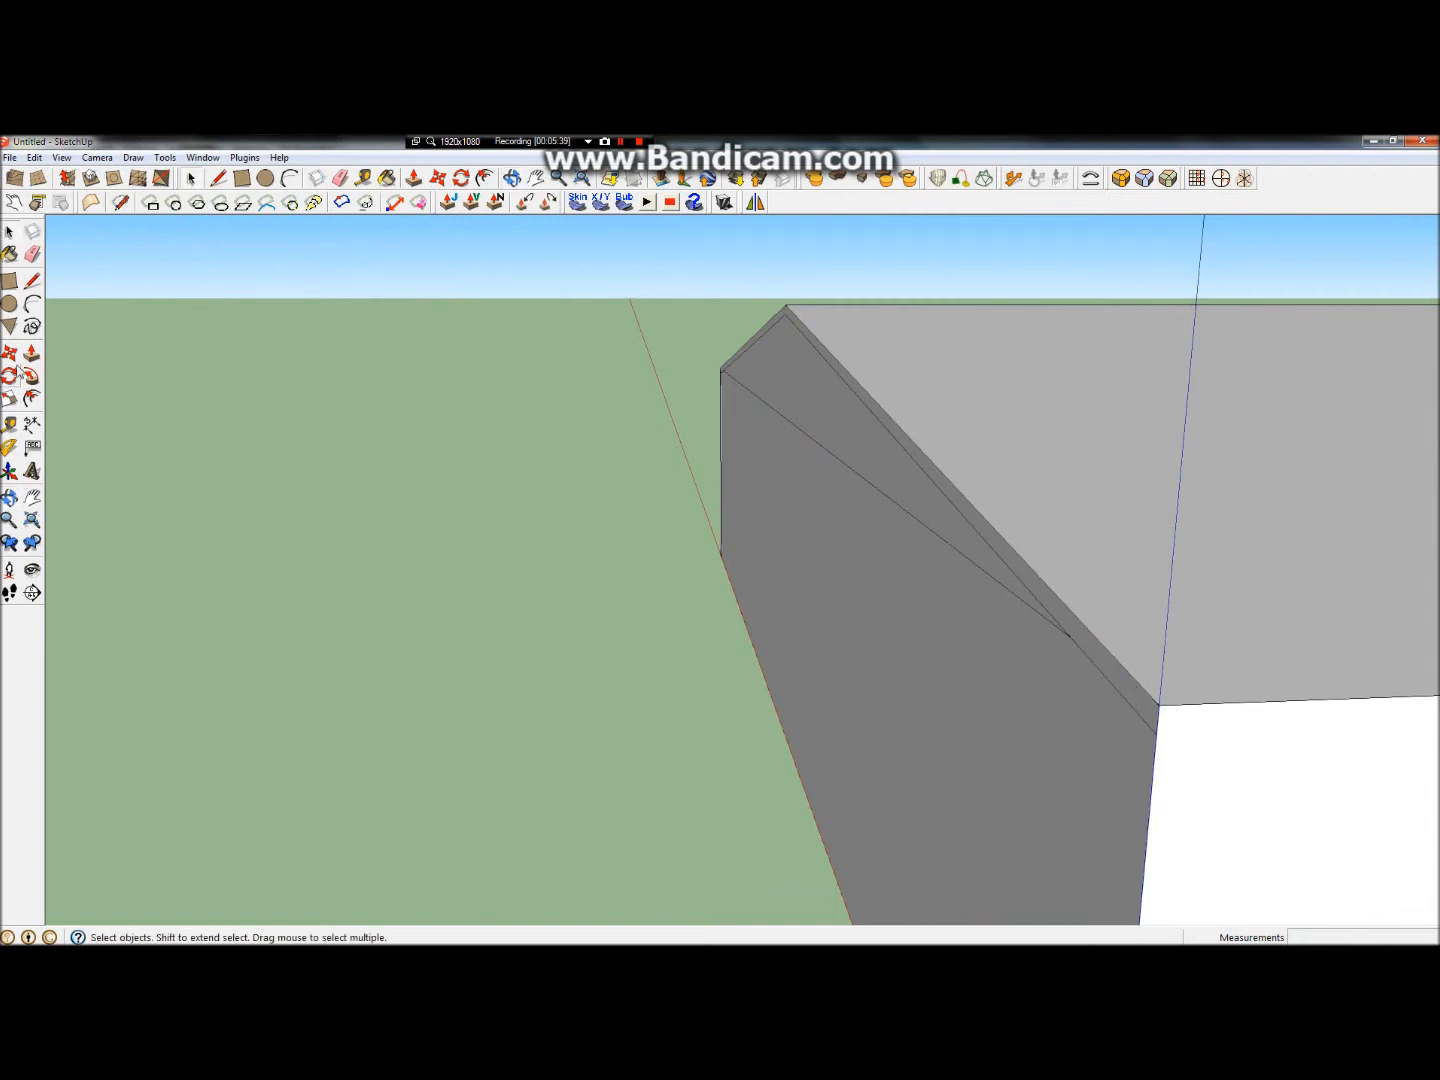
# Step: Push/Pull the roof end face outward slightly
pyautogui.click(410, 176)
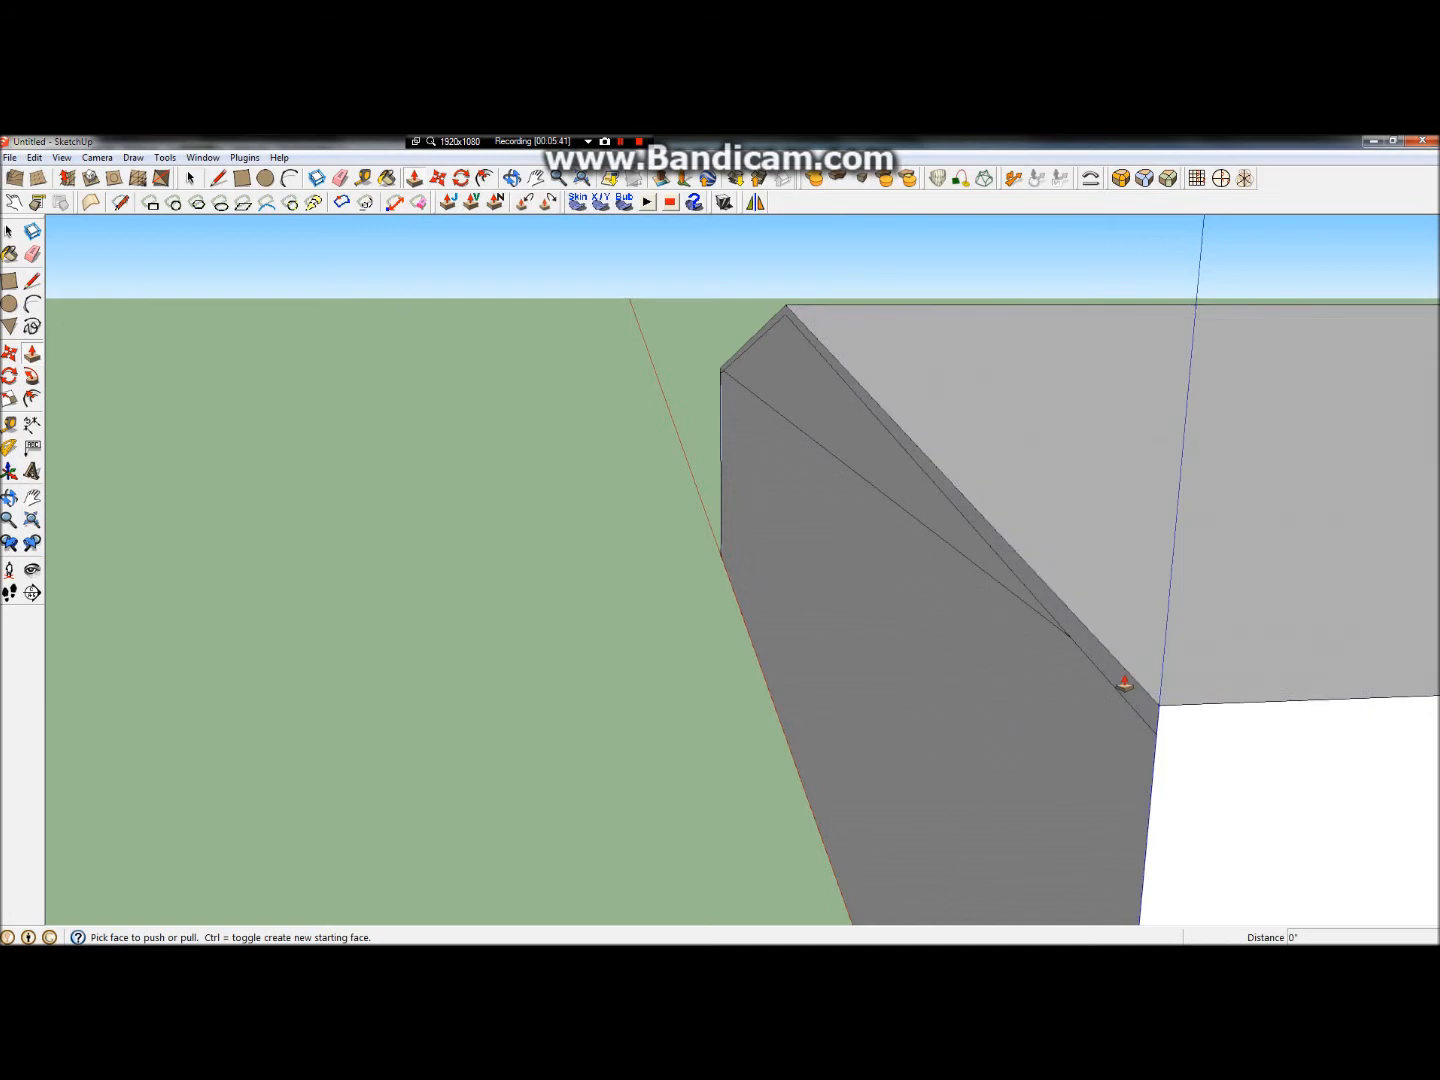
pyautogui.moveTo(1120, 680); pyautogui.dragTo(1070, 690)
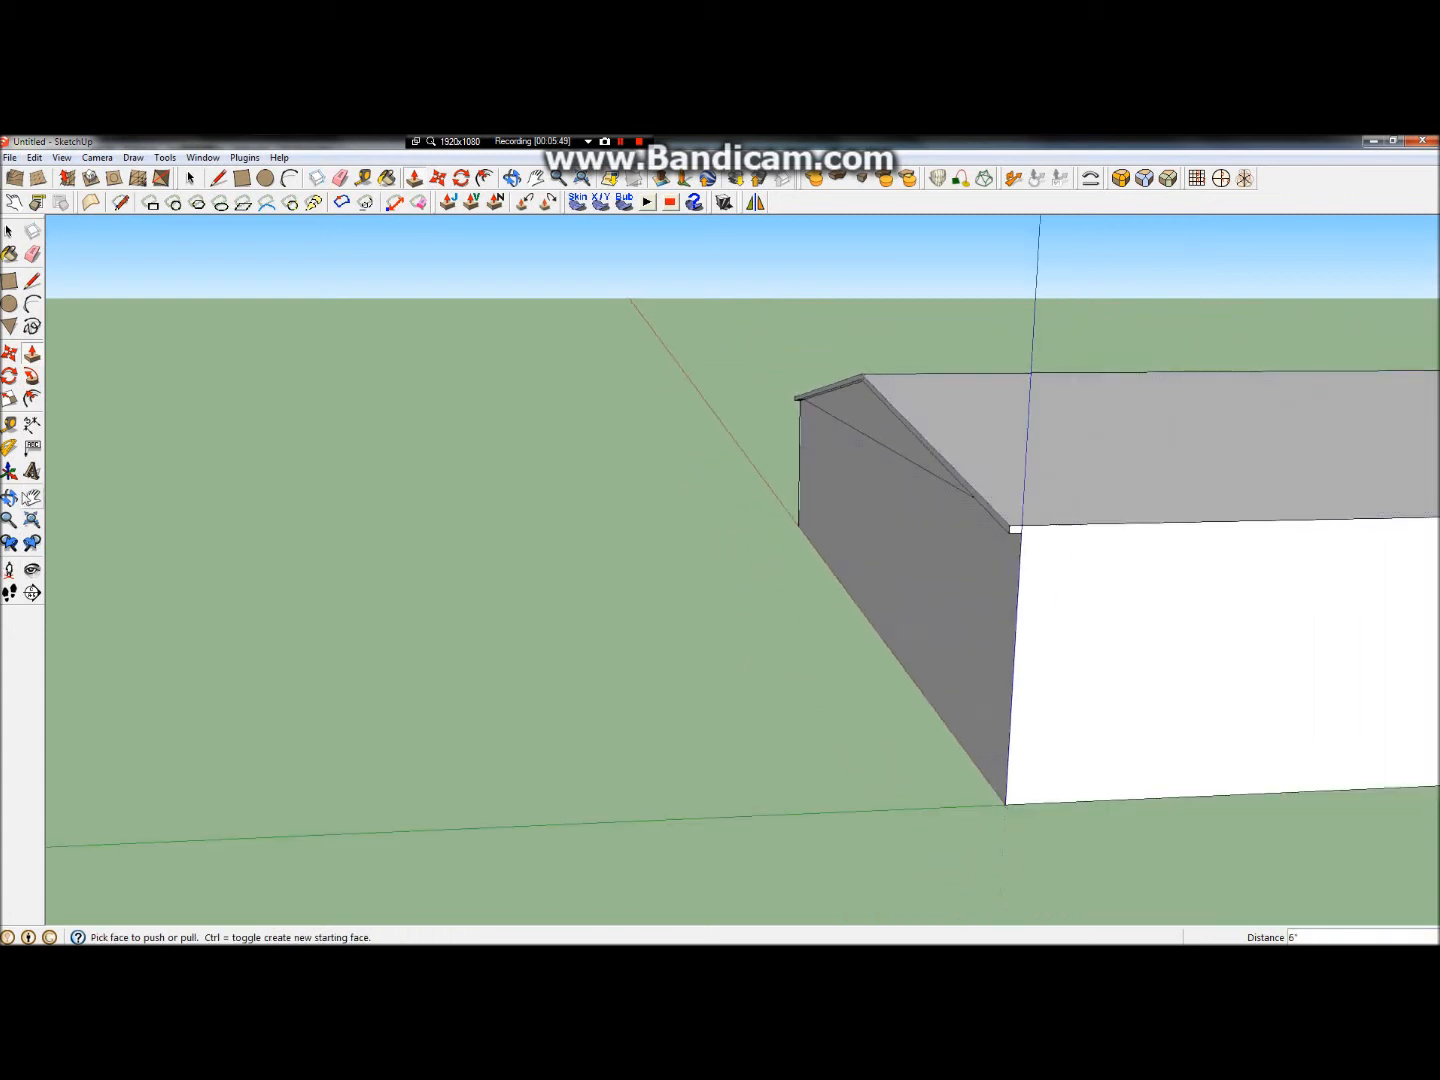
pyautogui.moveTo(900, 500); pyautogui.dragTo(960, 540)
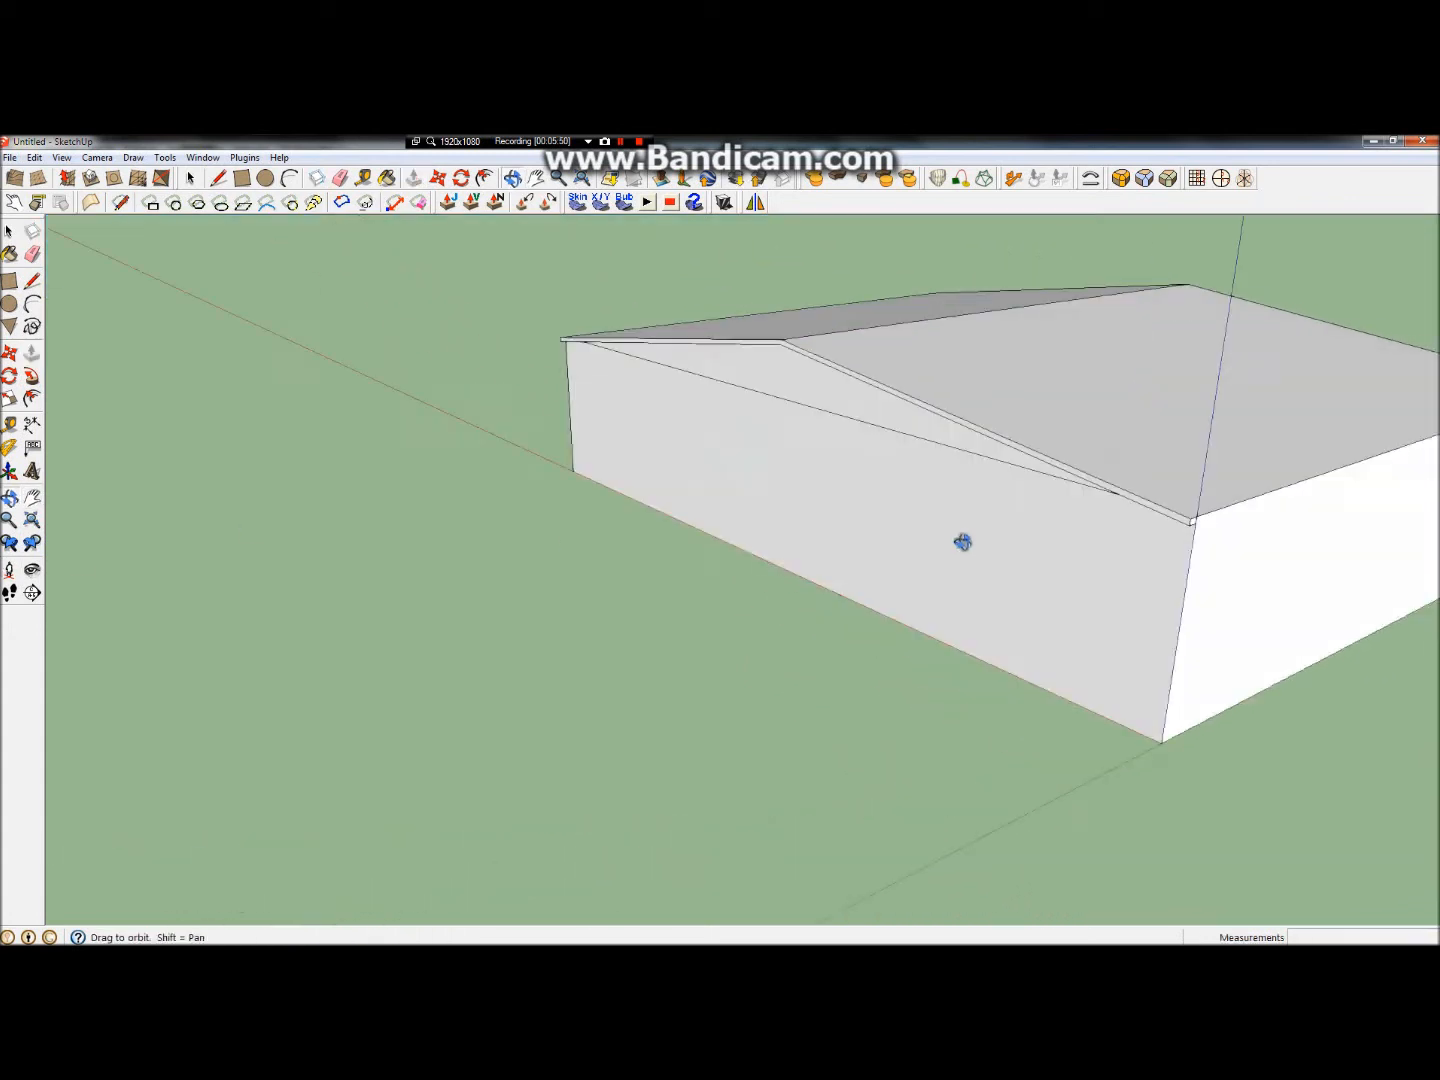
pyautogui.moveTo(962, 540); pyautogui.dragTo(680, 416)
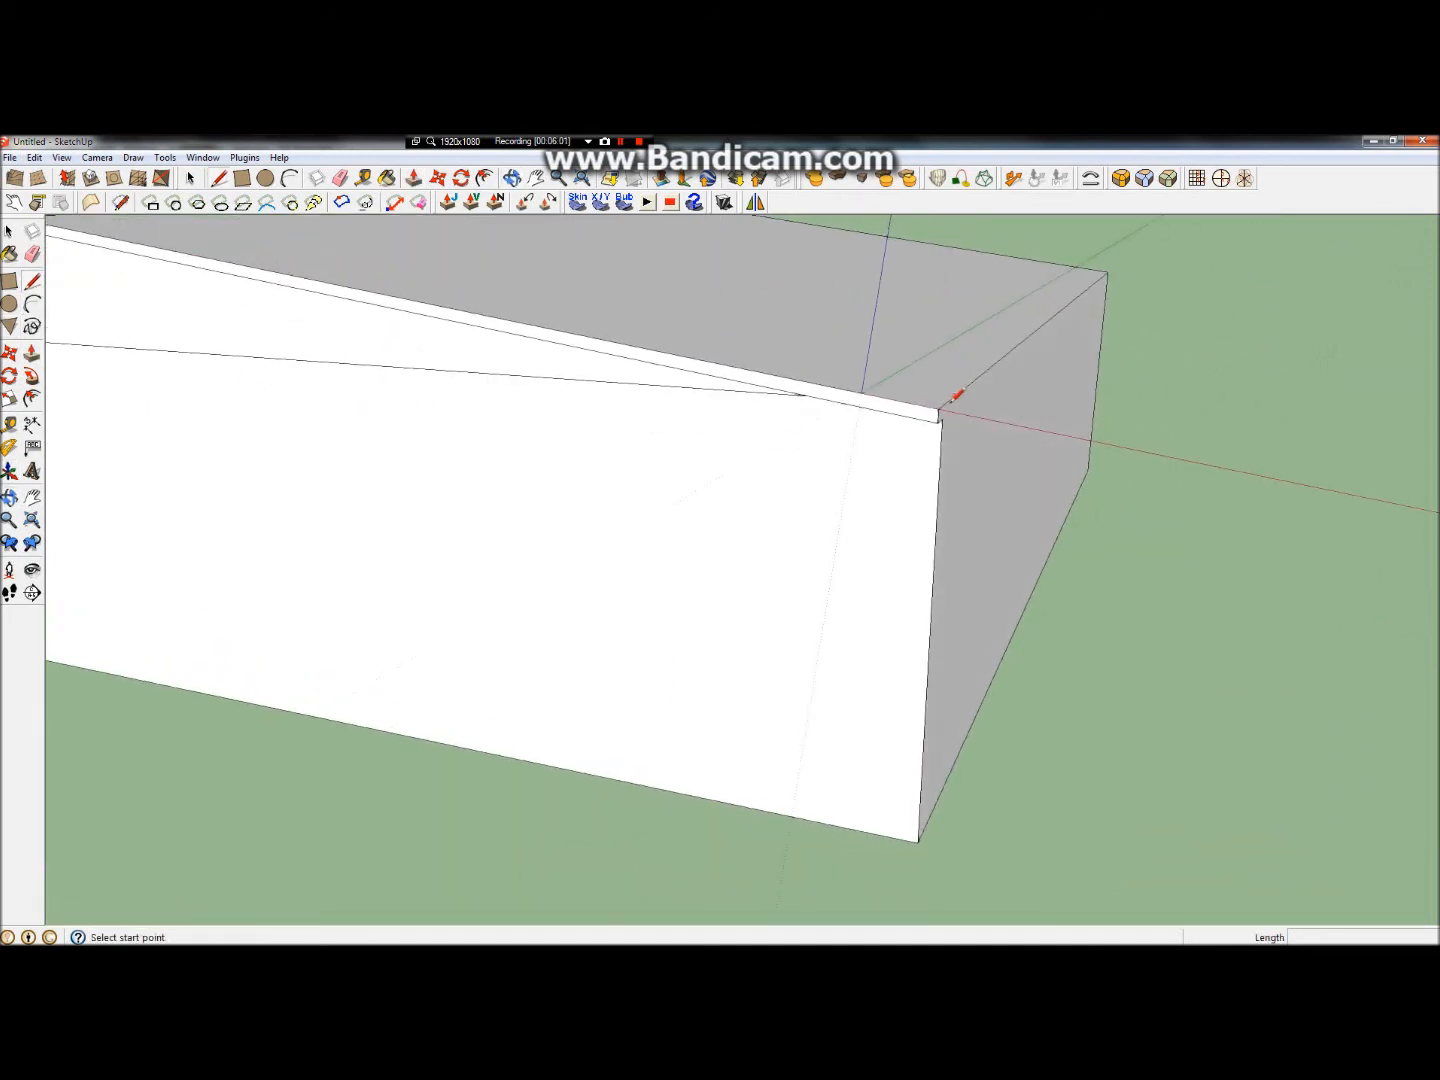
# Step: Draw a small overhang profile at the eave corner and pull it along the side wall
pyautogui.click(938, 408)
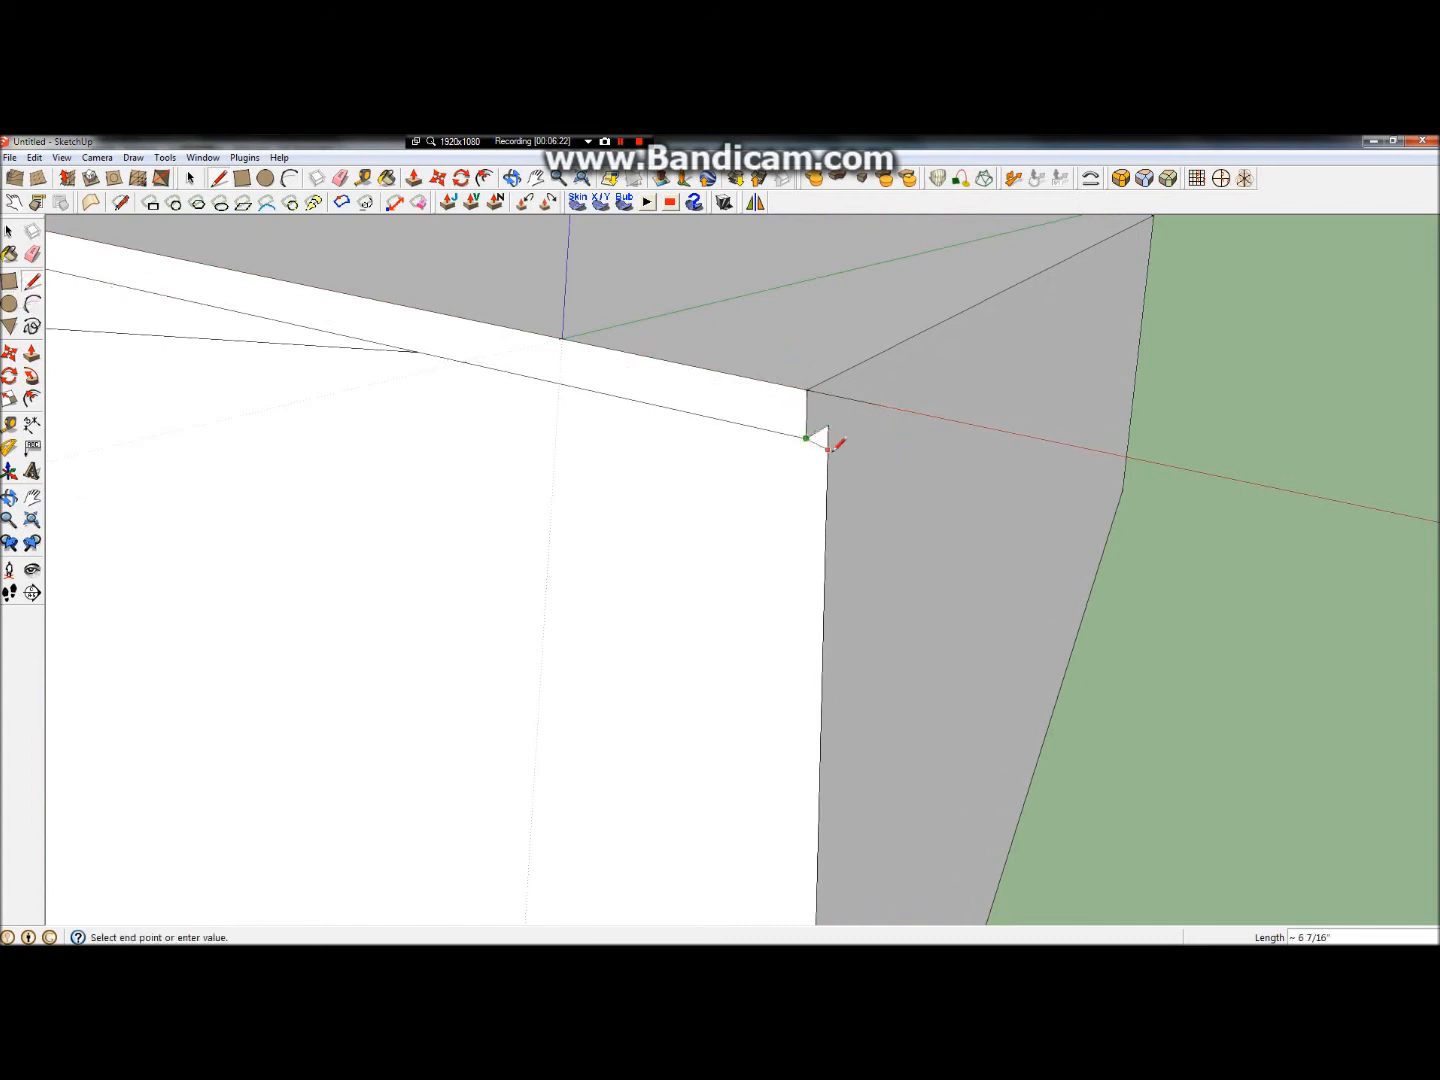
pyautogui.moveTo(860, 450)
pyautogui.write('4')
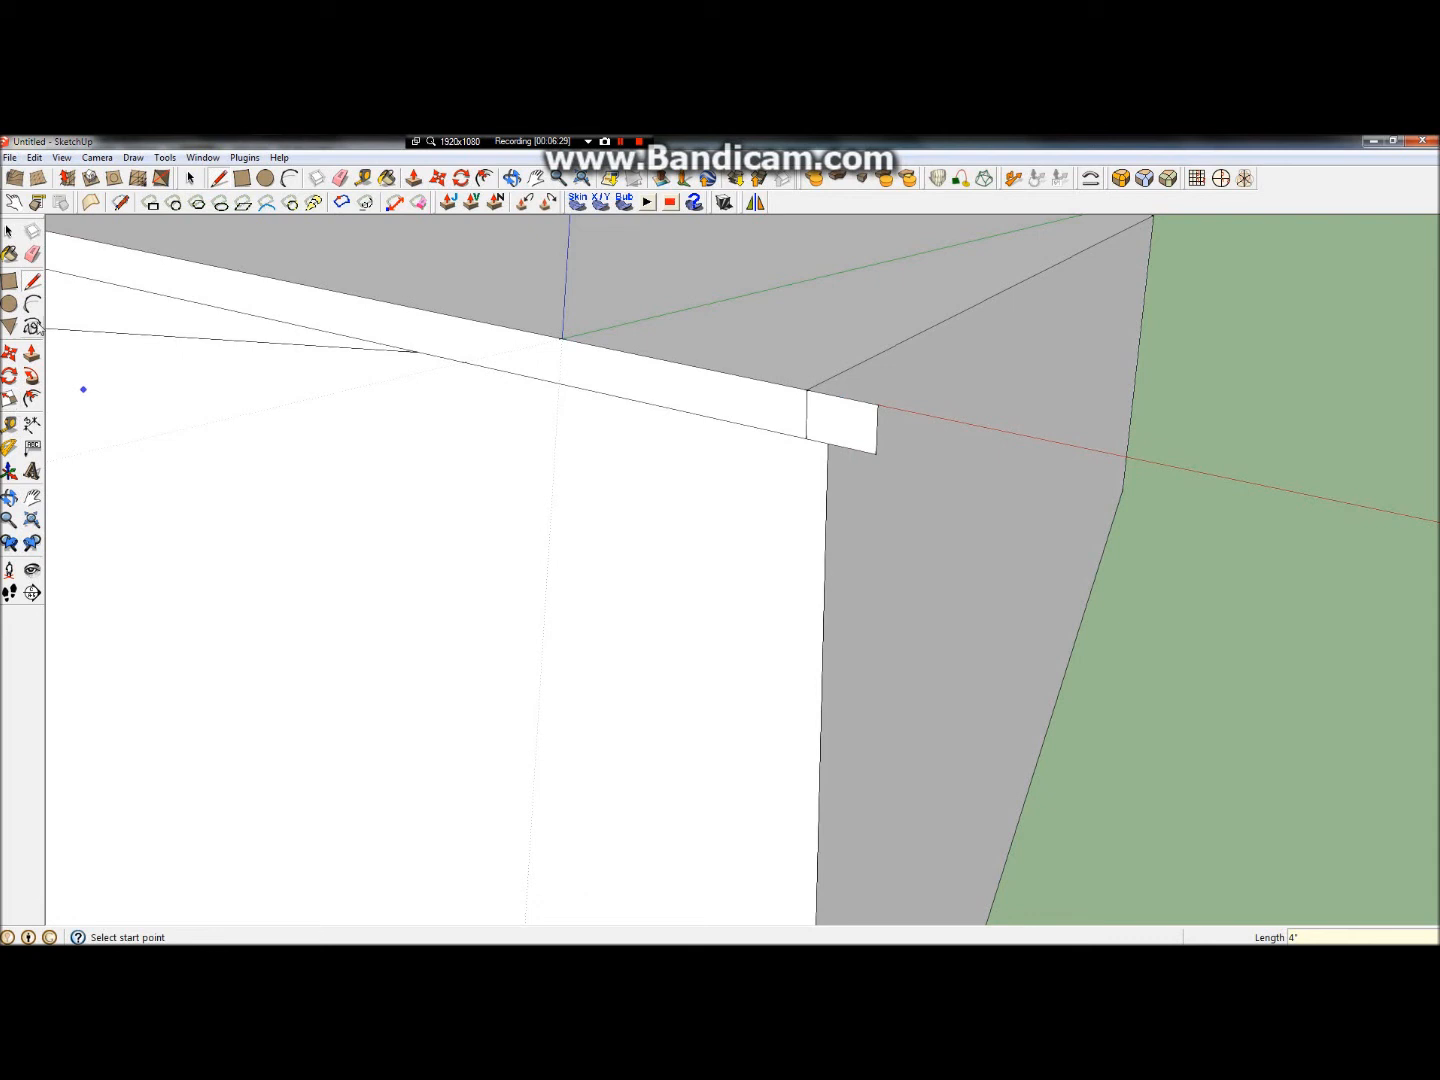
pyautogui.click(32, 356)
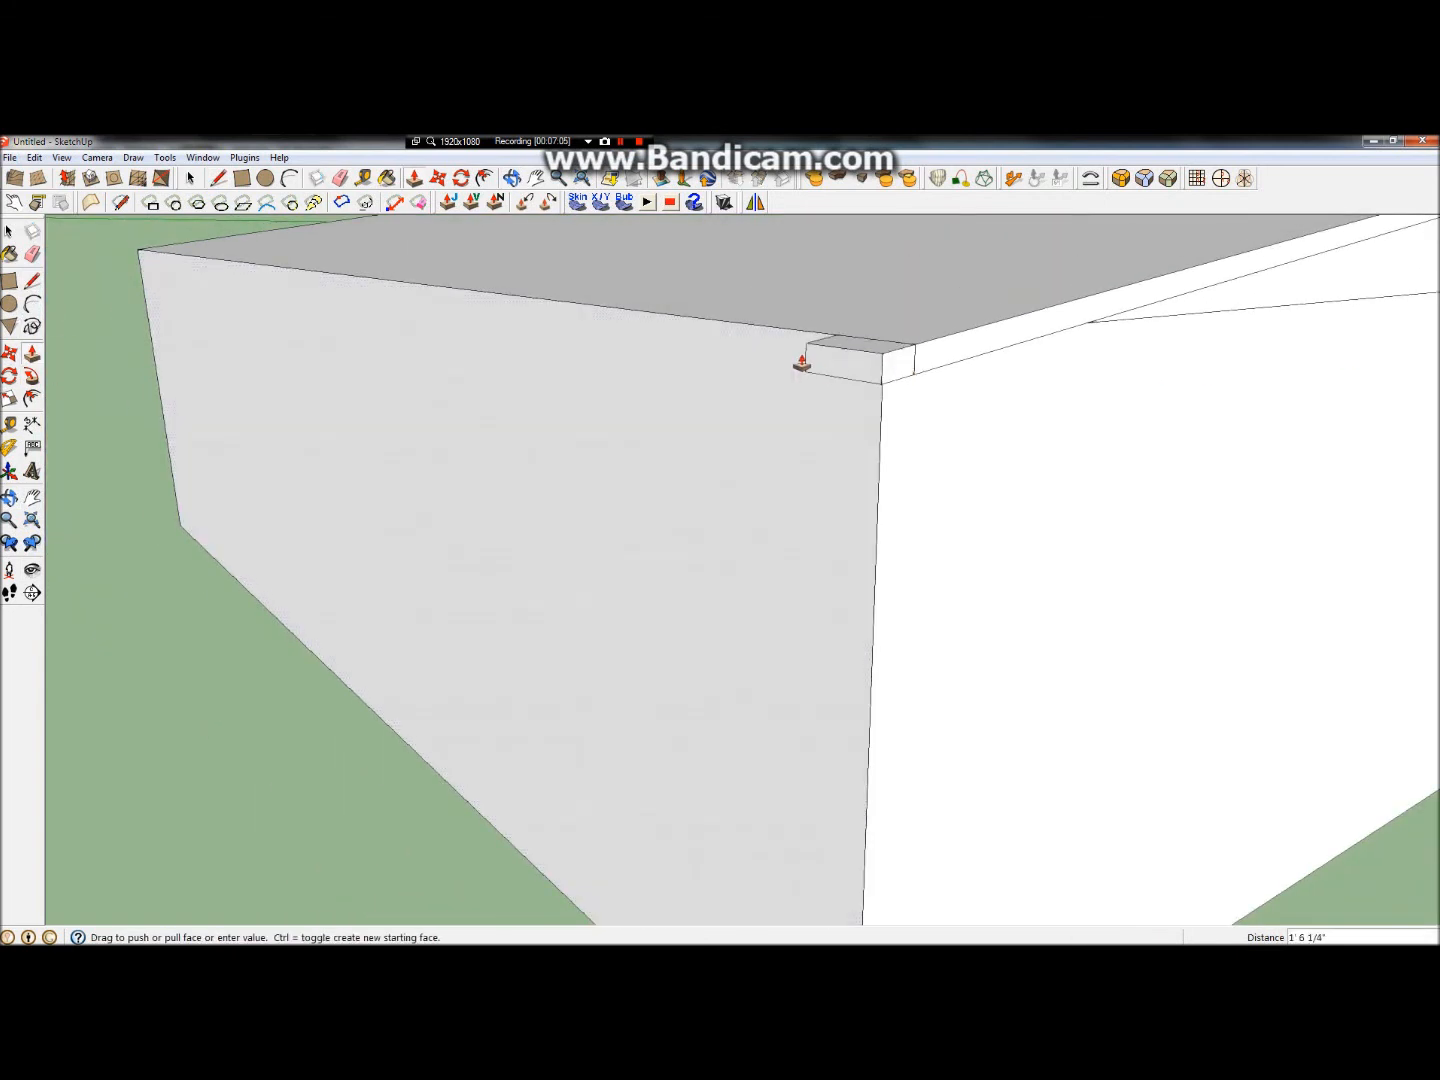
pyautogui.moveTo(804, 364); pyautogui.dragTo(140, 260)
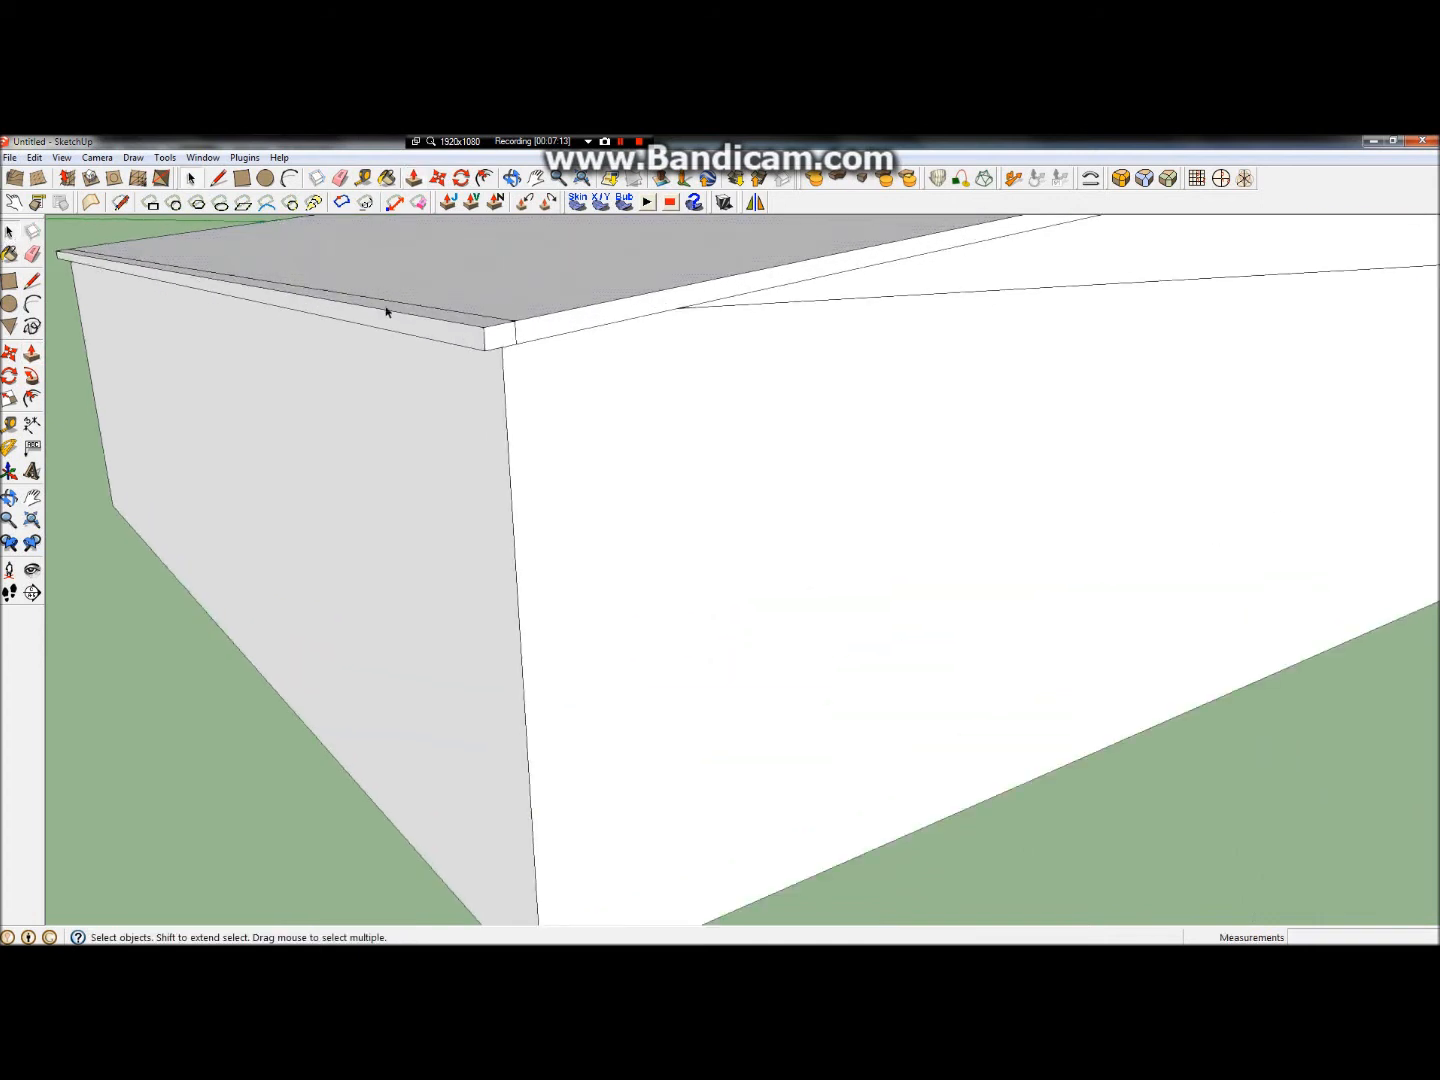
# Step: Draw eave lines along the gable end up to the peak and push the overhang out past the front wall
pyautogui.click(424, 312)
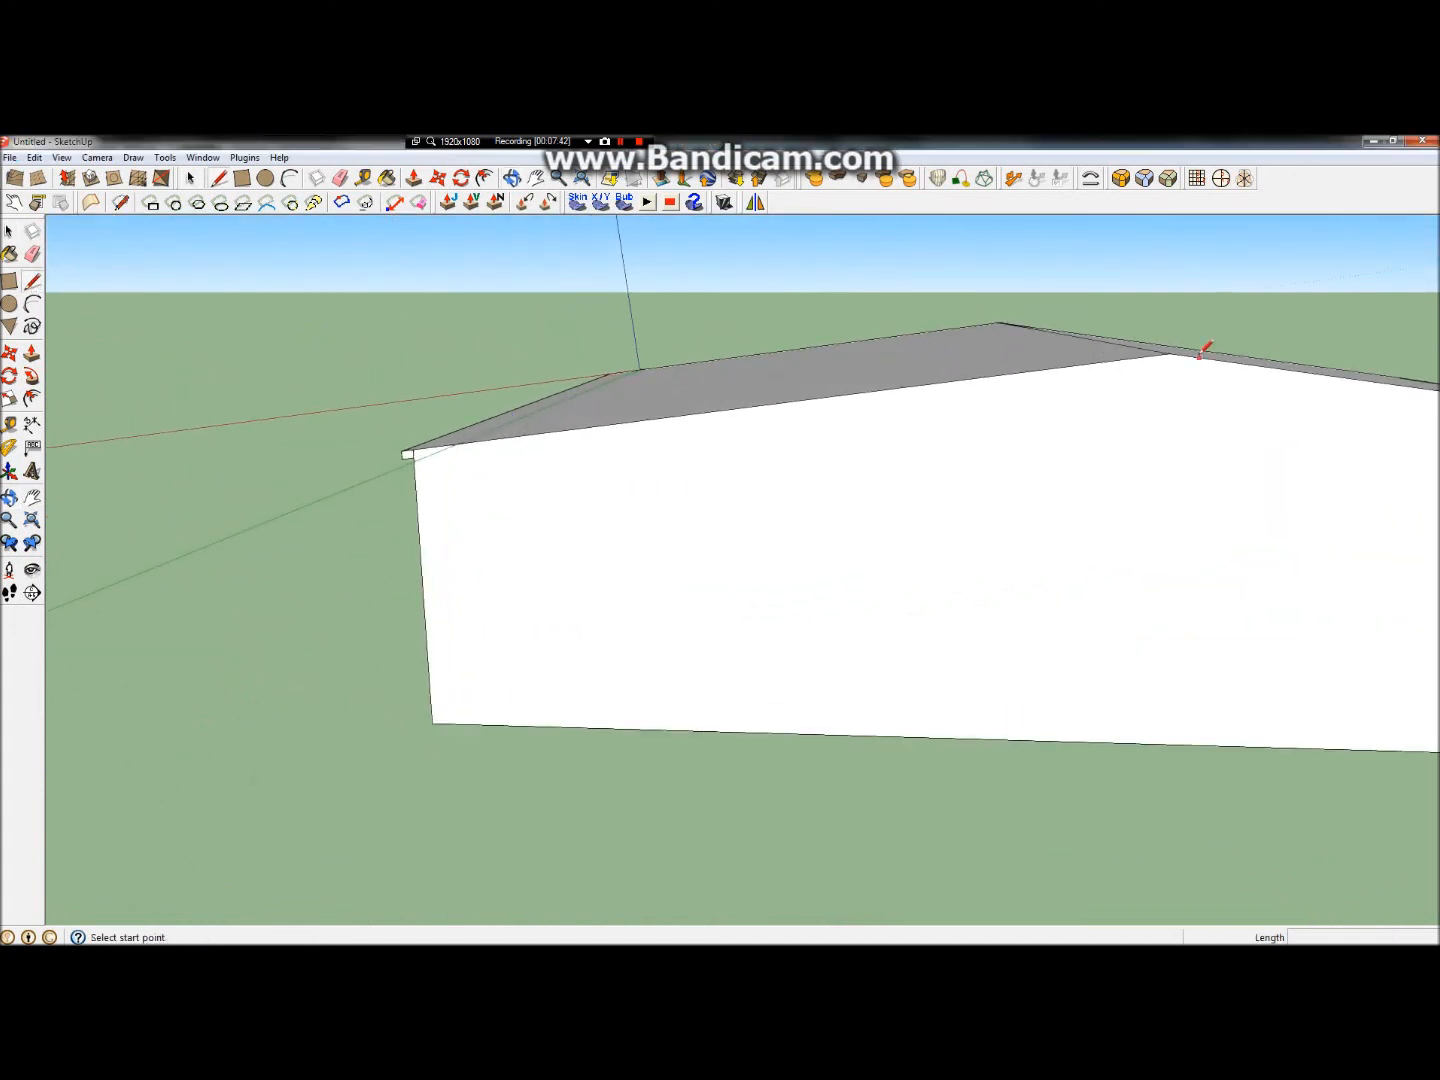
pyautogui.click(1196, 350)
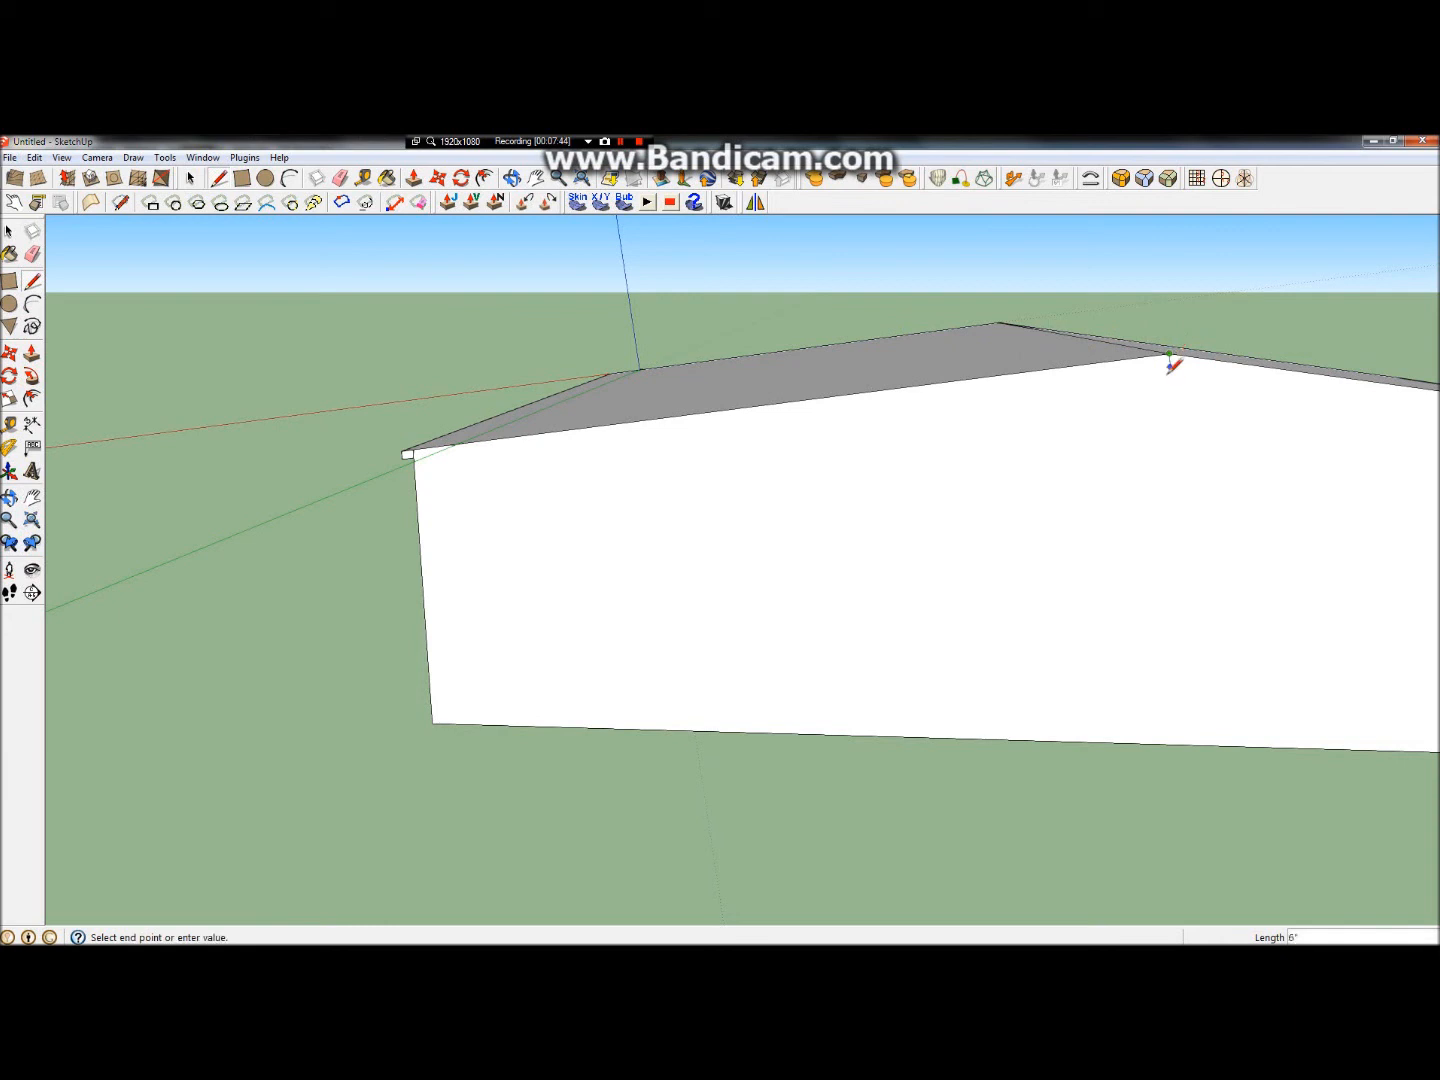
pyautogui.moveTo(1176, 364)
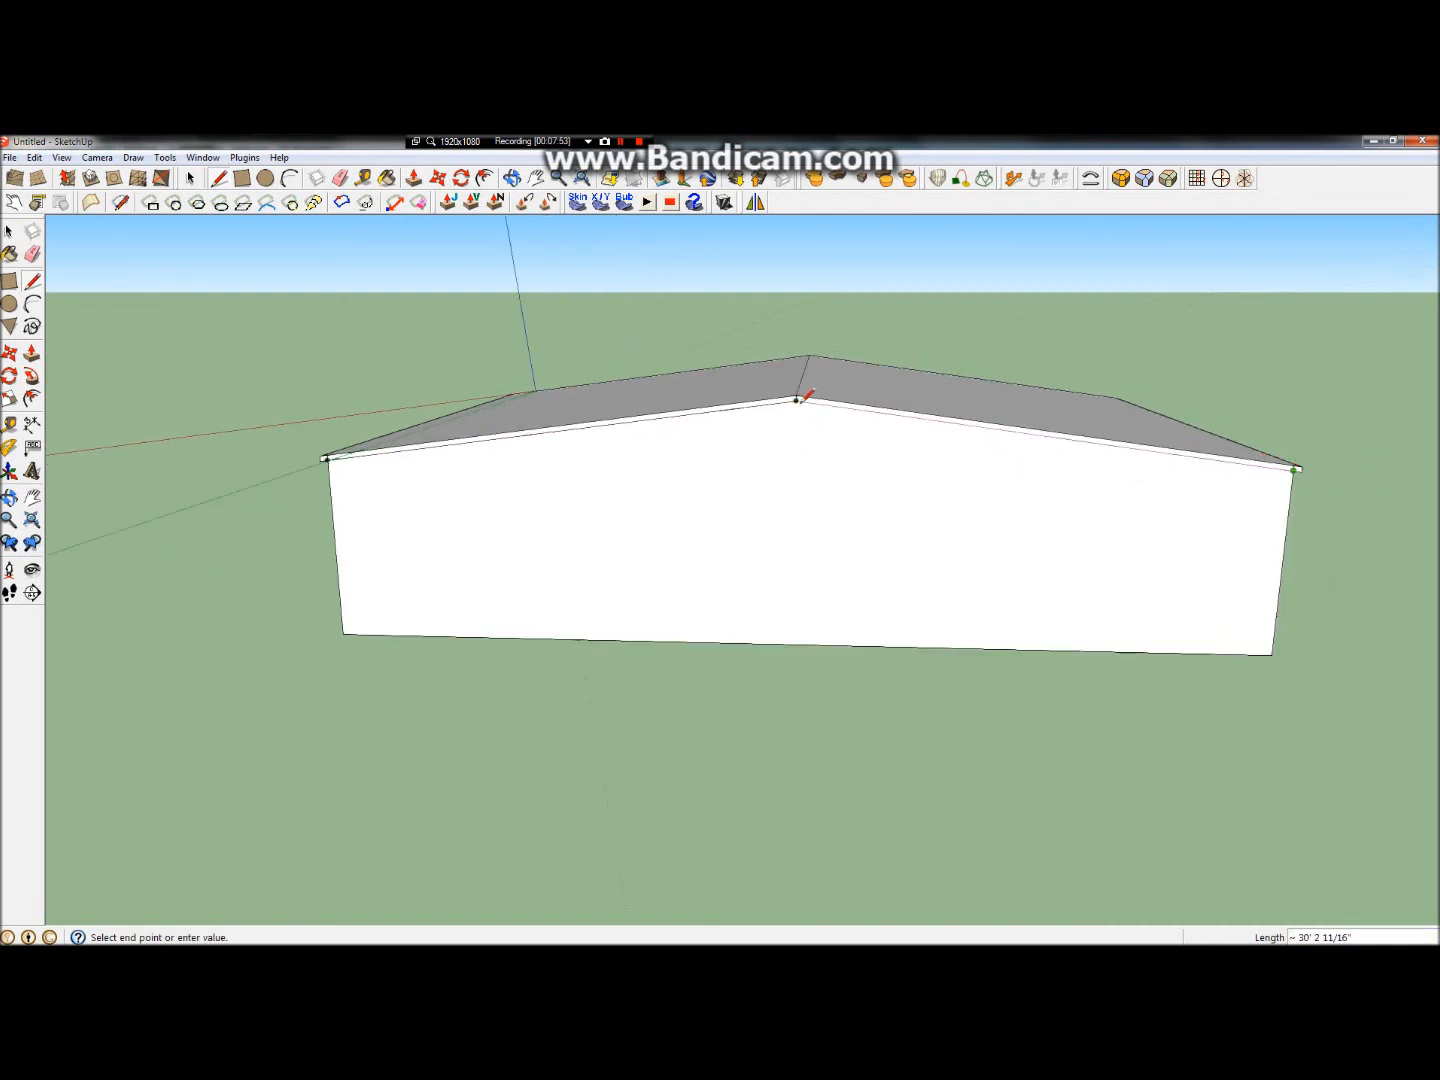
pyautogui.click(800, 396)
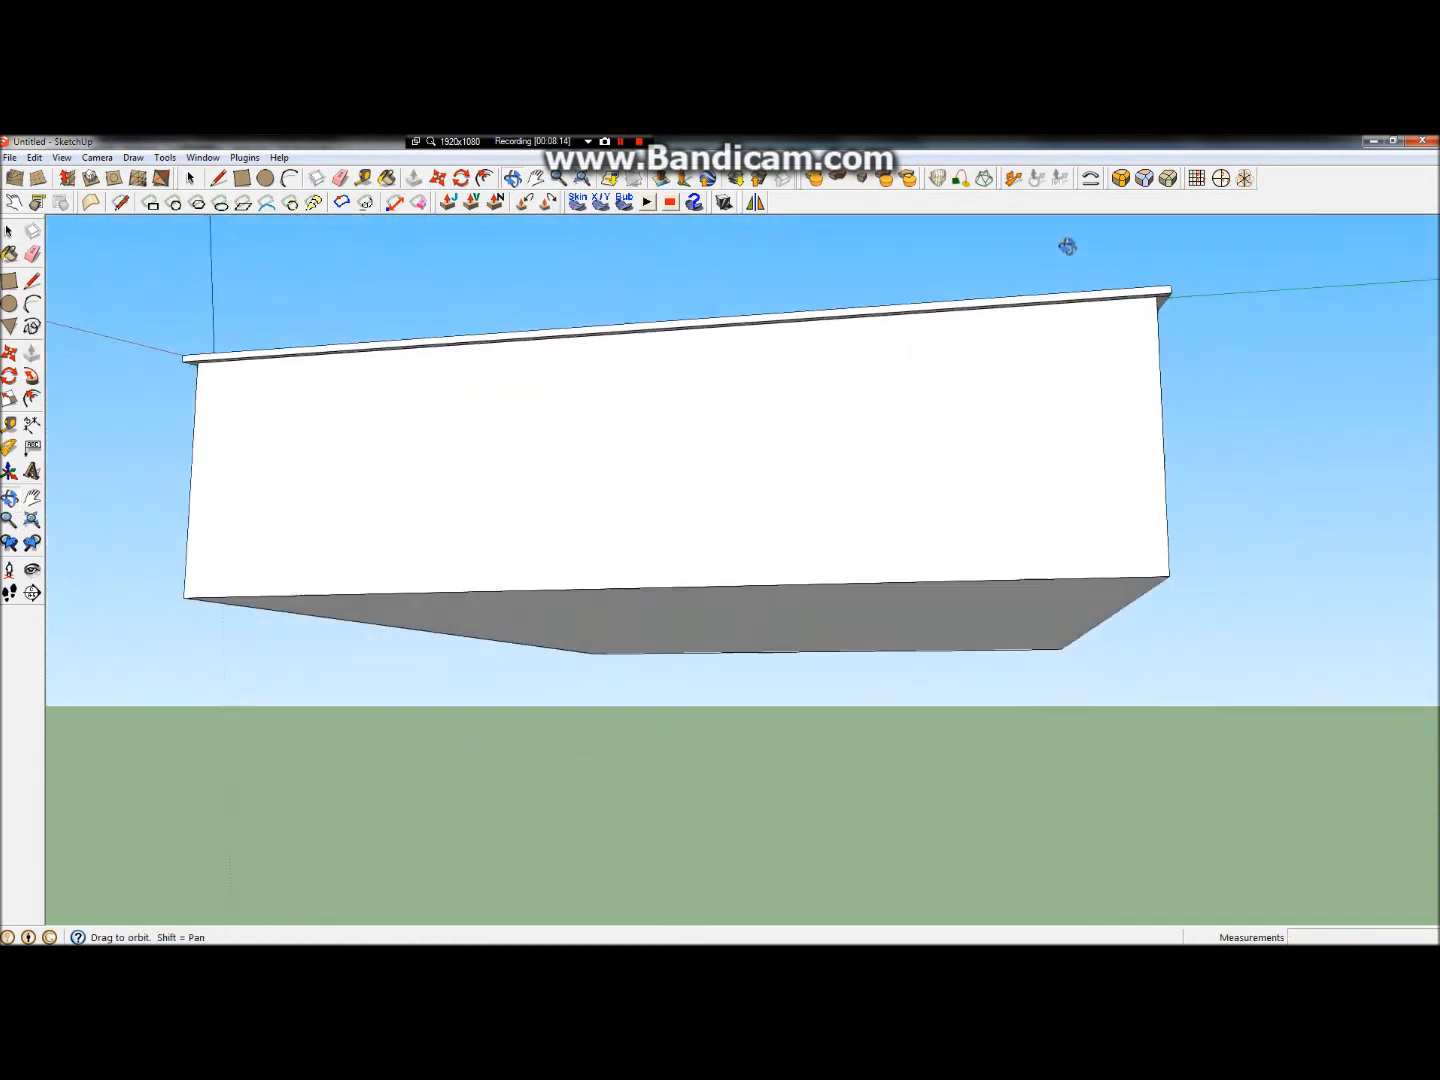
pyautogui.moveTo(1068, 248); pyautogui.dragTo(730, 432)
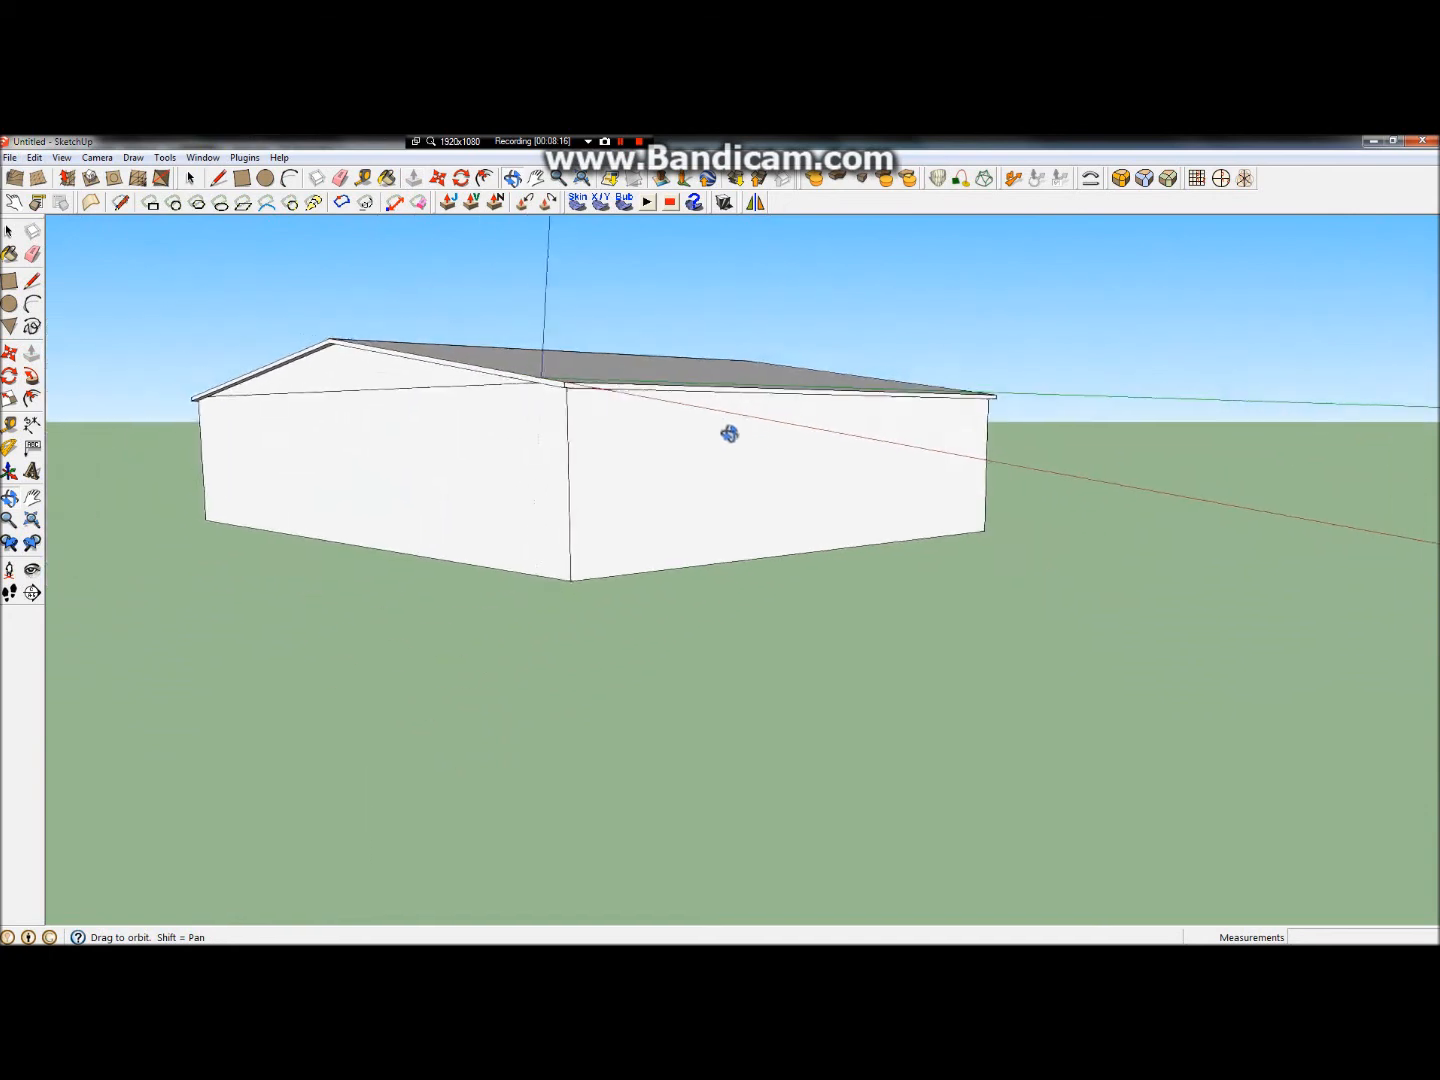
pyautogui.moveTo(730, 432); pyautogui.dragTo(904, 516)
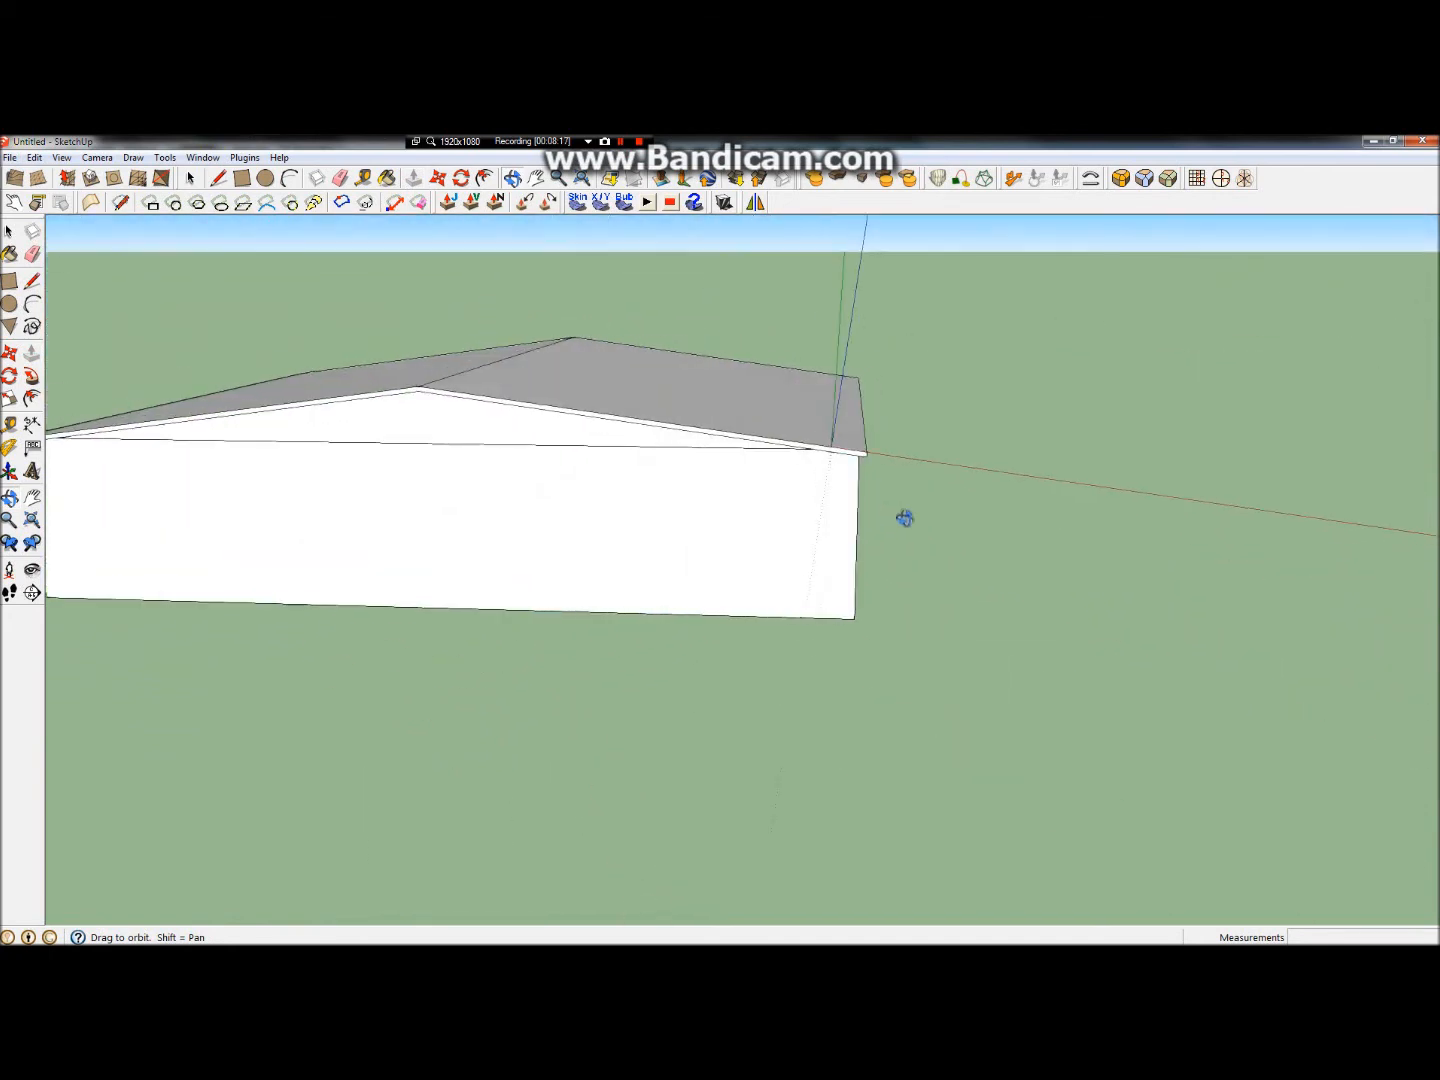
# Step: Start the doorway outline near the bottom corner of the gable end wall
pyautogui.moveTo(904, 516); pyautogui.dragTo(204, 390)
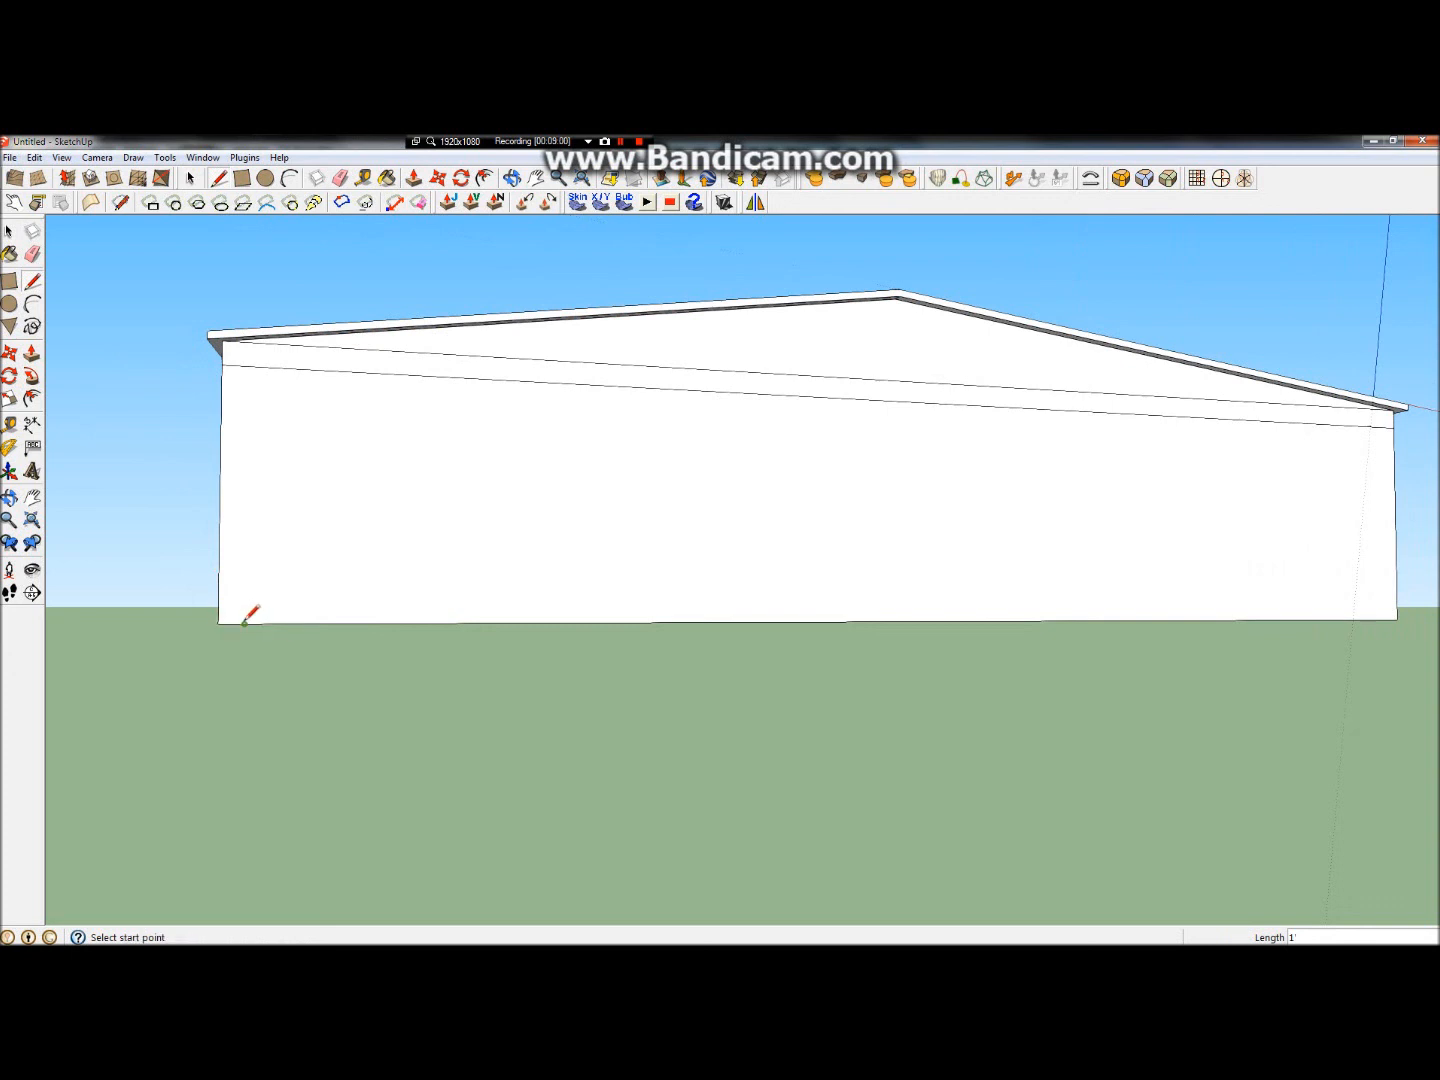
pyautogui.click(242, 620)
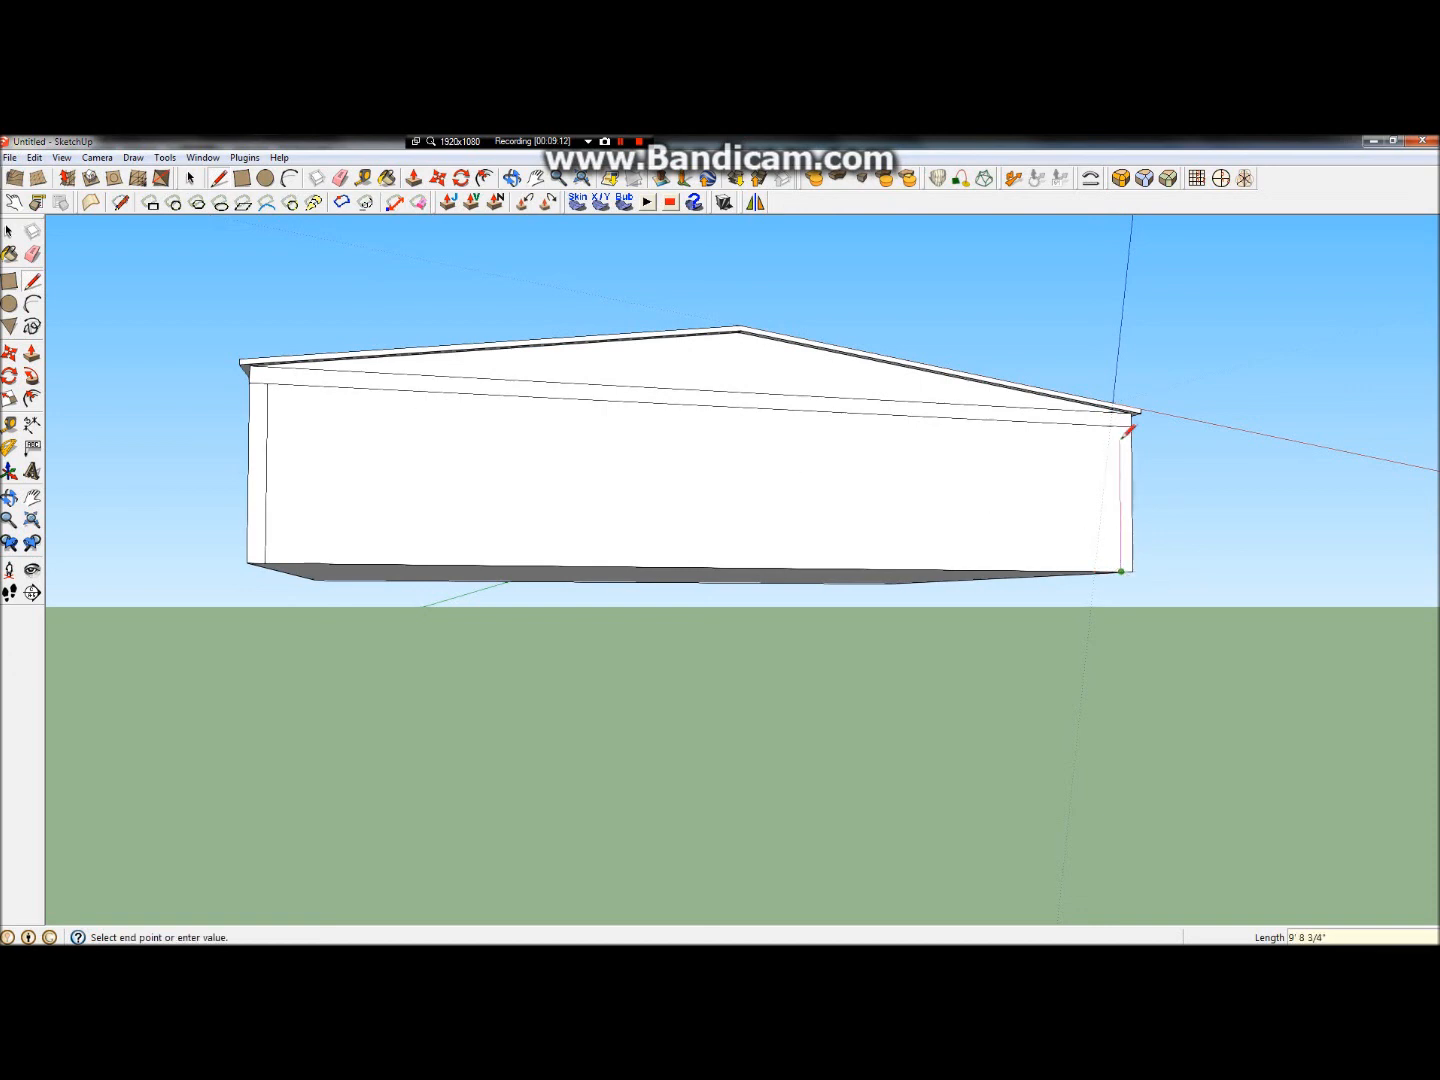
pyautogui.moveTo(1124, 422)
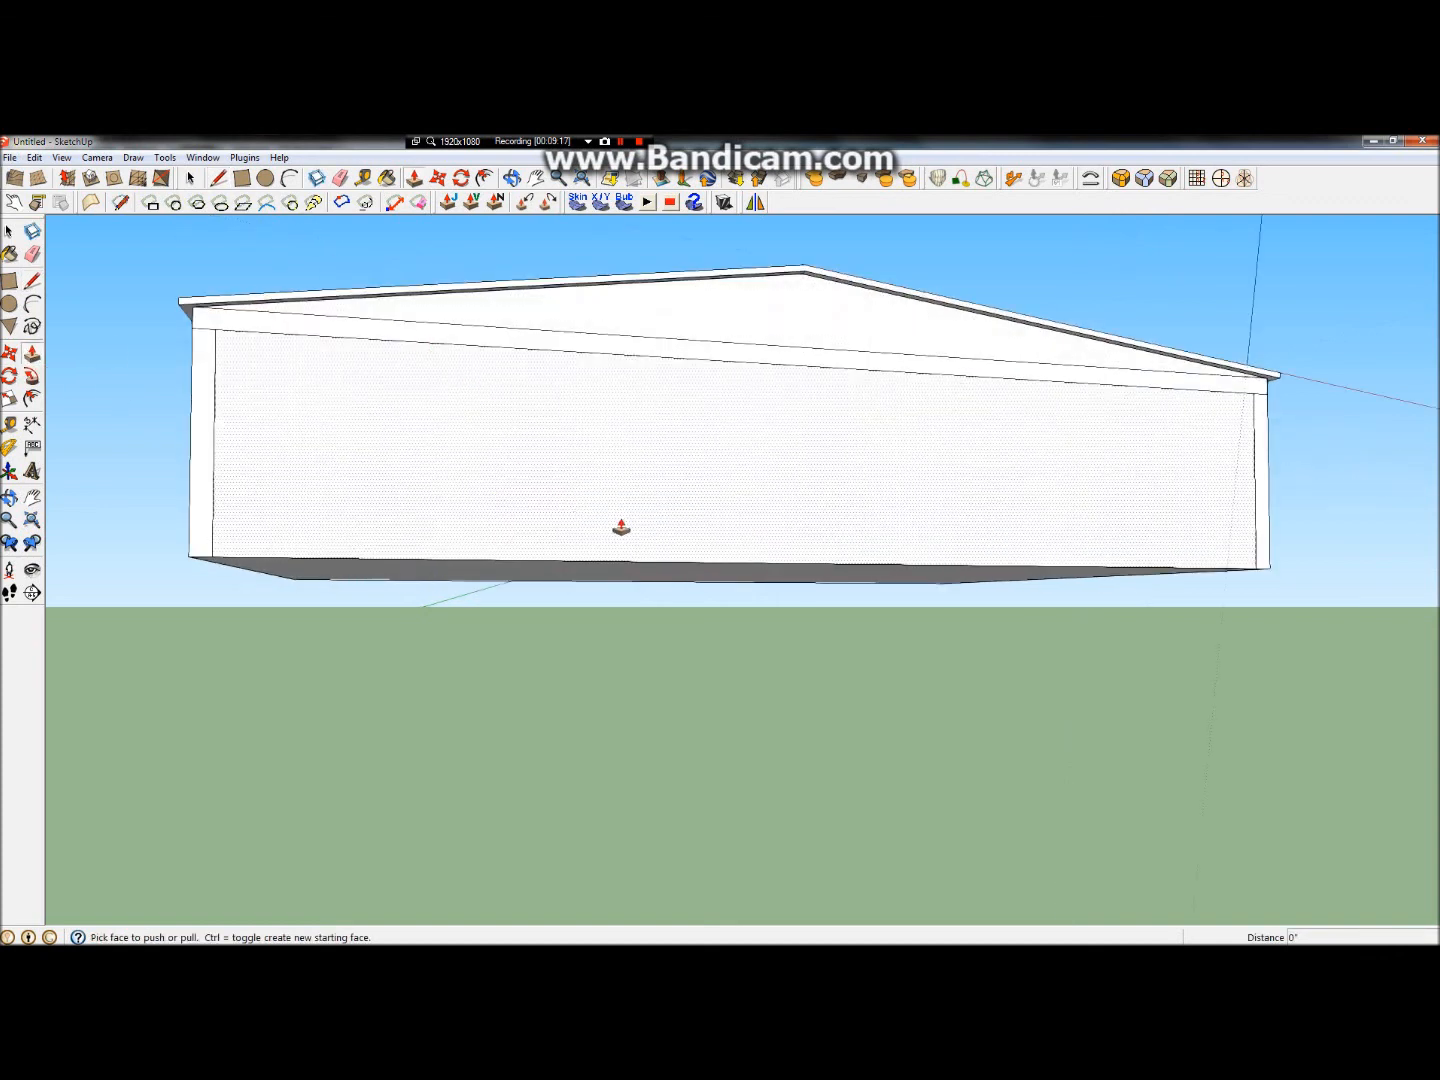
# Step: Push the doorway face 3 into the front wall
pyautogui.moveTo(620, 450); pyautogui.dragTo(620, 500)
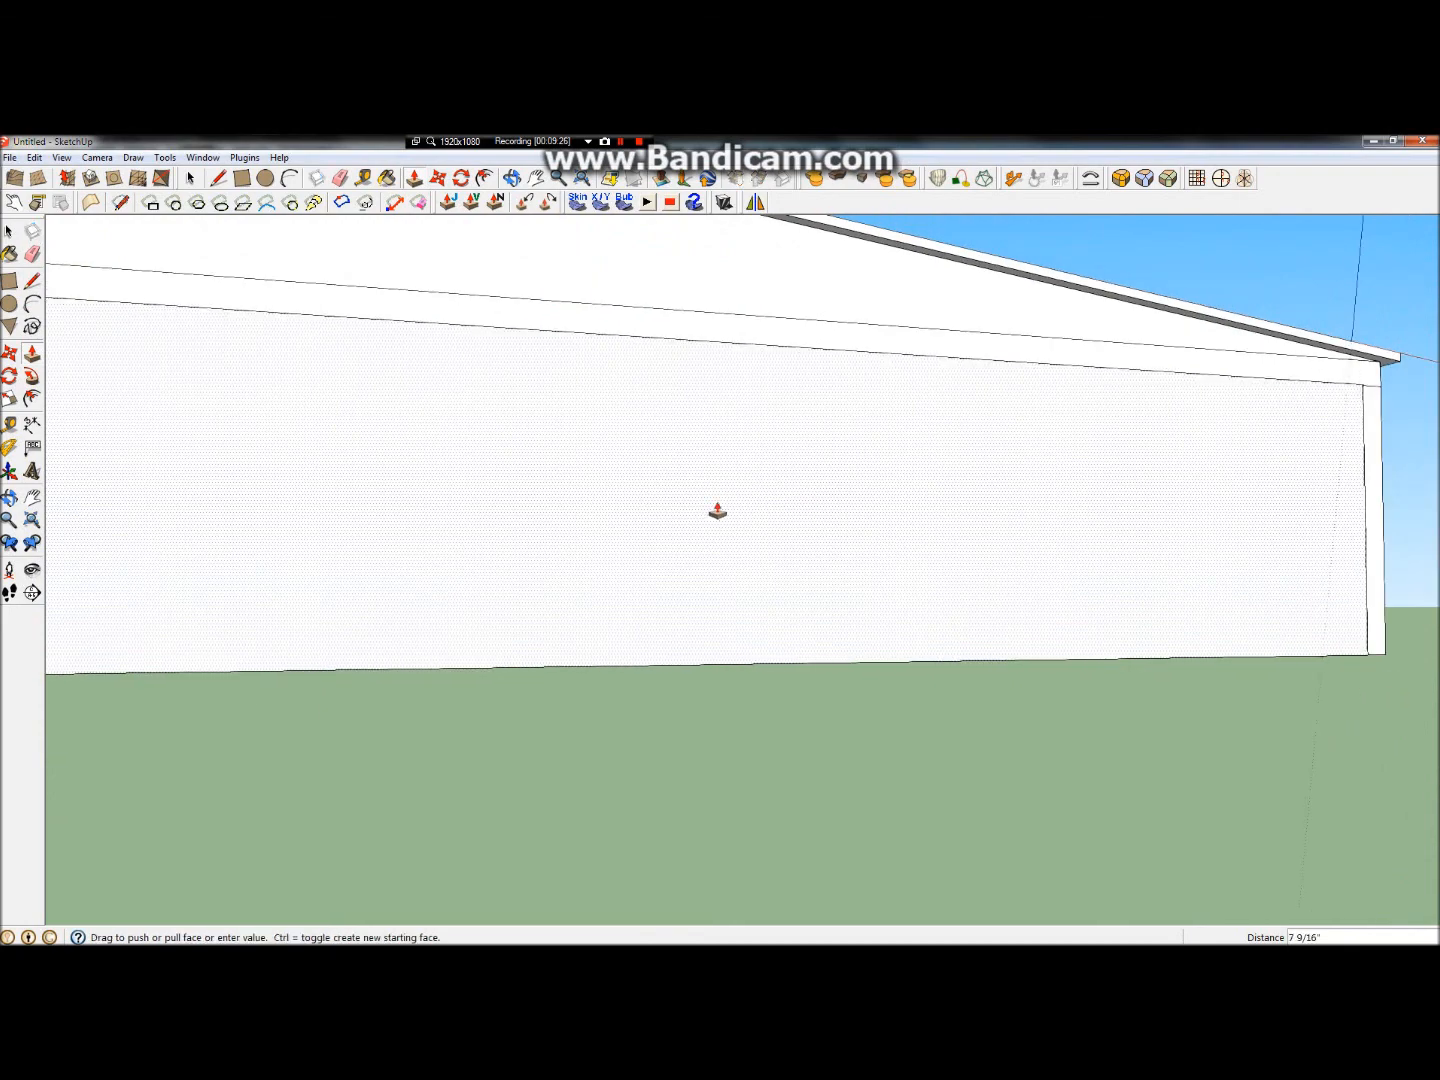
pyautogui.write('3')
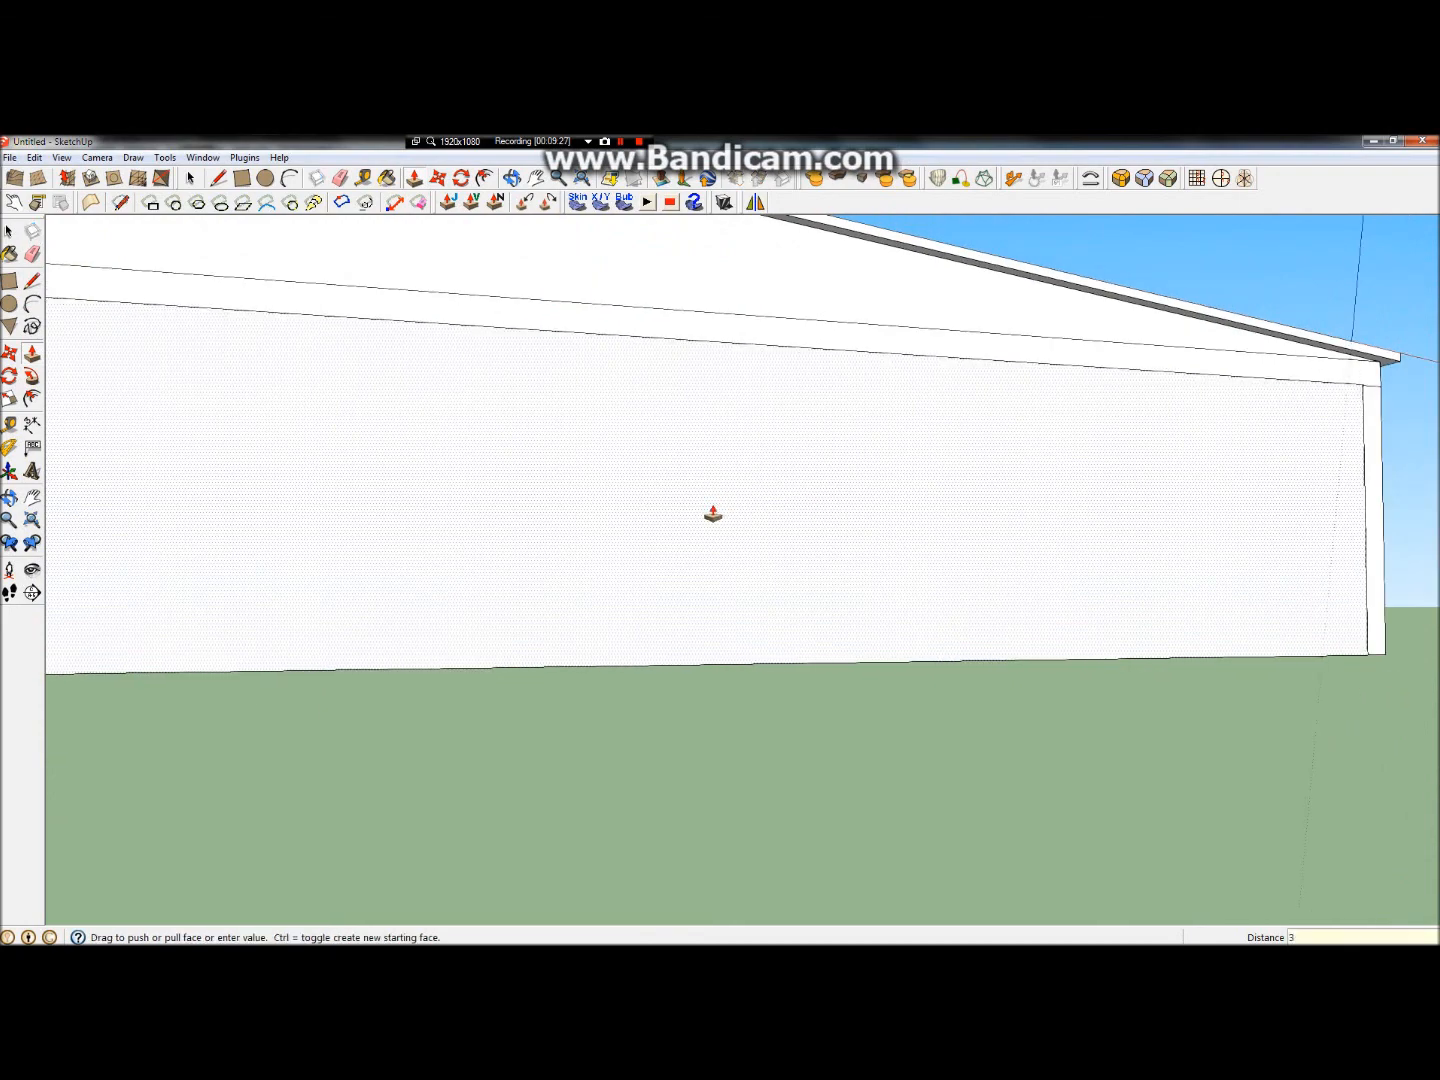